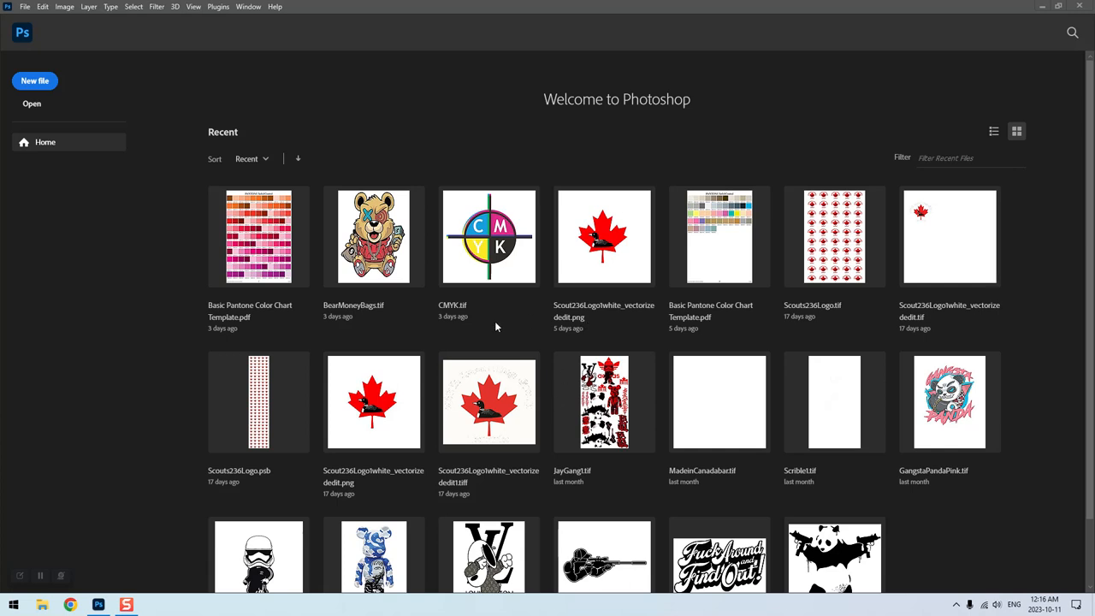
pyautogui.moveTo(355, 174)
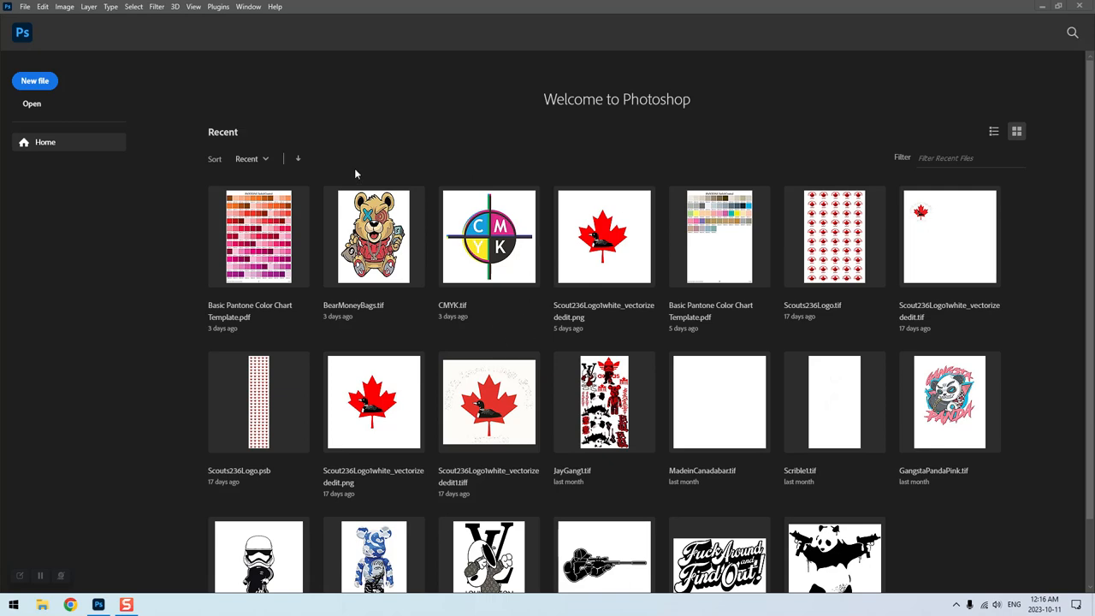
# - Set up a new document at 12 × 100 inches, 300 ppi, RGB Color, transparent background
pyautogui.click(25, 6)
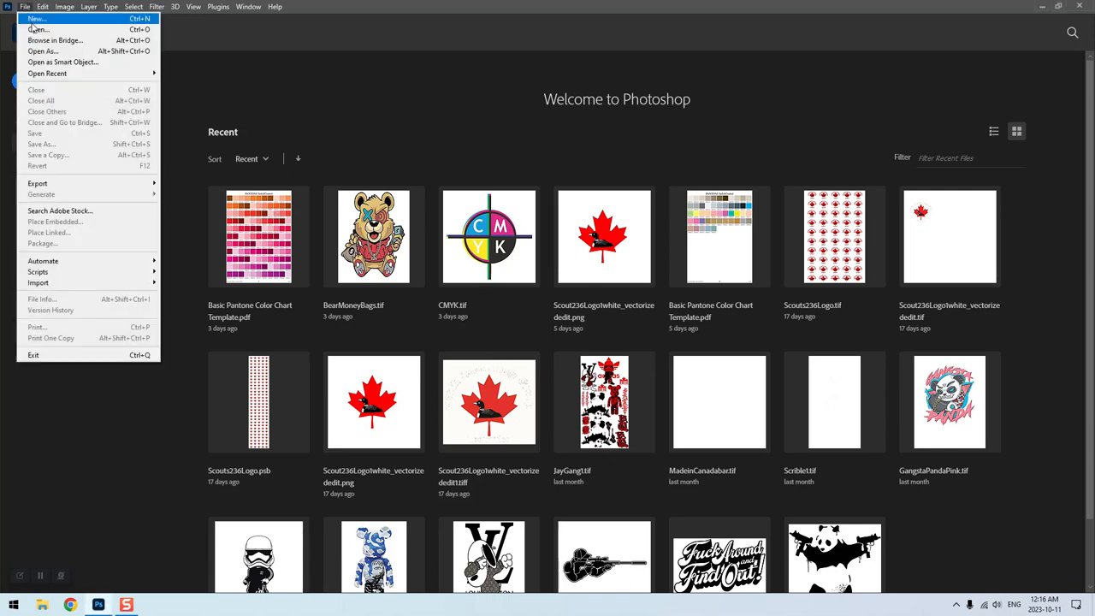
pyautogui.click(36, 18)
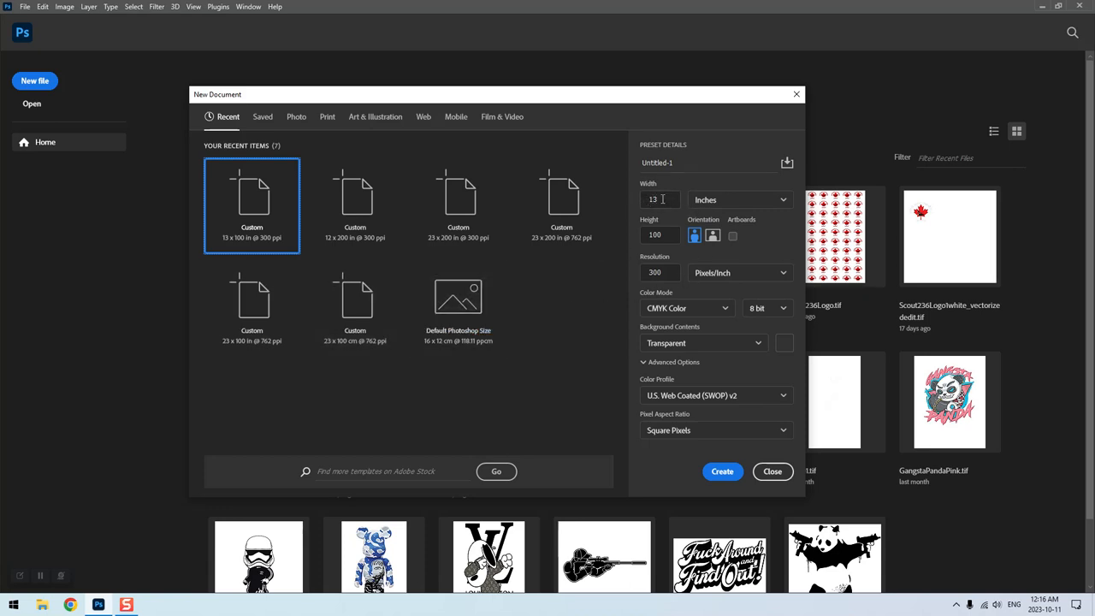
pyautogui.moveTo(661, 190)
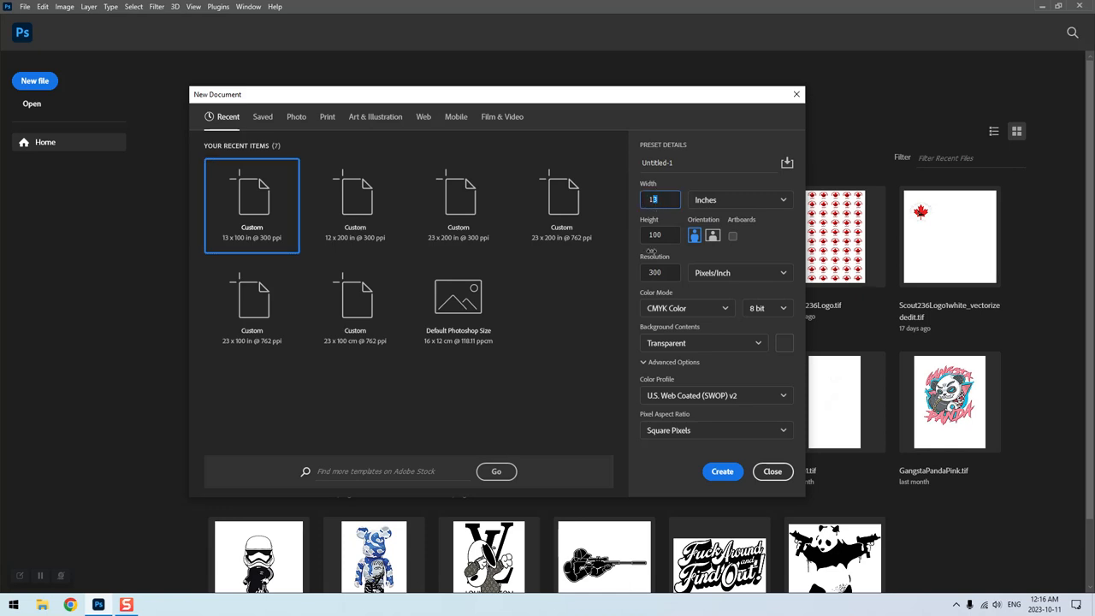
pyautogui.write('12')
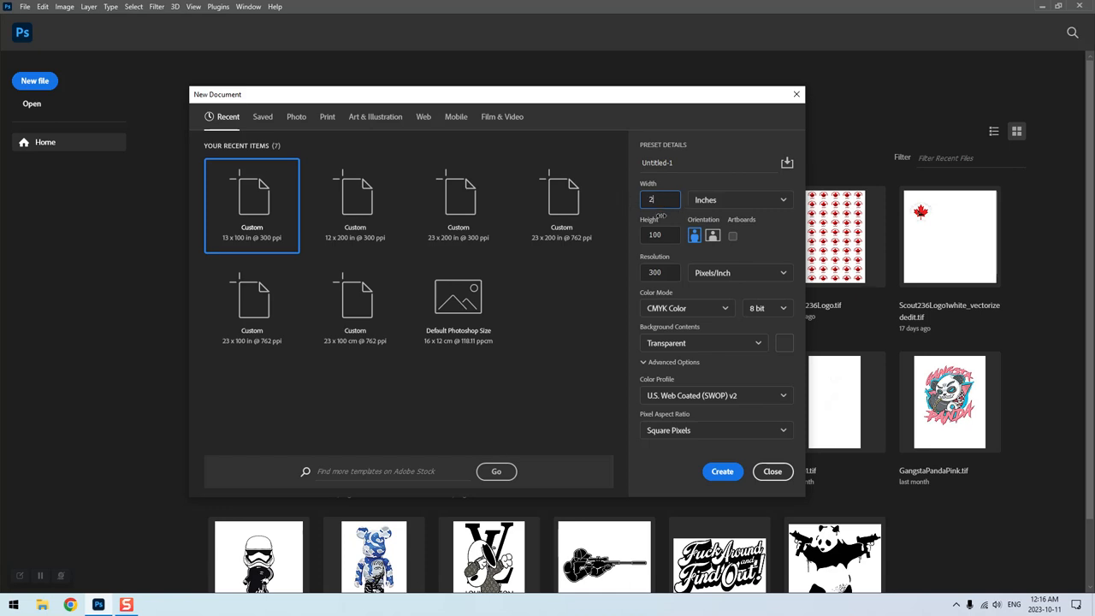
pyautogui.write('3')
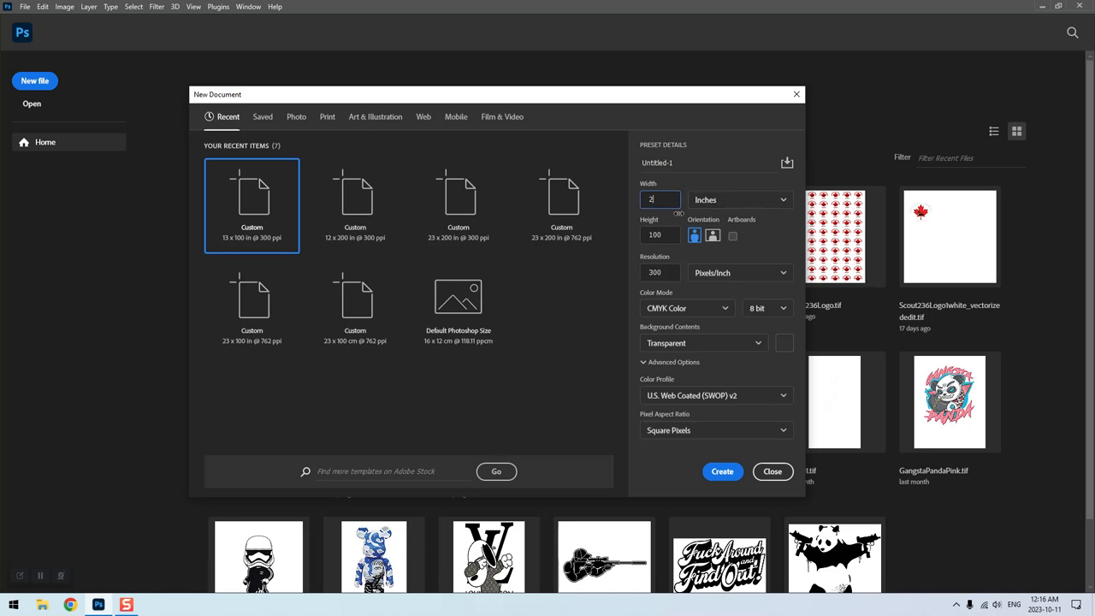
pyautogui.write('12')
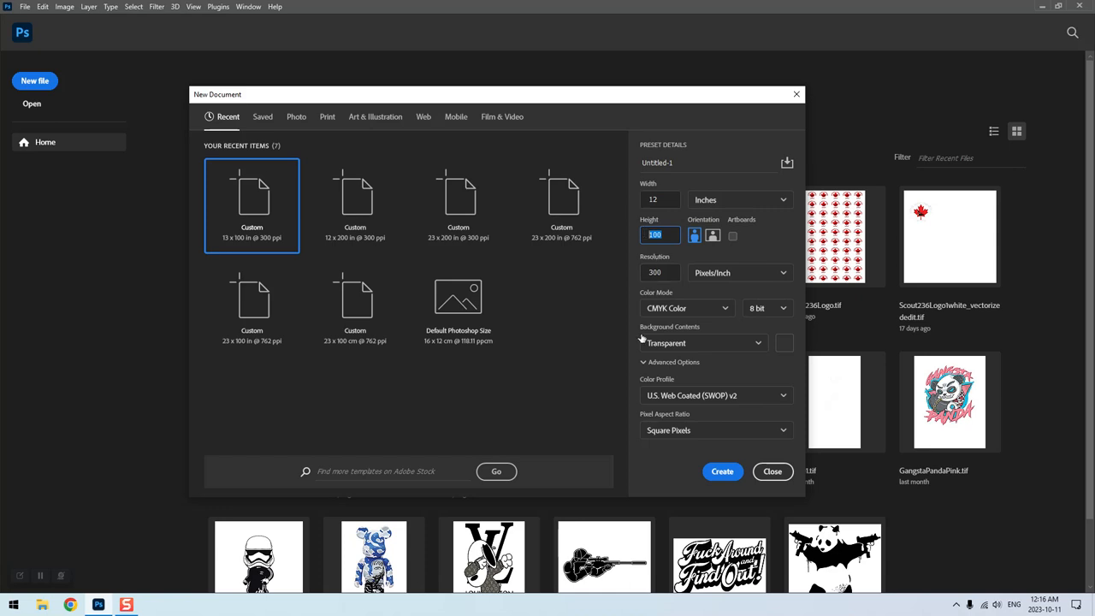
pyautogui.moveTo(852, 308)
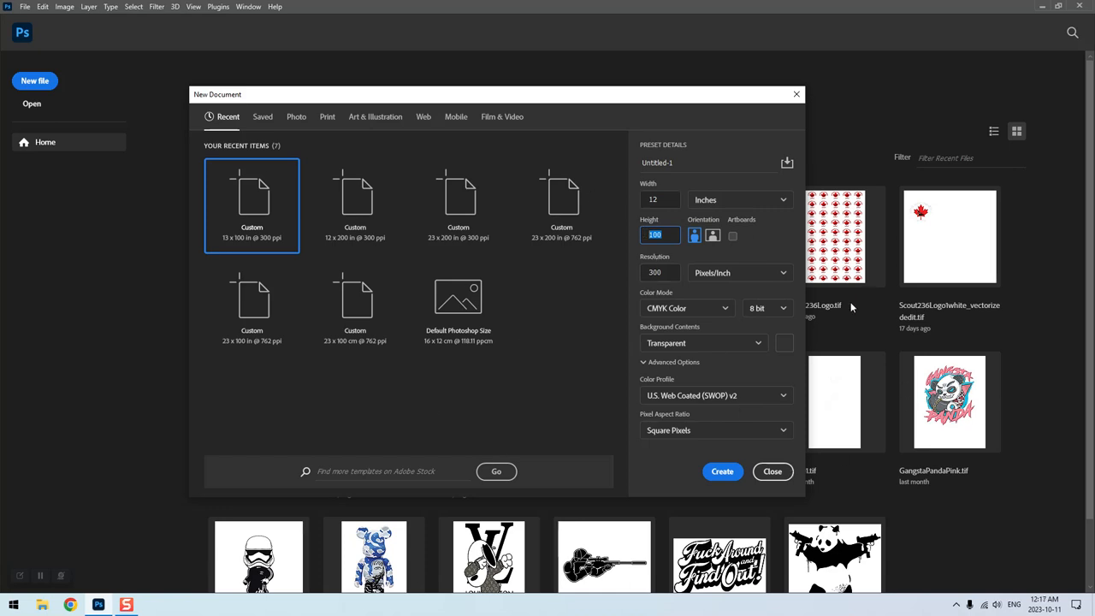
pyautogui.moveTo(532, 21)
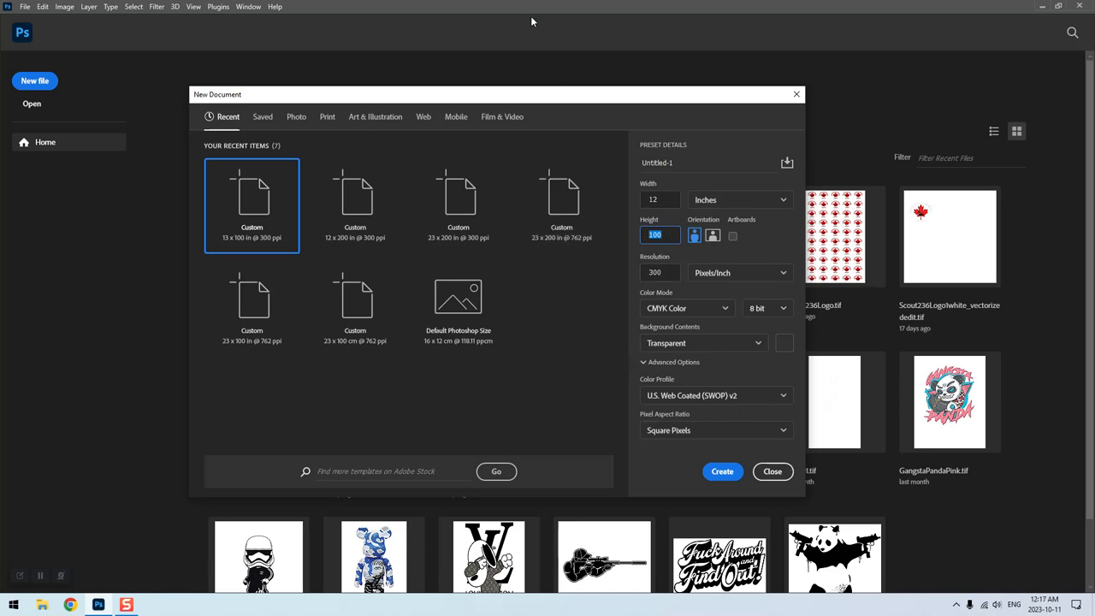
pyautogui.click(659, 235)
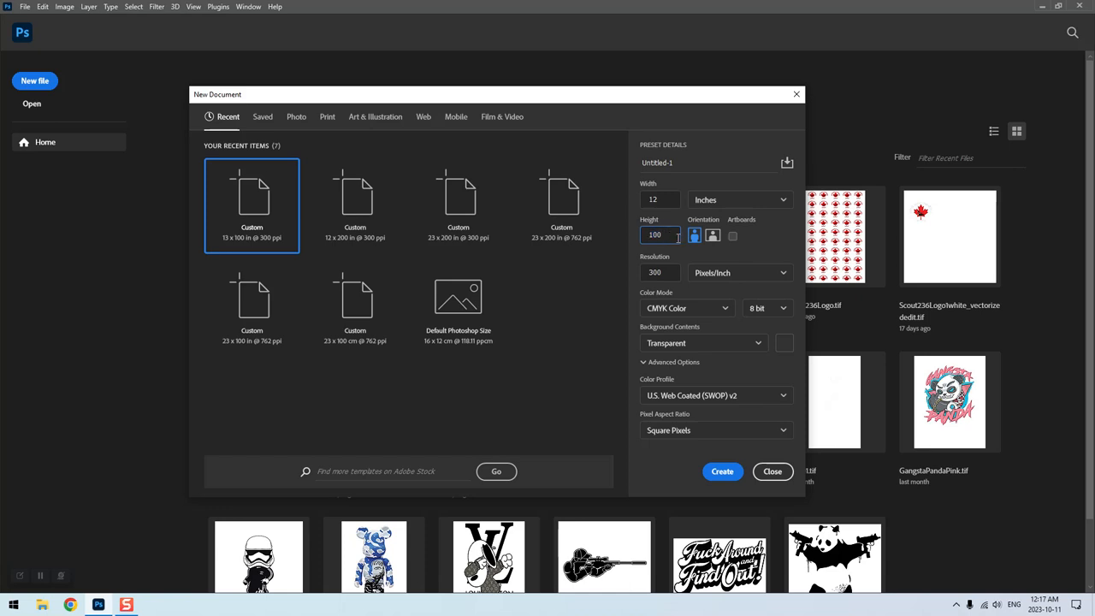
pyautogui.tripleClick(659, 234)
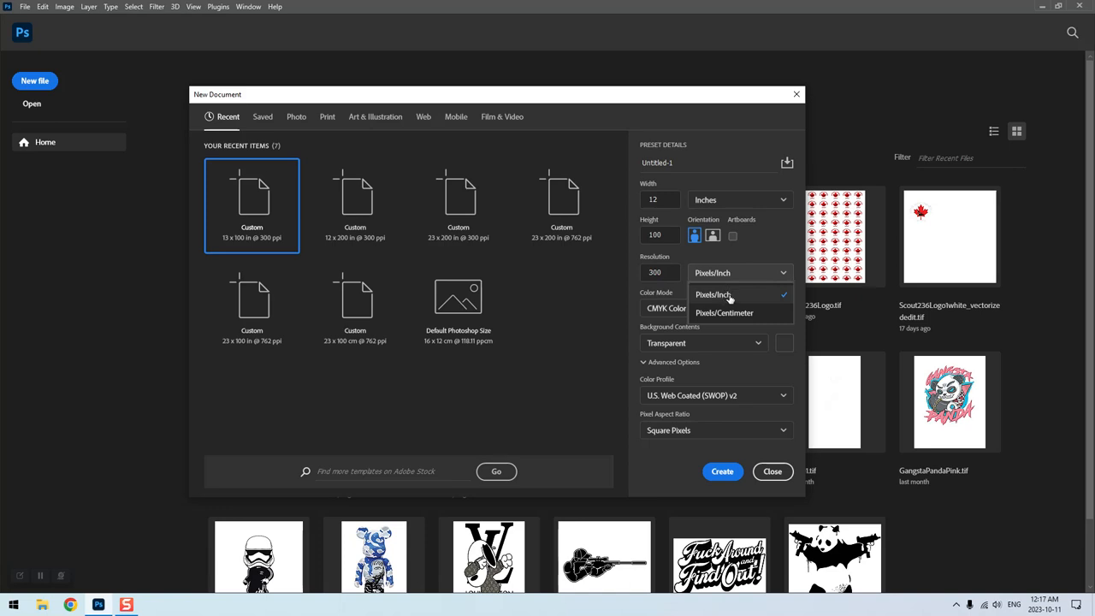
pyautogui.click(713, 294)
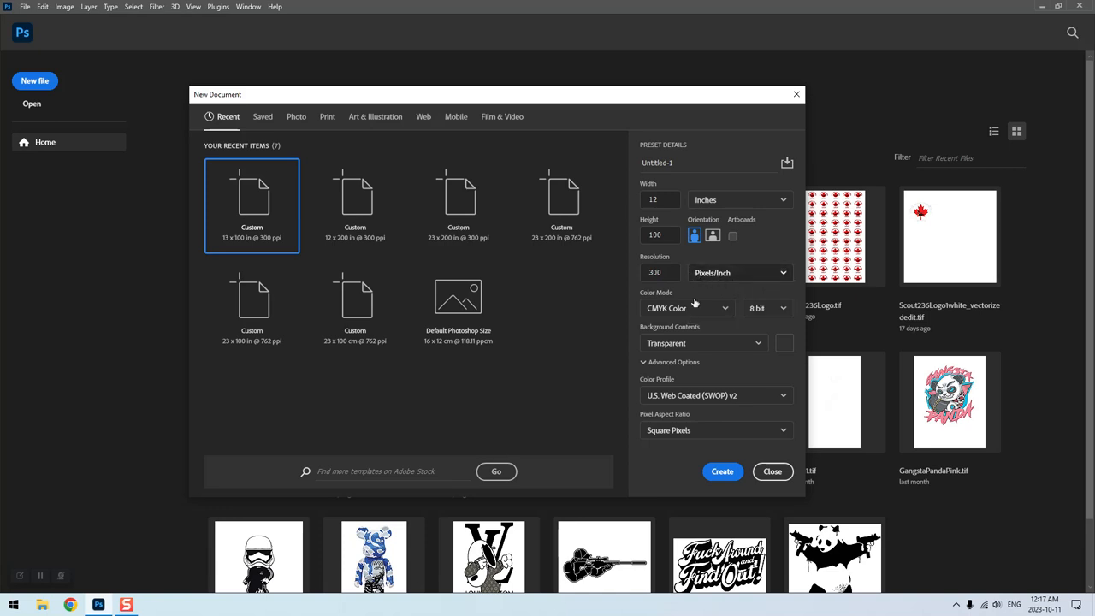
pyautogui.click(687, 307)
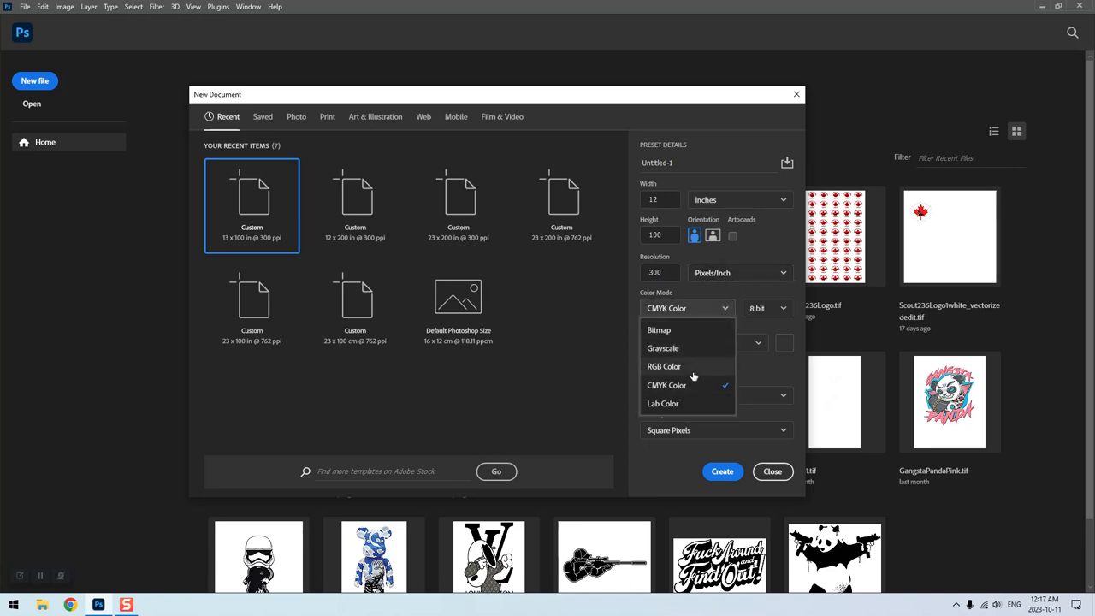
pyautogui.click(664, 366)
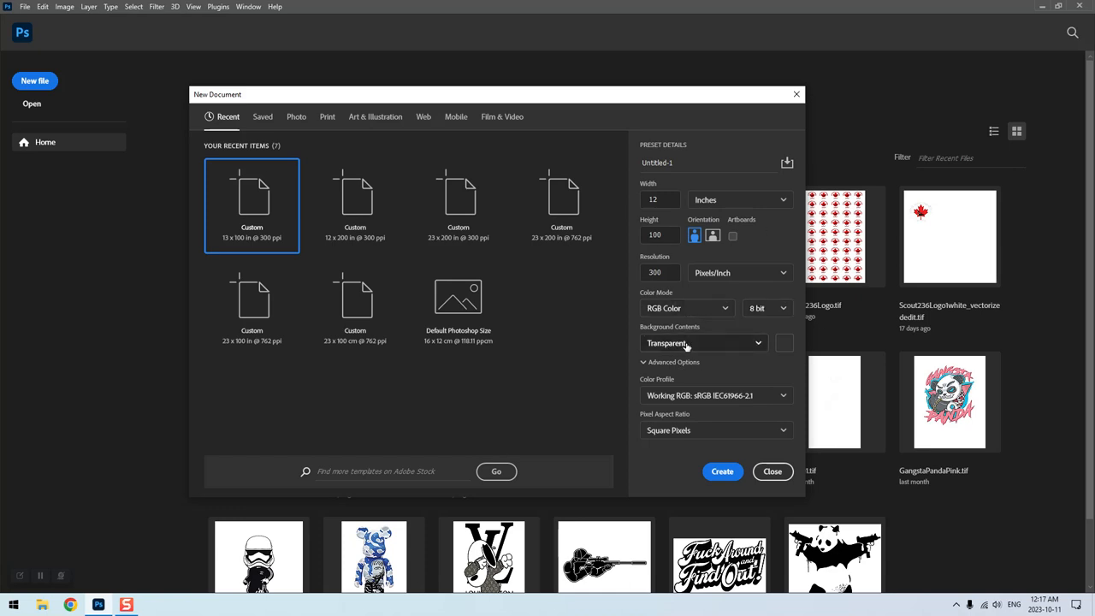
pyautogui.moveTo(673, 444)
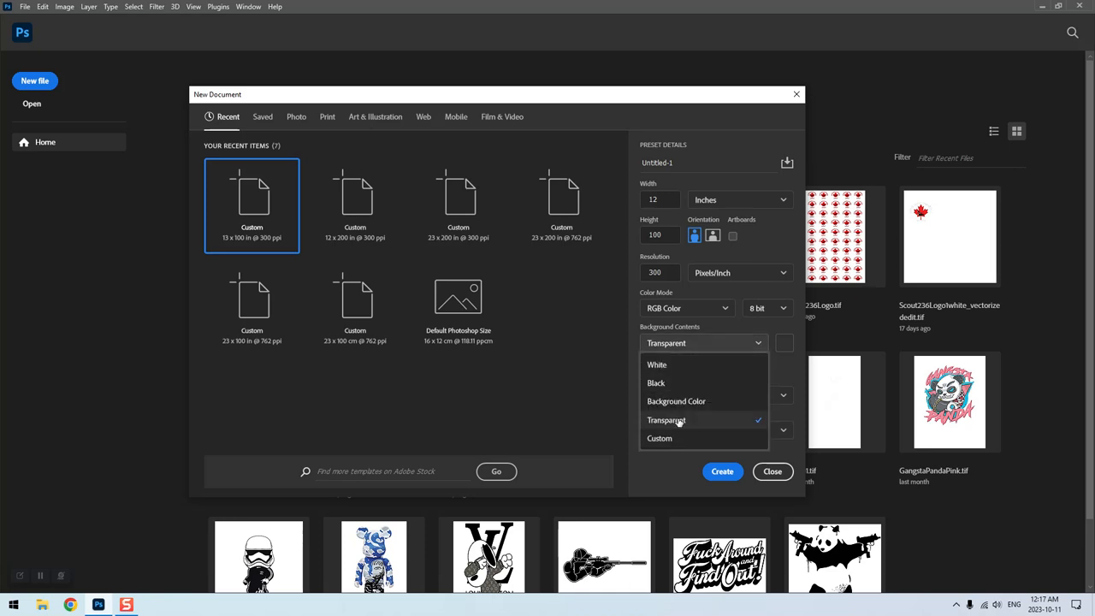
pyautogui.click(665, 421)
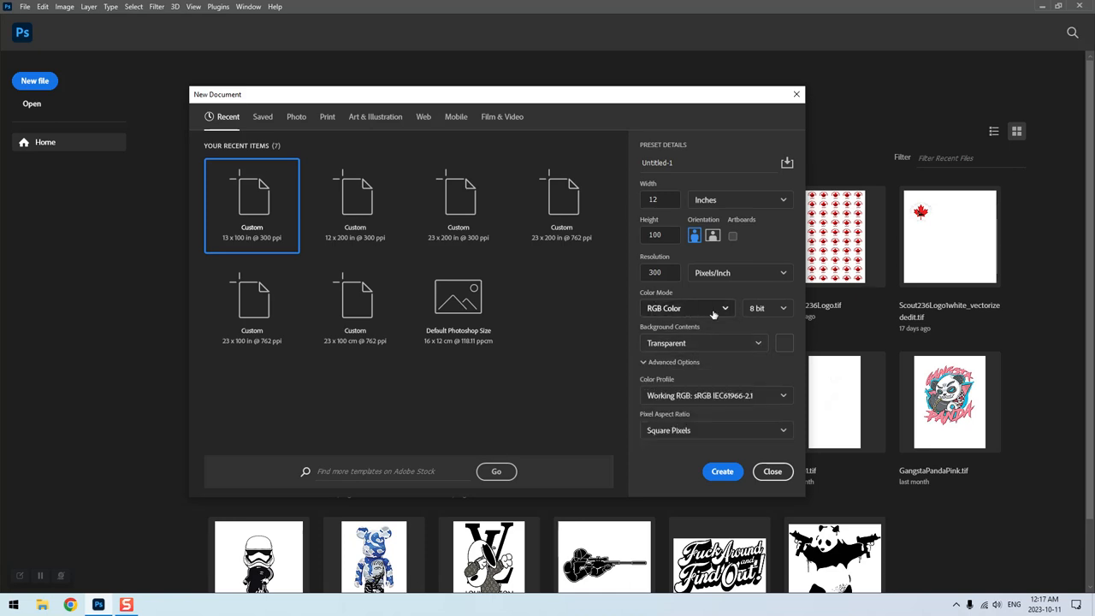
pyautogui.click(687, 308)
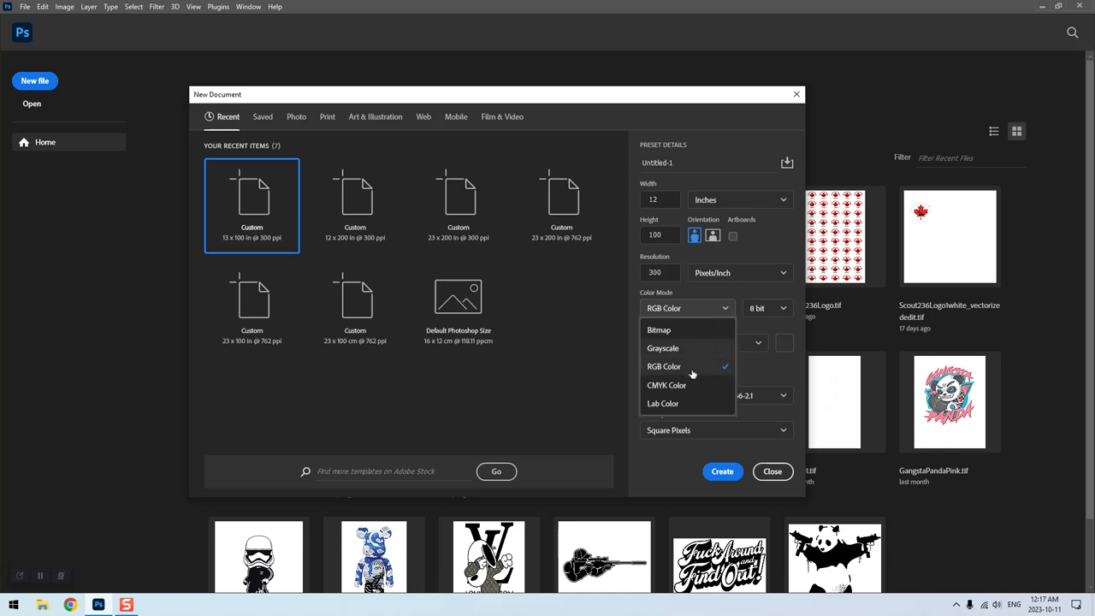
pyautogui.click(664, 366)
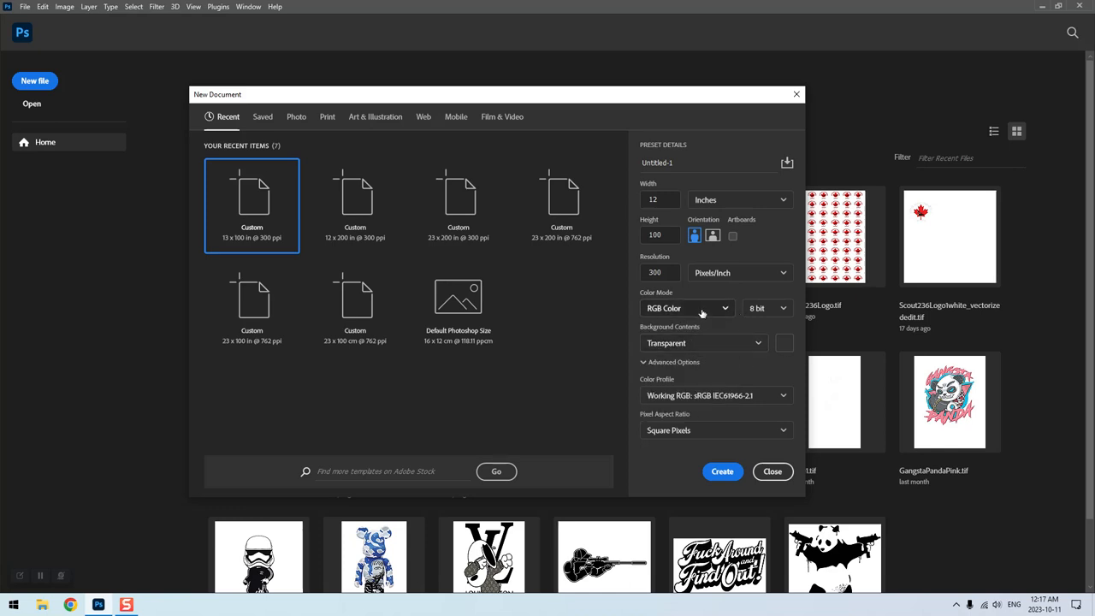
pyautogui.moveTo(739, 446)
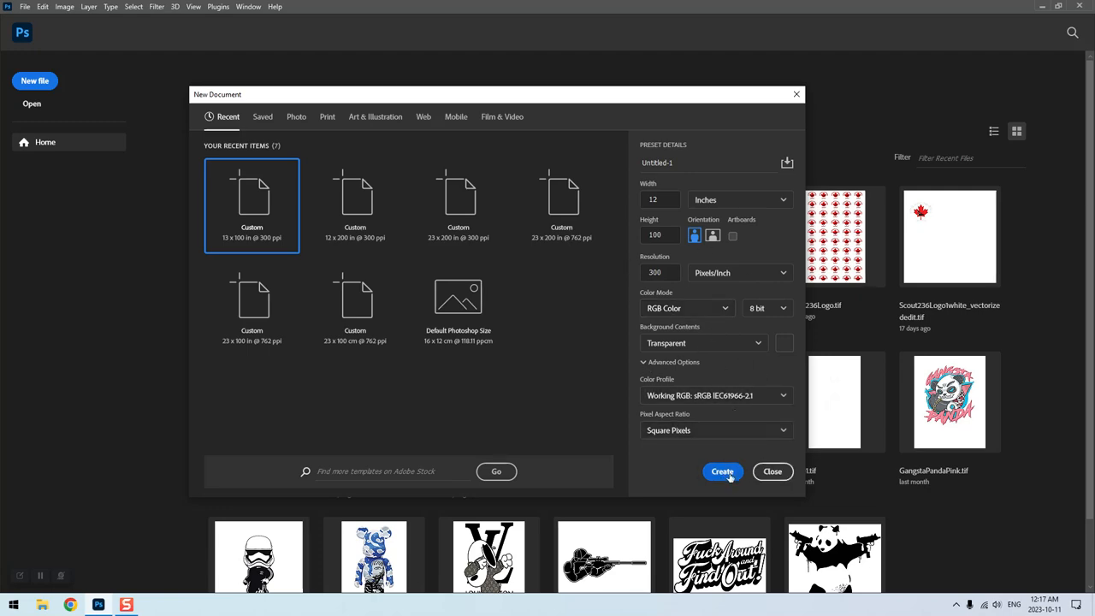
# - Create the 12 × 100 inch transparent Untitled-1 document
pyautogui.click(722, 471)
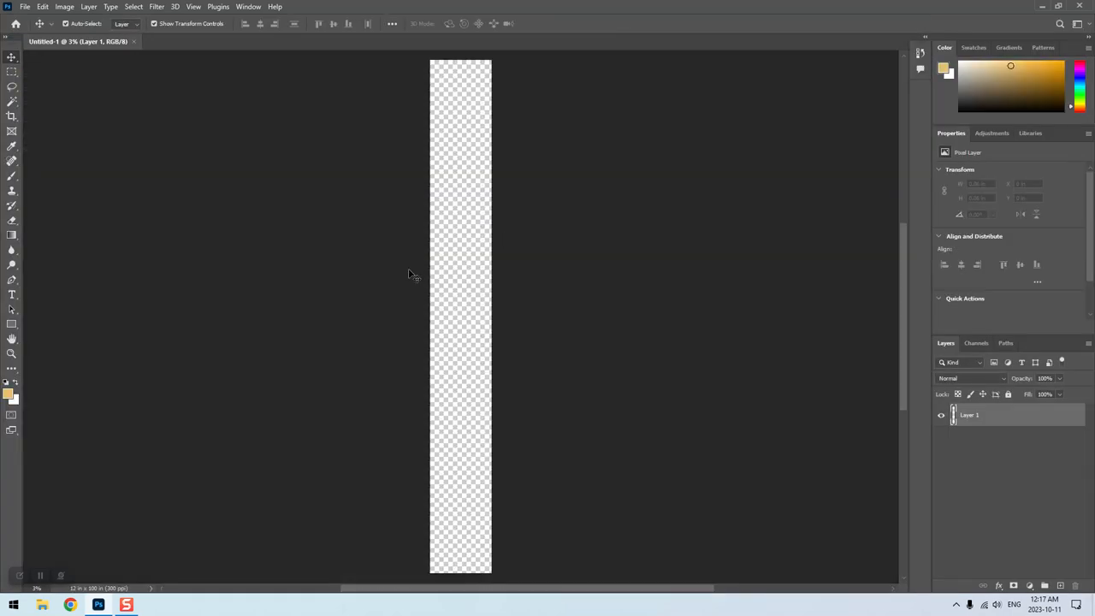
pyautogui.moveTo(436, 221)
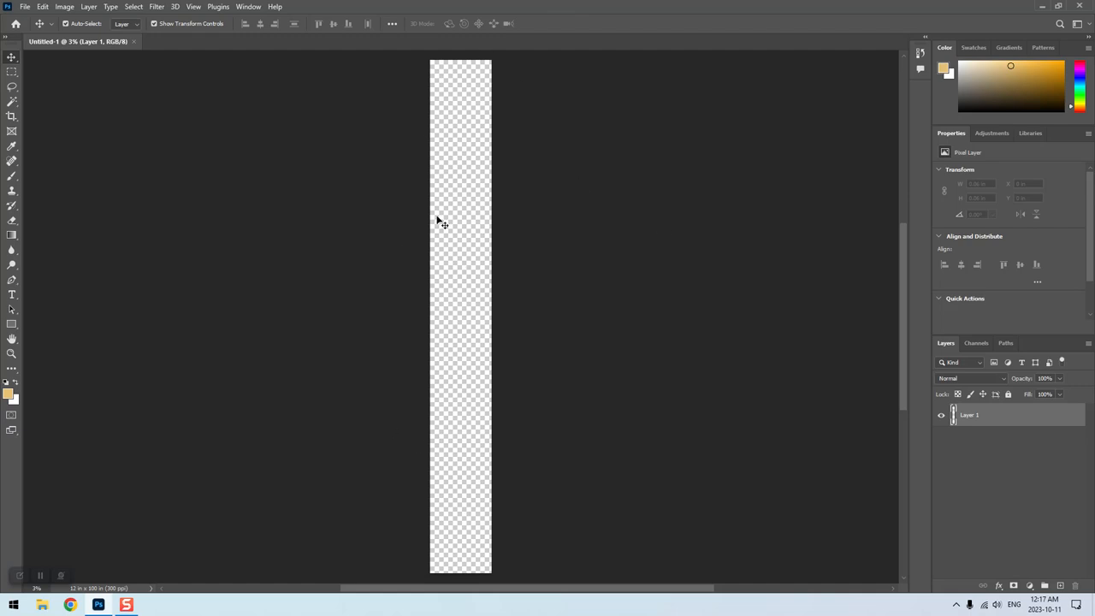
pyautogui.moveTo(453, 67)
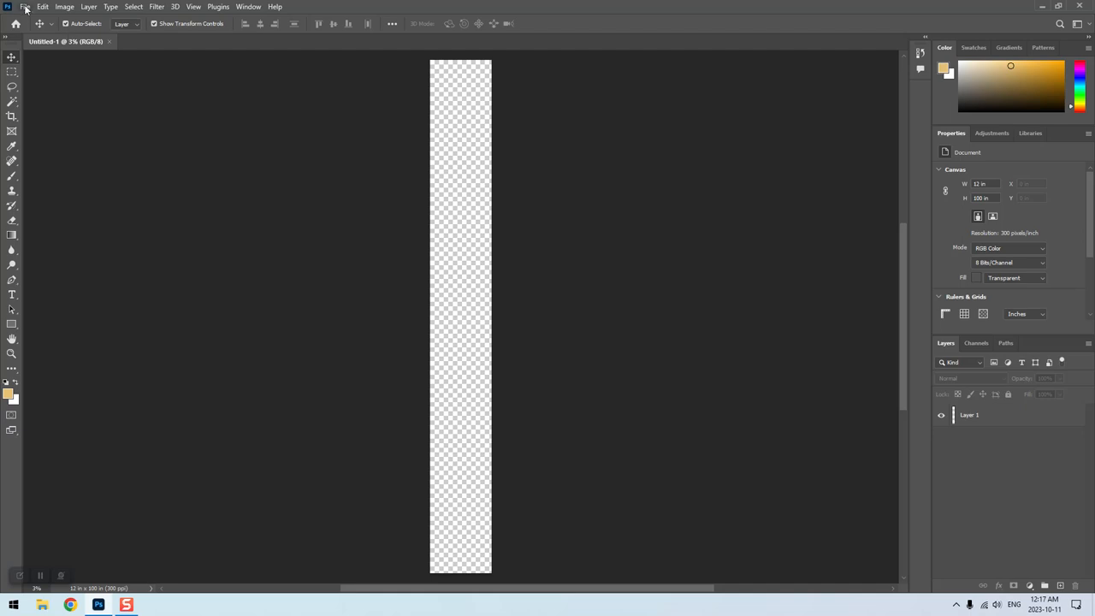
pyautogui.moveTo(571, 428)
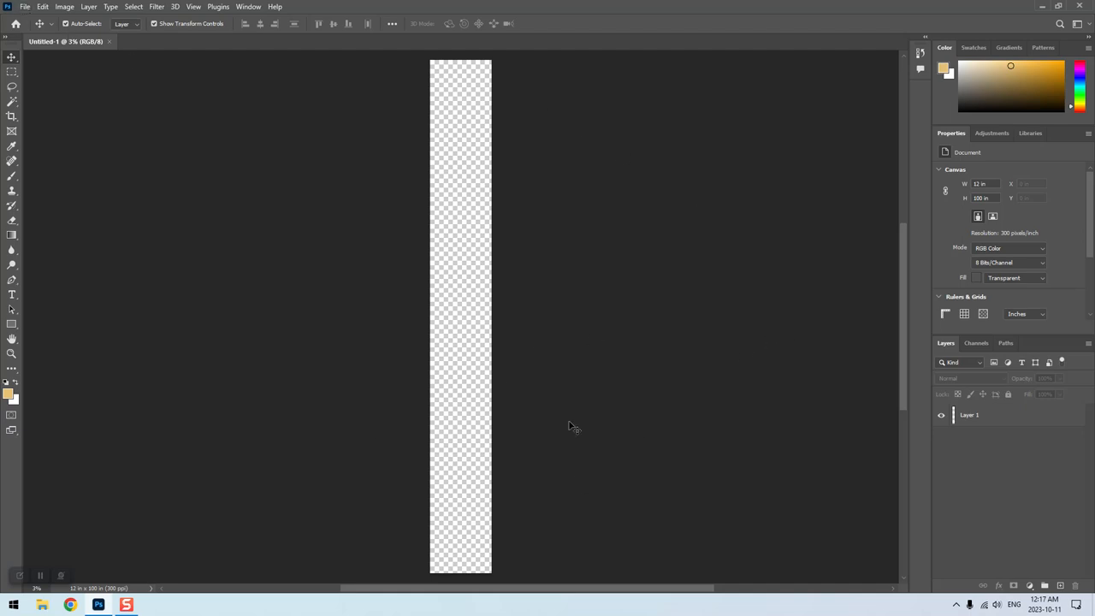
pyautogui.moveTo(145, 94)
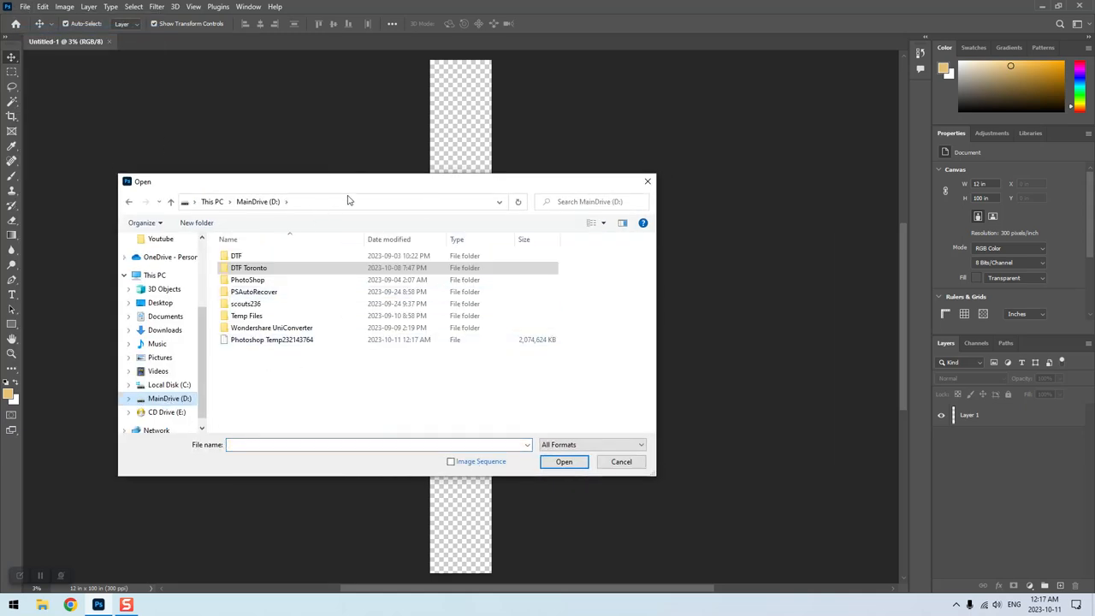
# - Browse to DTF > Mixed > Tiff and select CMYK, GangstaPandaPink, IceBear and SaveWorldBear
pyautogui.doubleClick(235, 256)
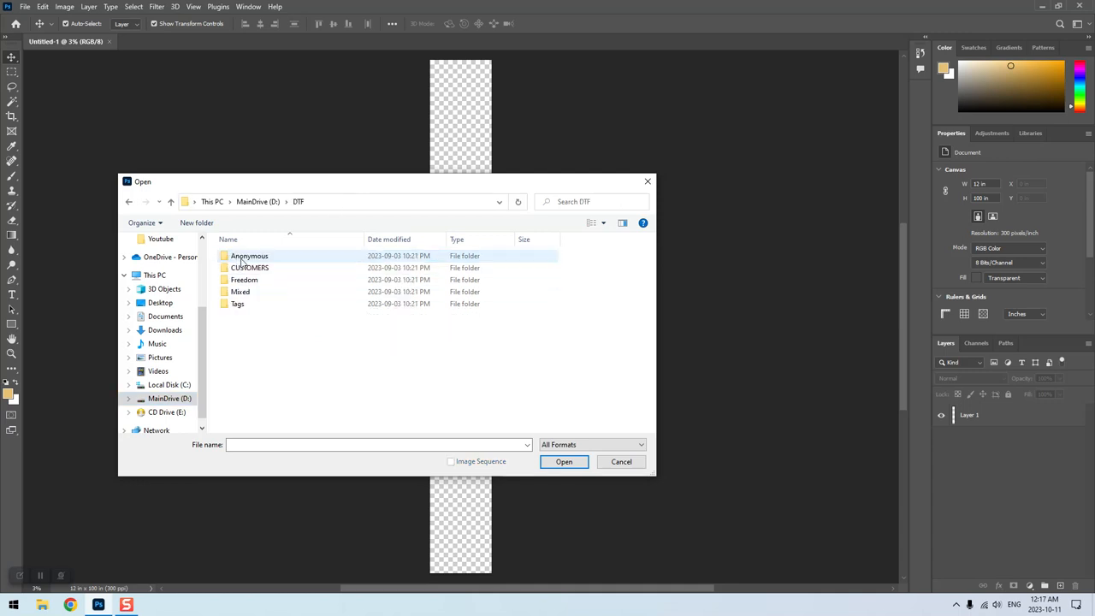
pyautogui.doubleClick(240, 292)
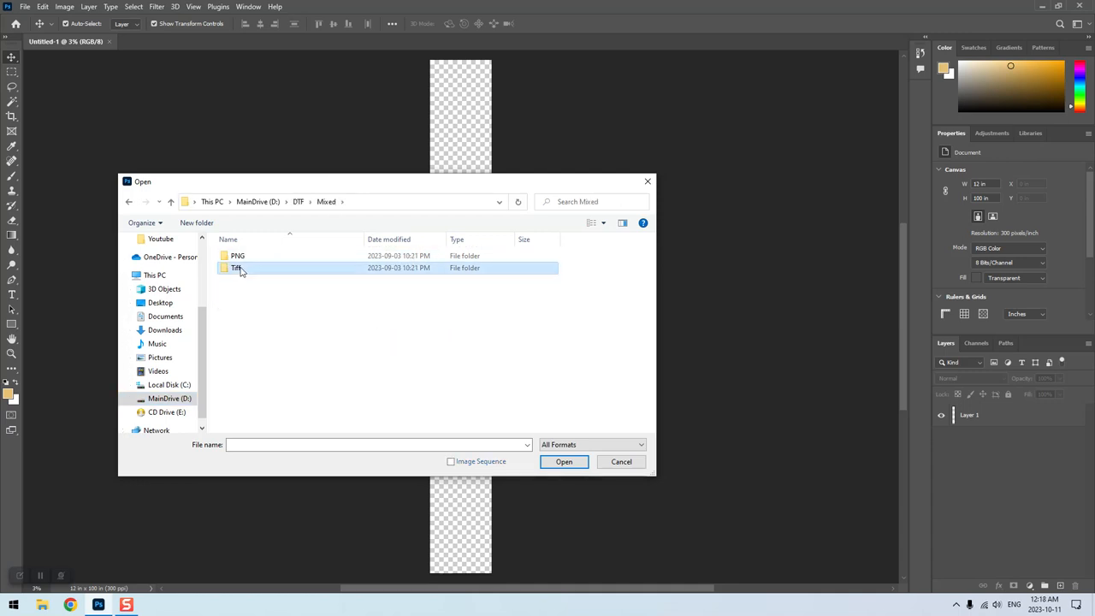
pyautogui.doubleClick(236, 268)
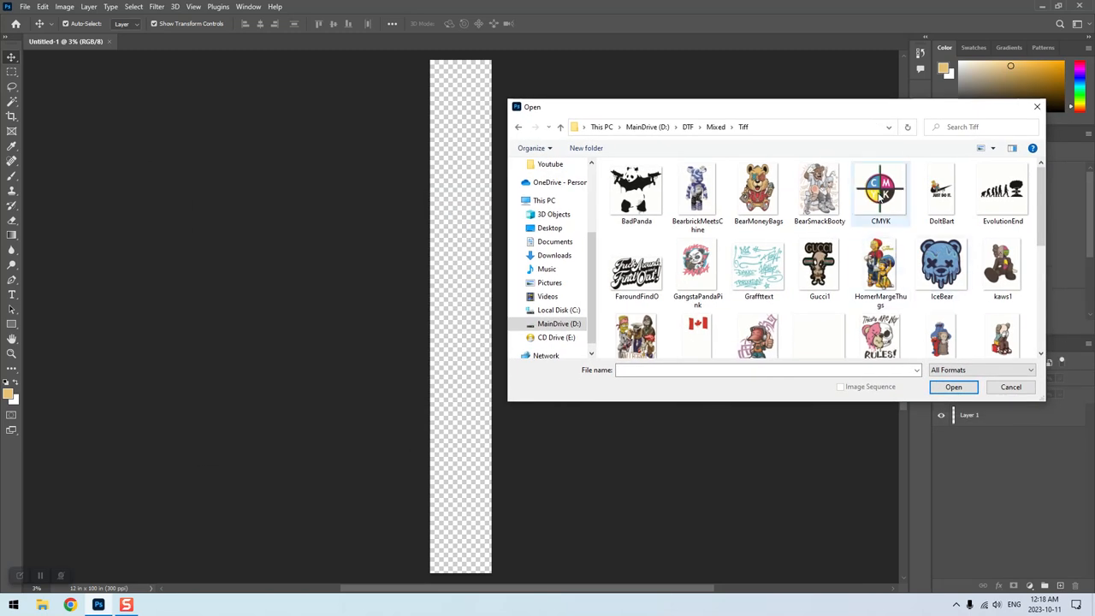
pyautogui.click(880, 190)
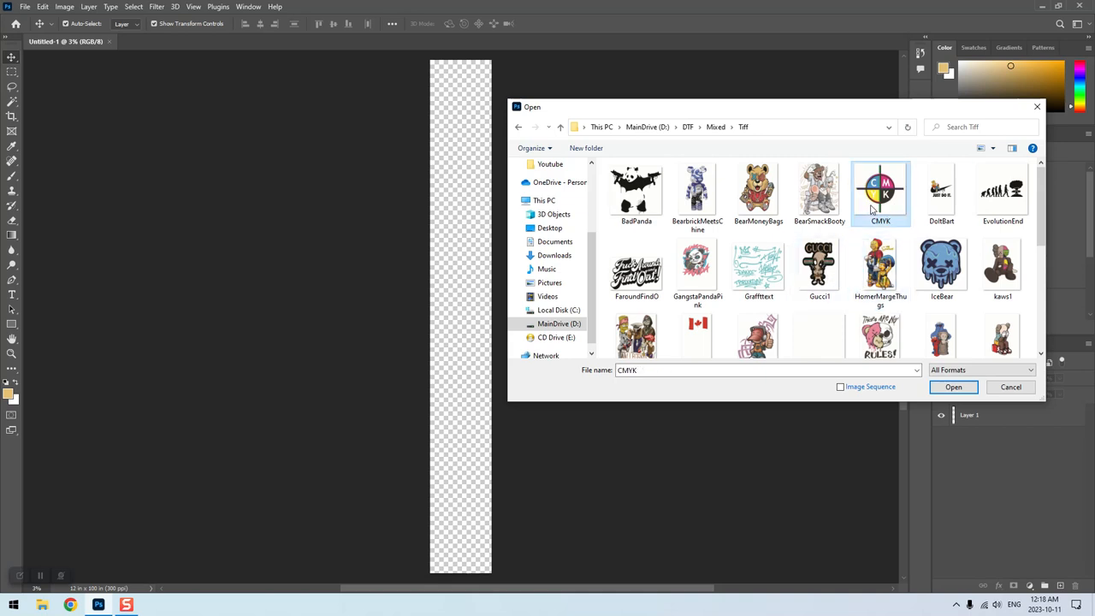
pyautogui.moveTo(880, 238)
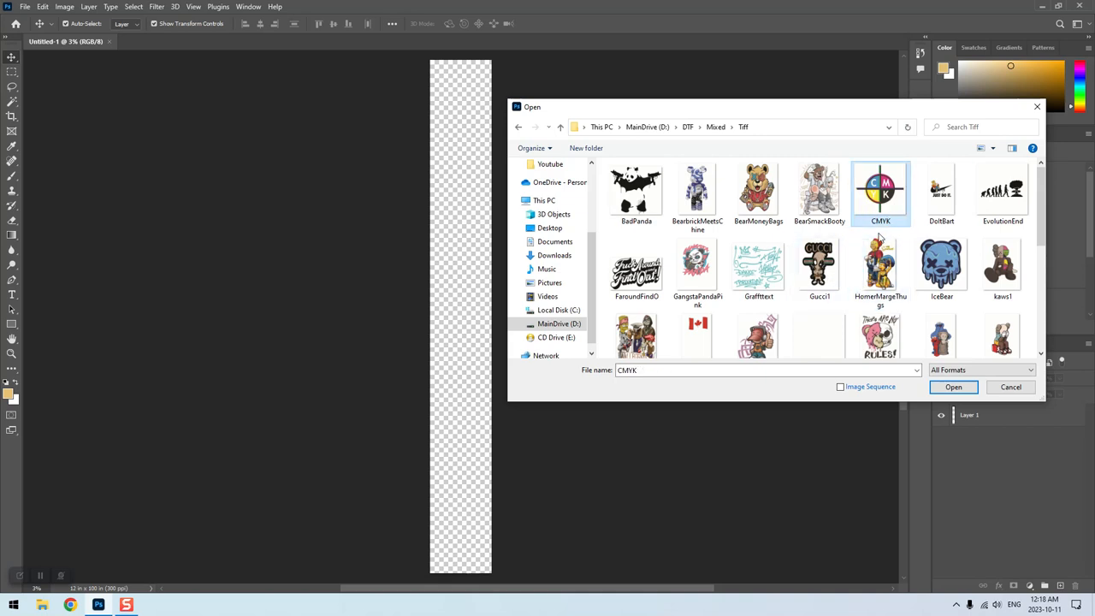
pyautogui.click(941, 266)
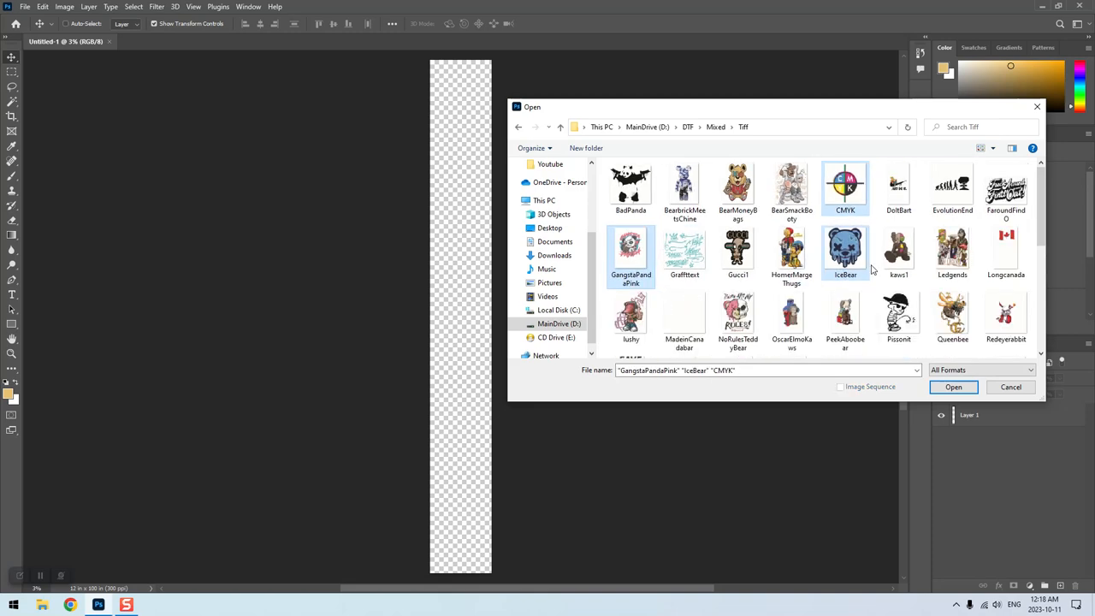
pyautogui.moveTo(792, 248)
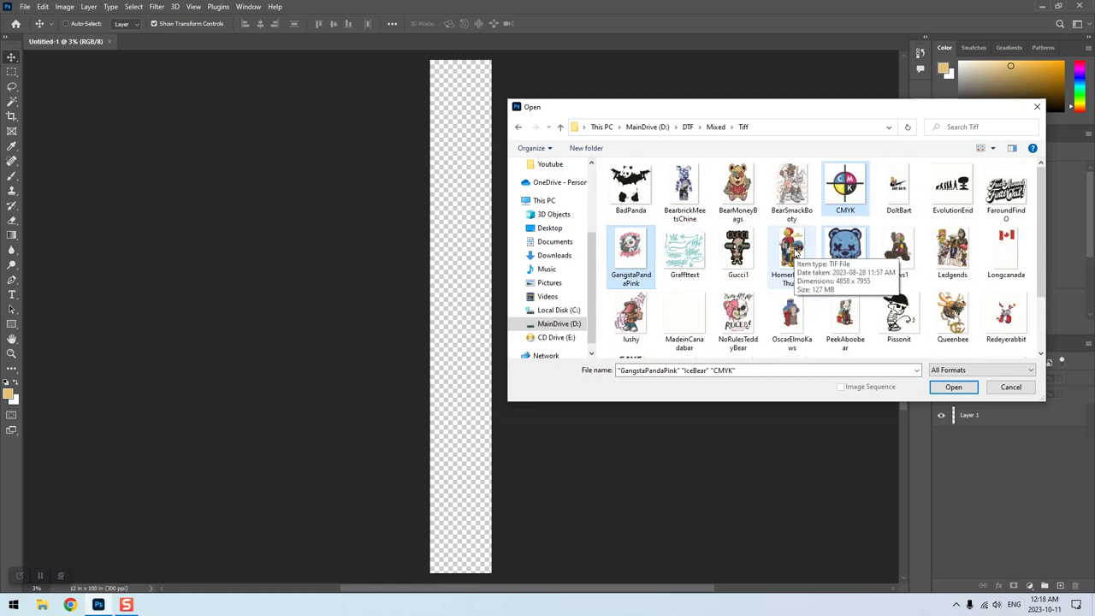
pyautogui.scroll(-3)
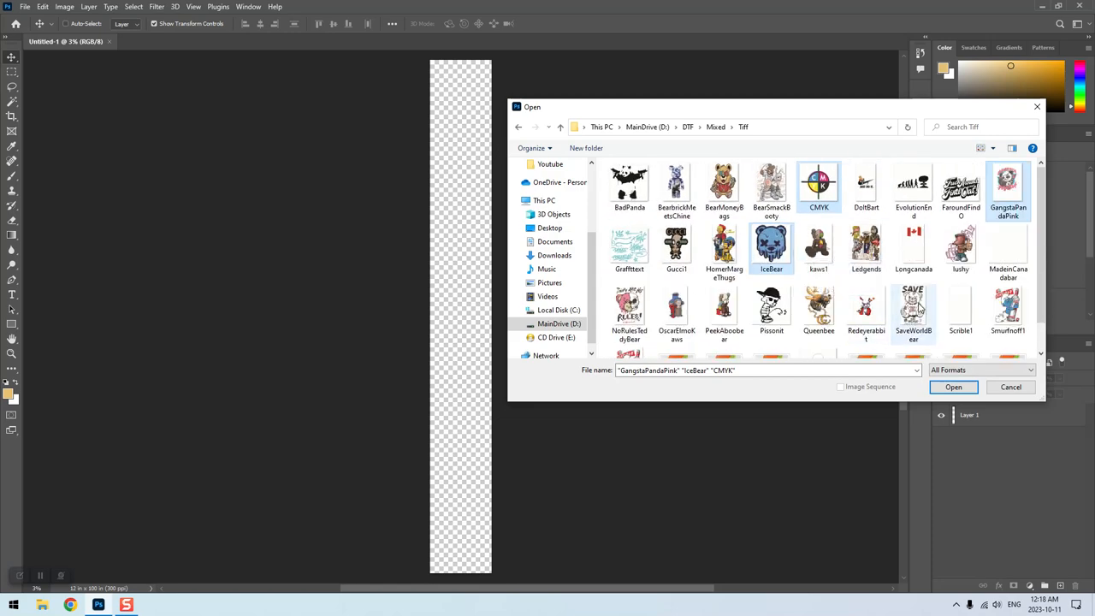
pyautogui.click(912, 312)
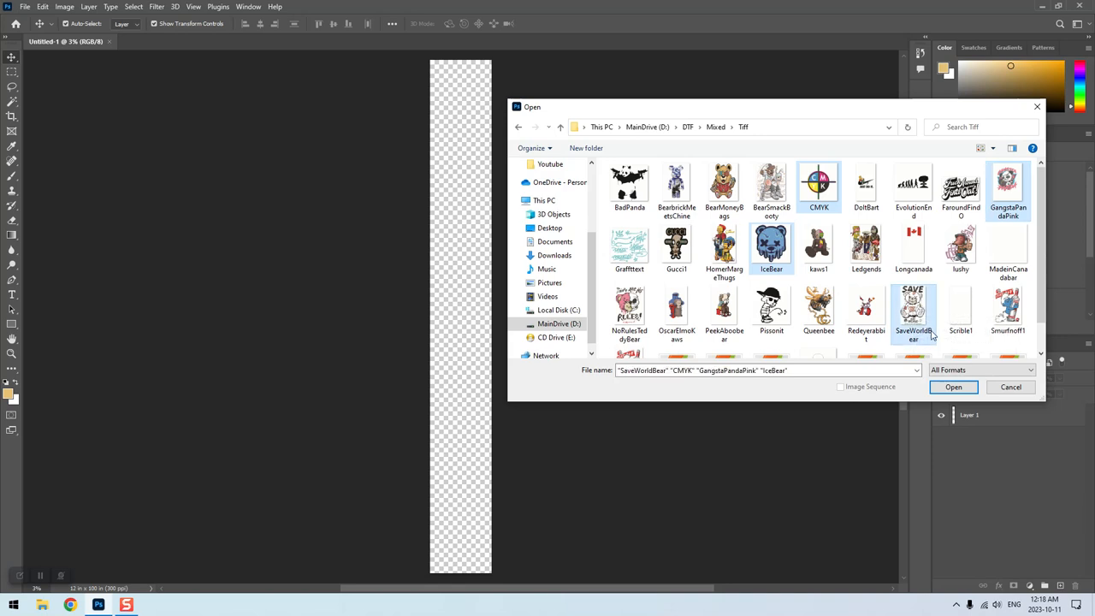
pyautogui.click(953, 387)
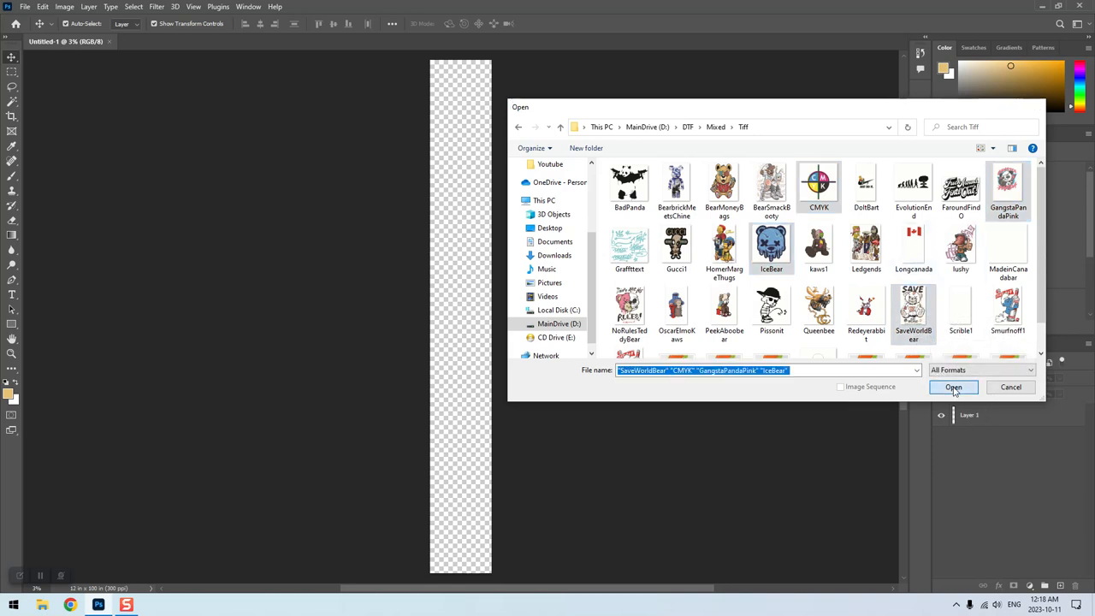
# - Open the four designs, copy the CMYK mark onto Untitled-1, and close its source
pyautogui.click(953, 387)
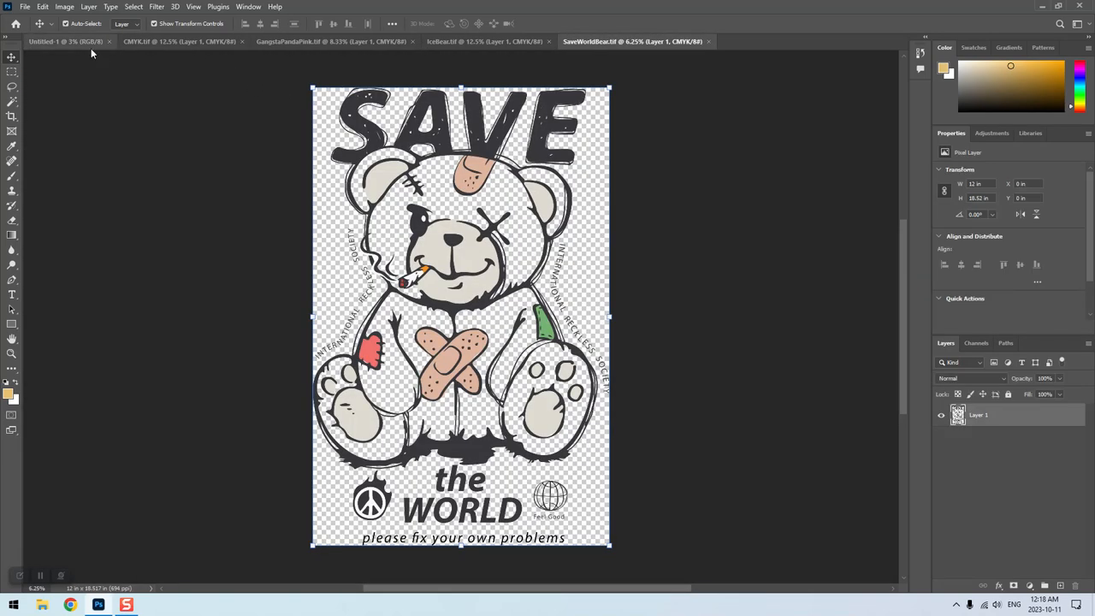
pyautogui.click(65, 41)
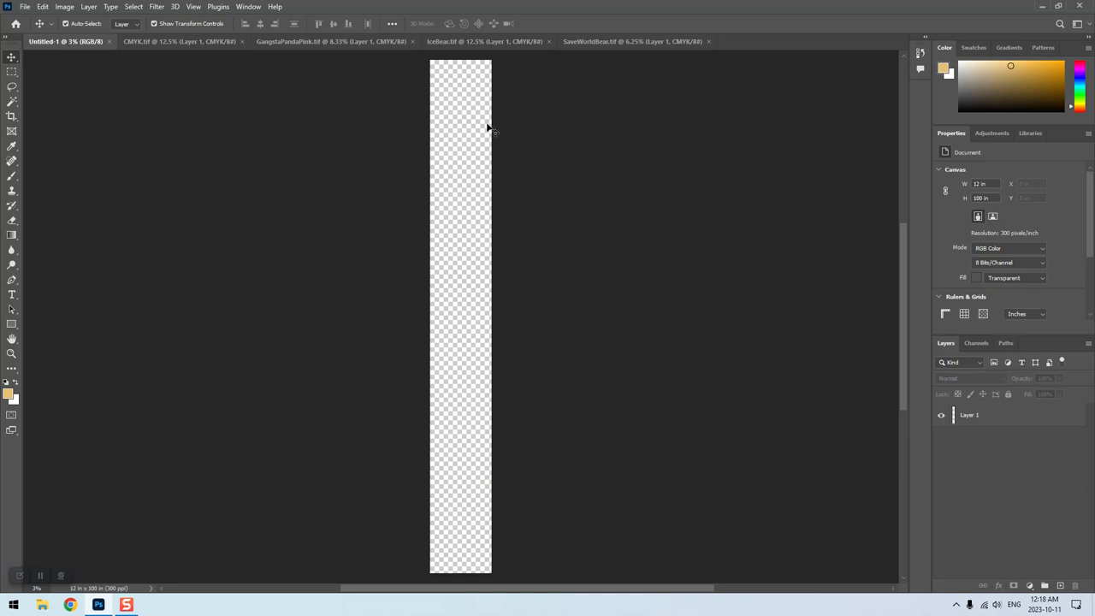
pyautogui.click(179, 41)
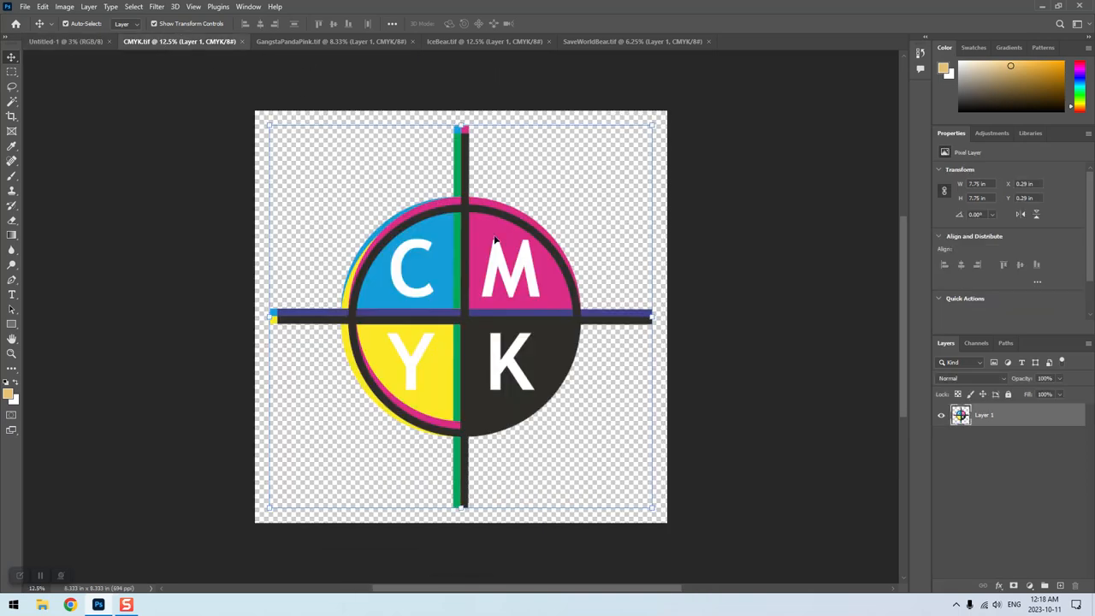
pyautogui.moveTo(172, 46)
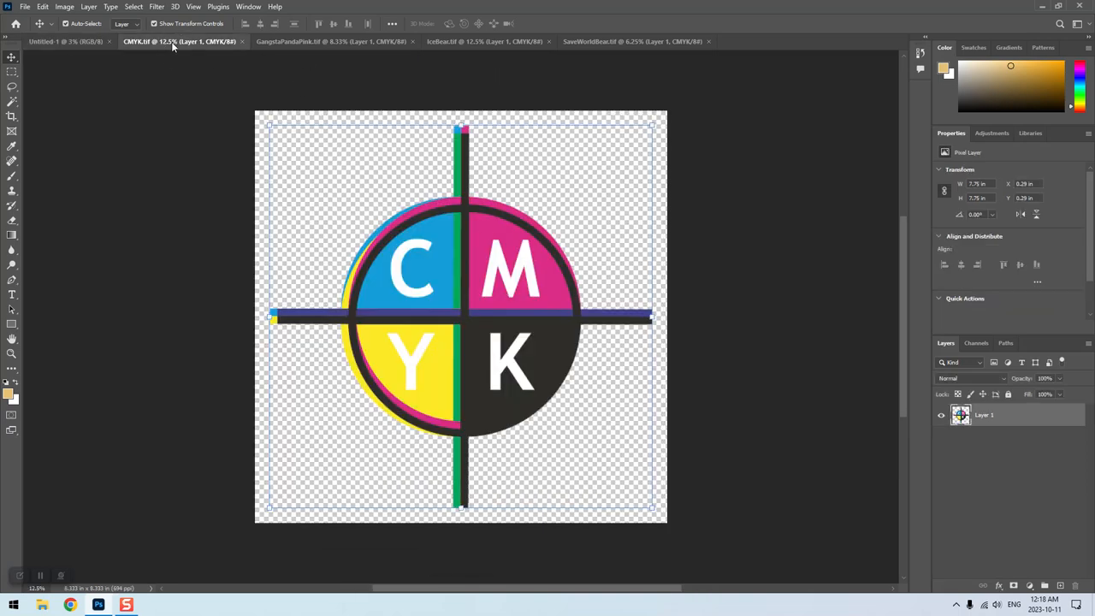
pyautogui.moveTo(180, 41); pyautogui.dragTo(676, 76)
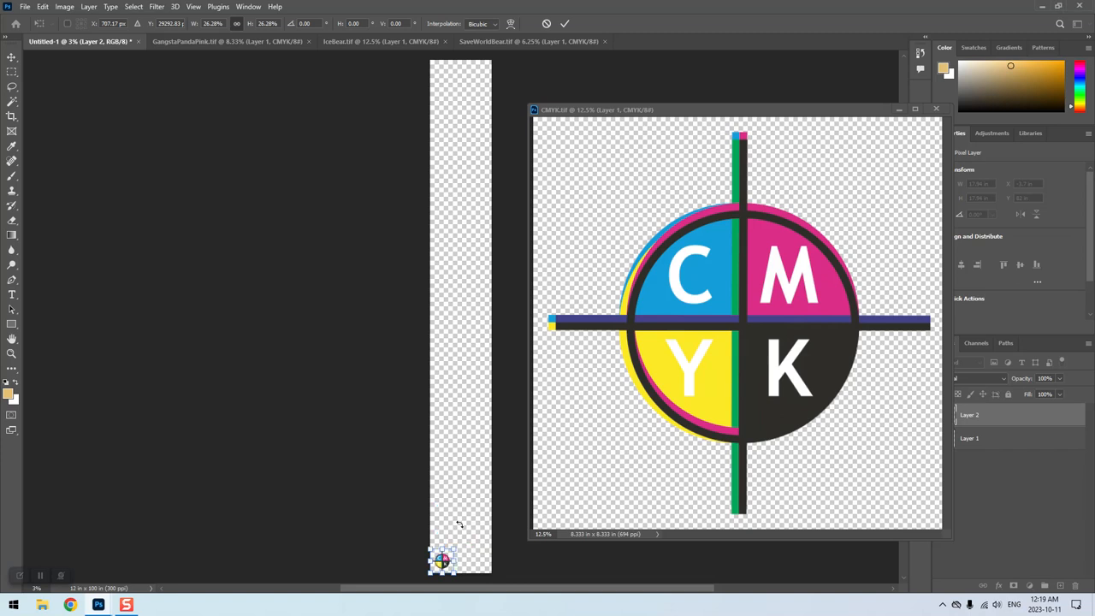
pyautogui.moveTo(465, 532)
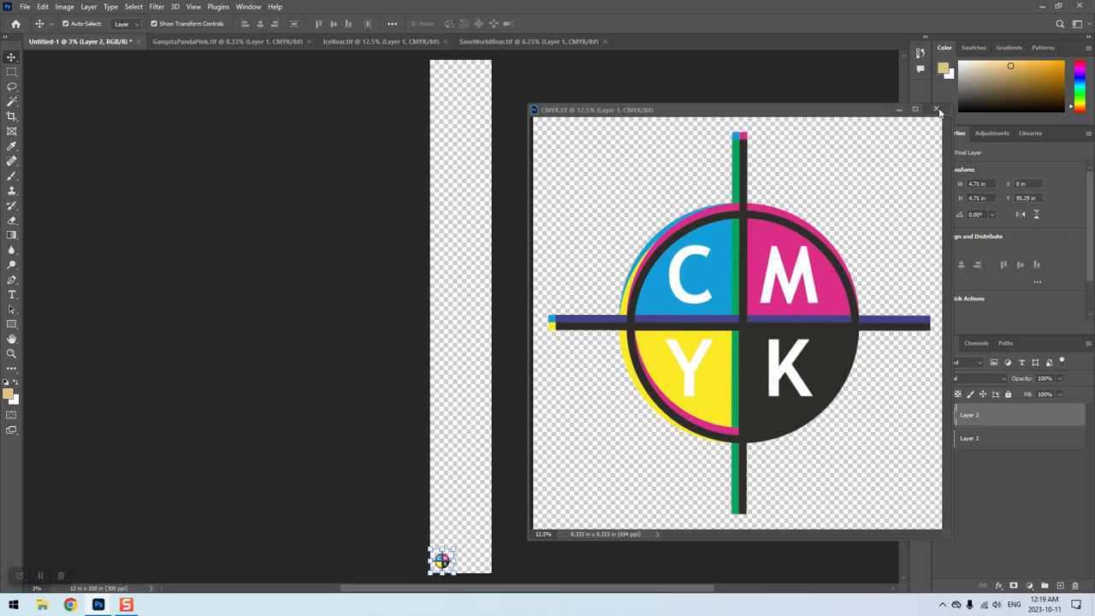
pyautogui.click(937, 110)
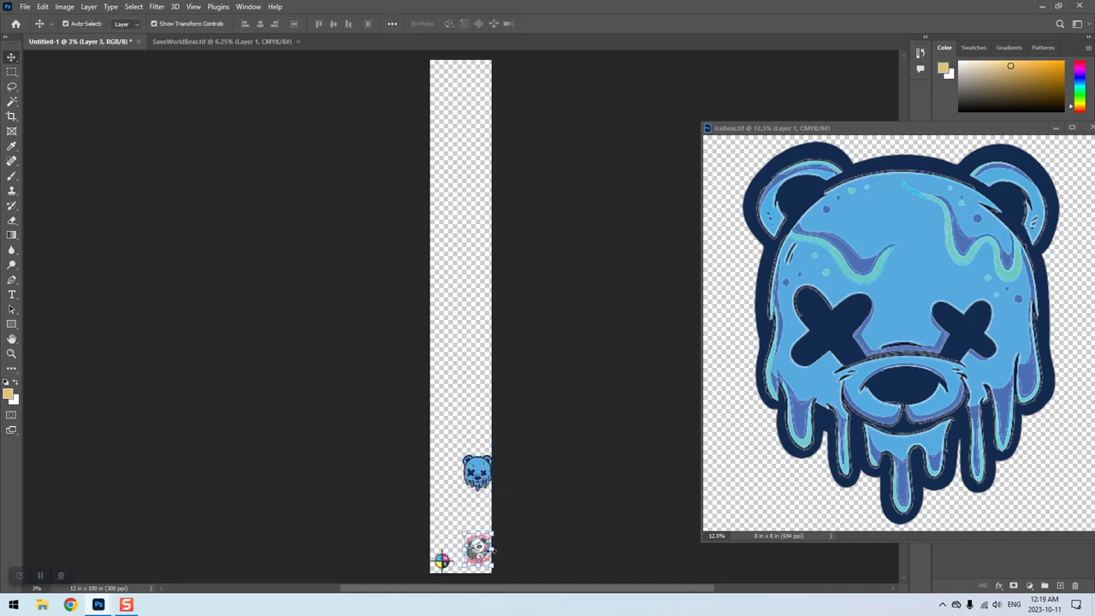
# - Position the panda and IceBear designs on the sheet and close SaveWorldBear's source
pyautogui.moveTo(477, 549); pyautogui.dragTo(443, 523)
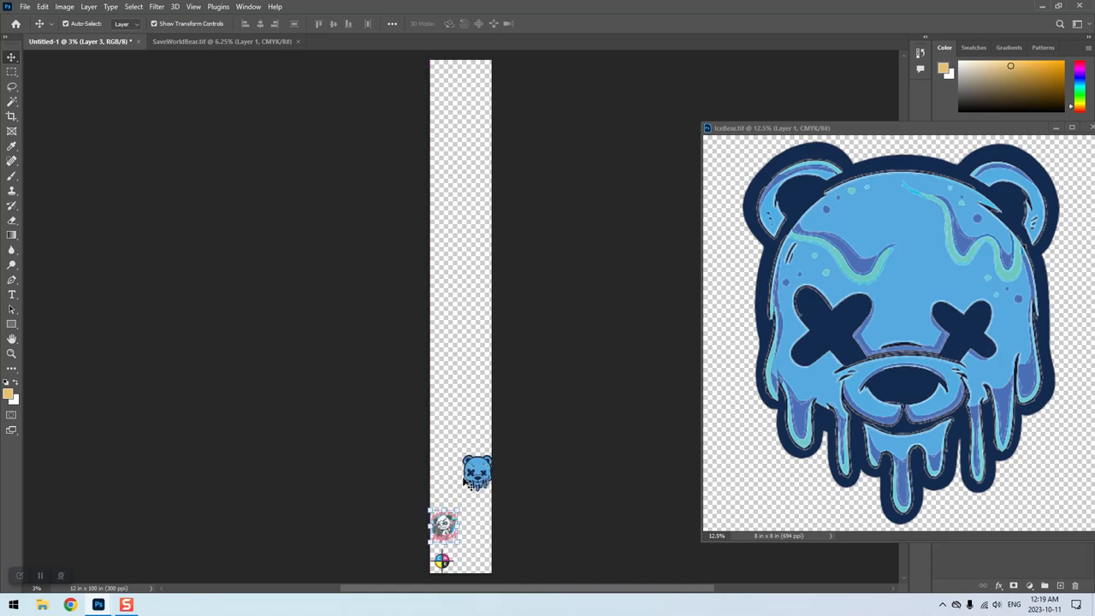
pyautogui.moveTo(476, 473); pyautogui.dragTo(473, 545)
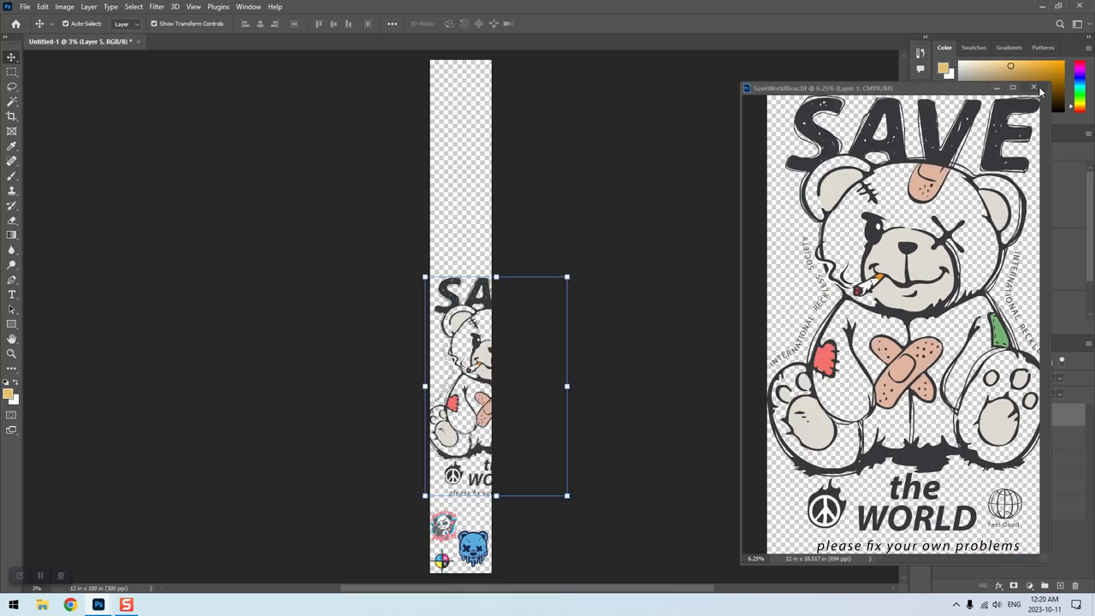
pyautogui.click(1034, 87)
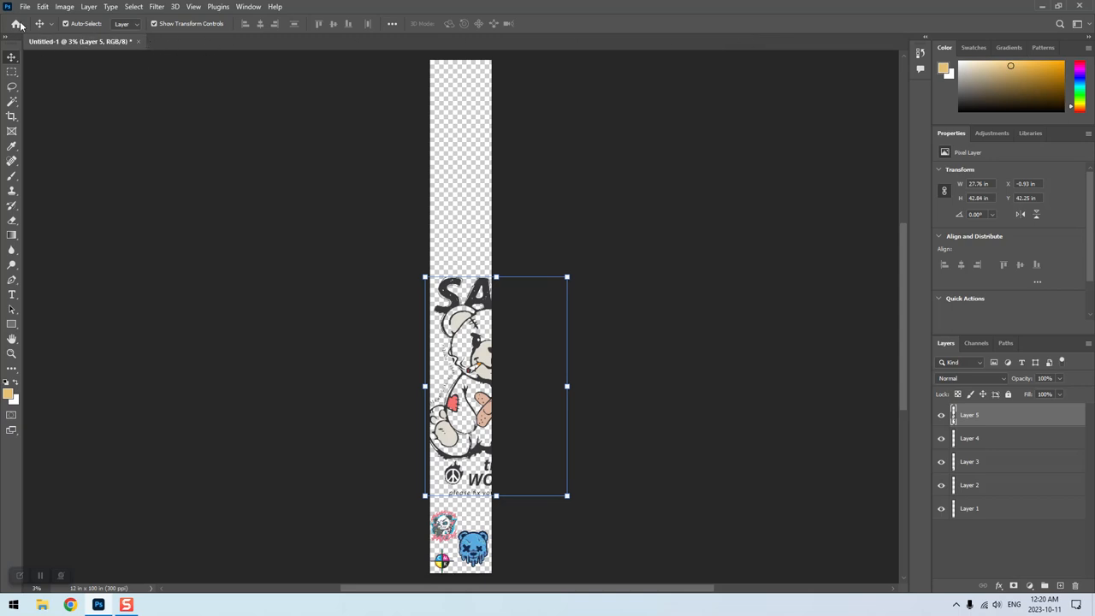
pyautogui.moveTo(566, 275)
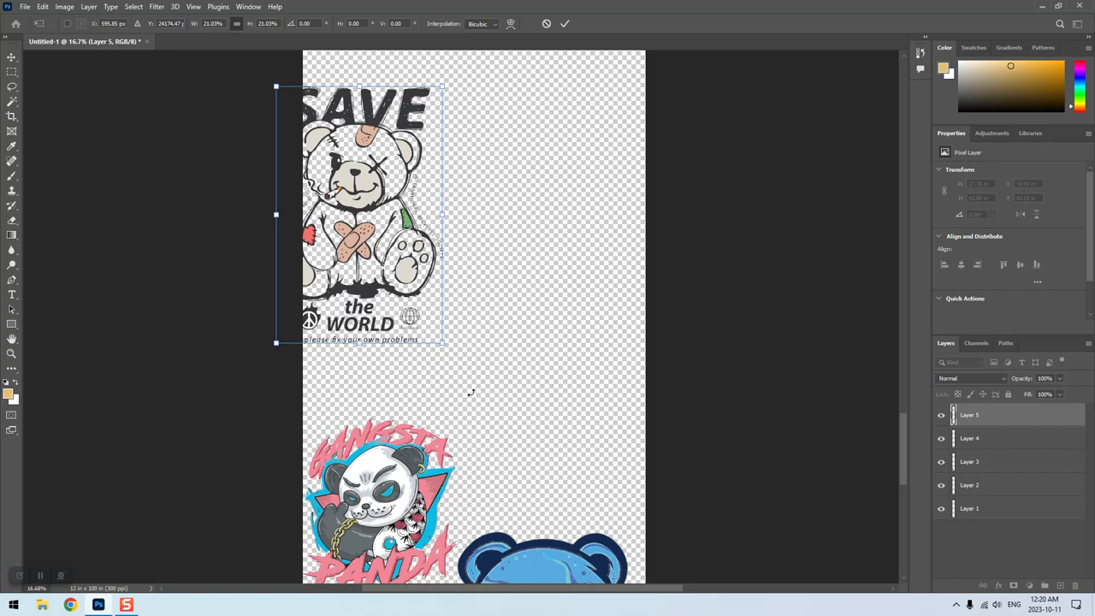
# - Shrink the SaveWorldBear design and the panda design to about 3 inches
pyautogui.scroll(-3)
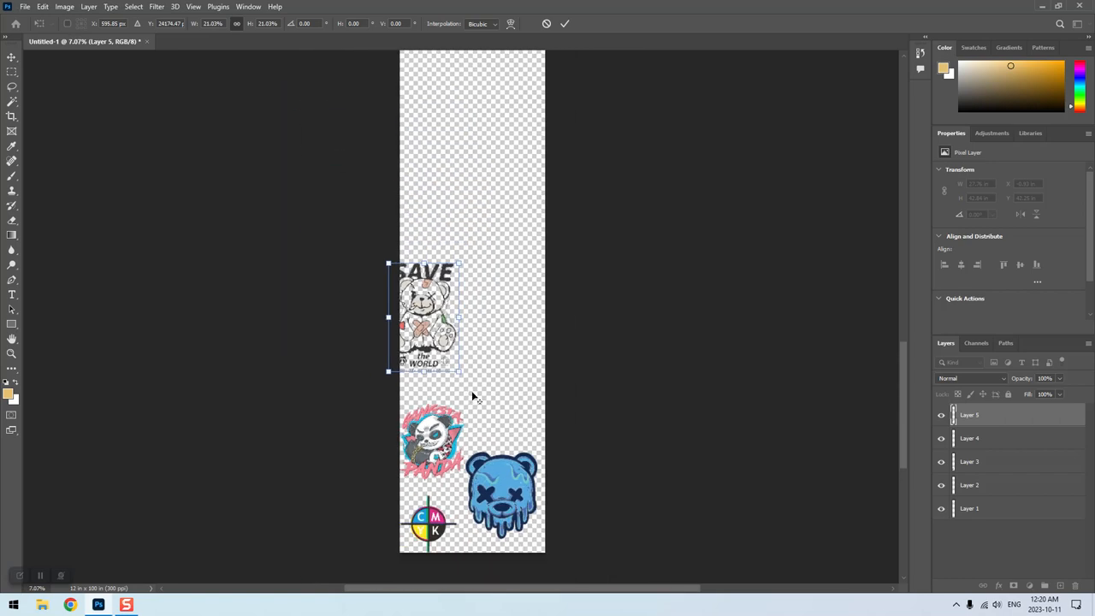
pyautogui.moveTo(427, 316); pyautogui.dragTo(428, 295)
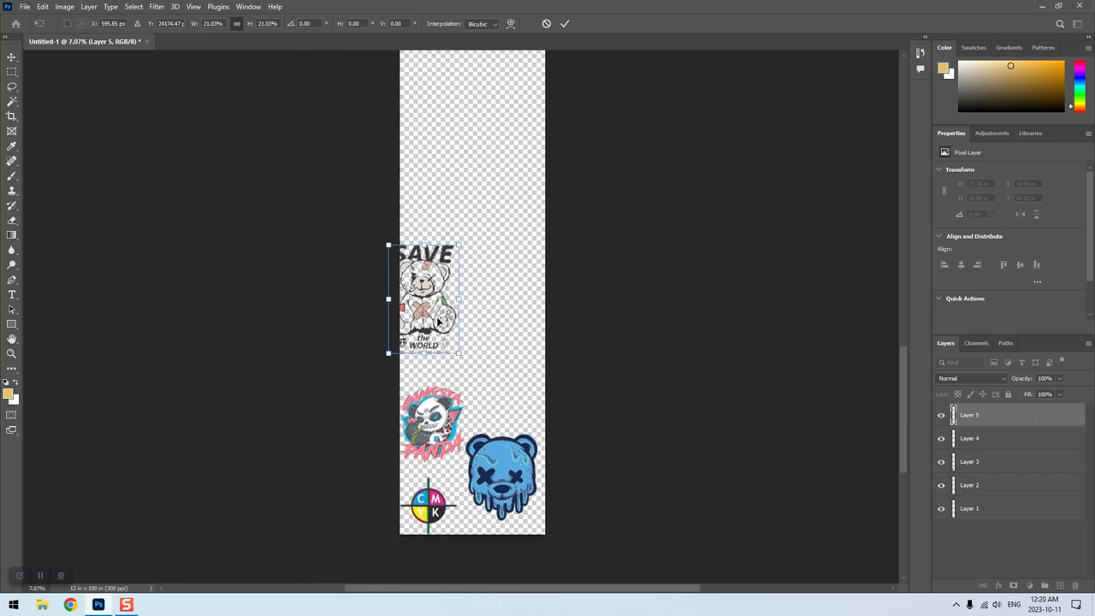
pyautogui.moveTo(426, 298); pyautogui.dragTo(465, 311)
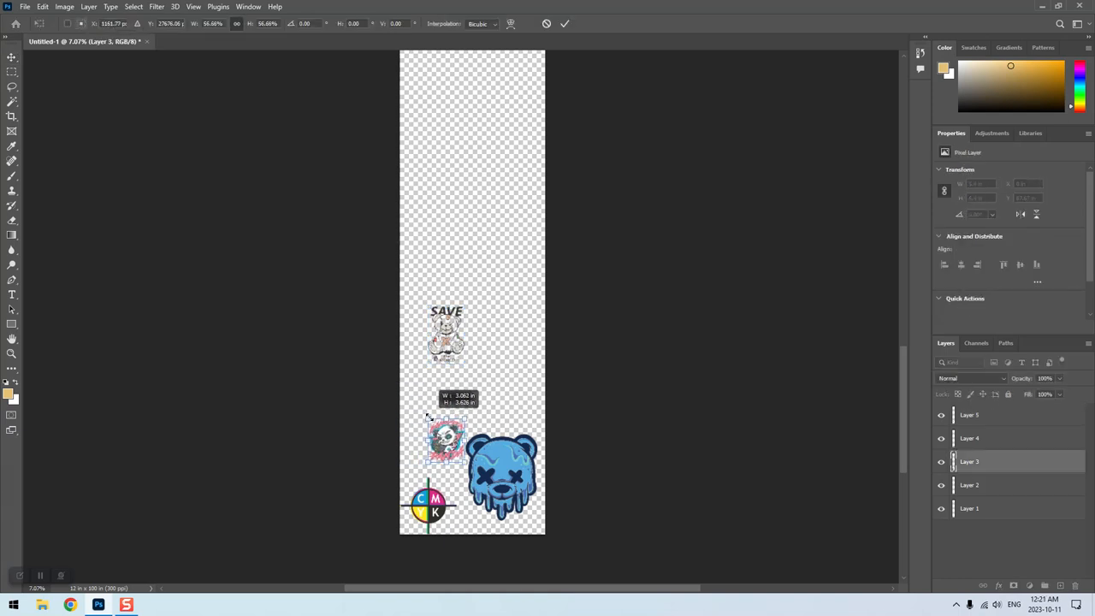
pyautogui.moveTo(445, 439); pyautogui.dragTo(500, 334)
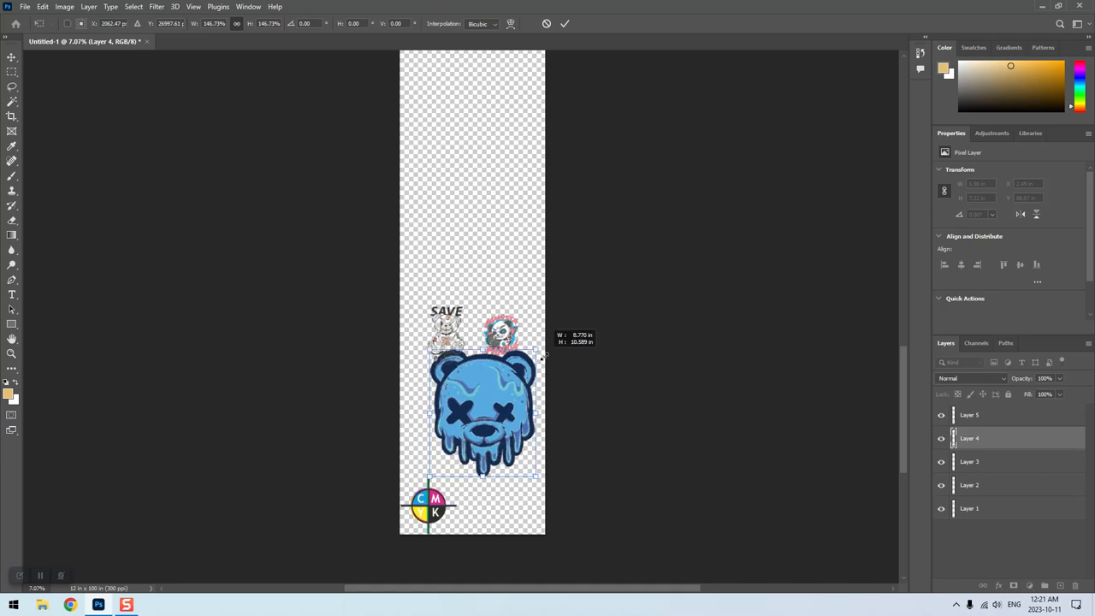
# - Enlarge IceBear to nearly 9 inches at the top, and shrink the CMYK mark to about 3 inches
pyautogui.moveTo(540, 358); pyautogui.dragTo(556, 348)
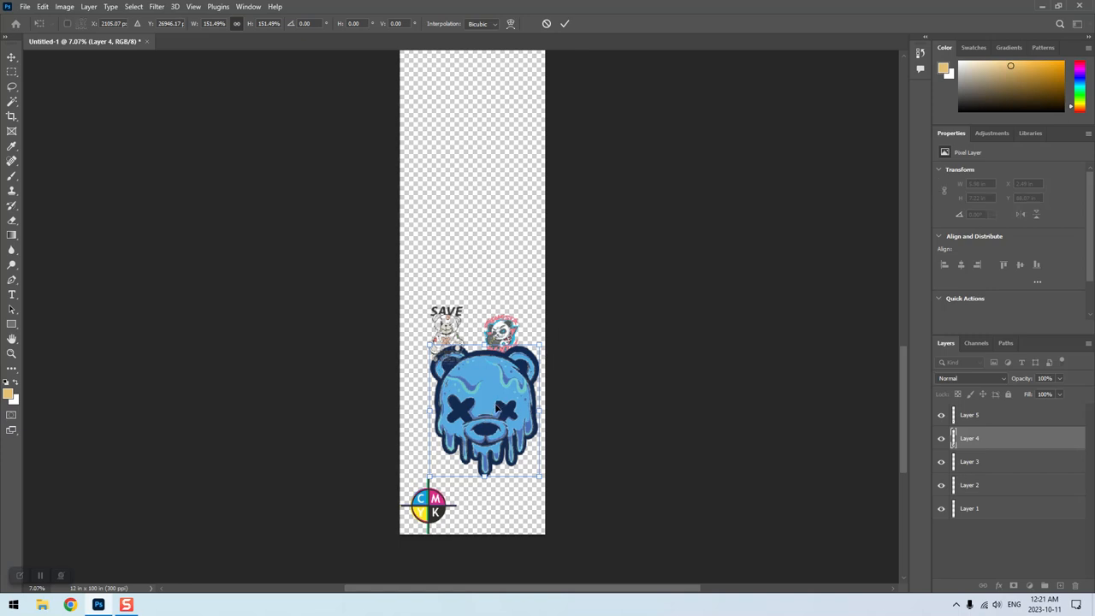
pyautogui.moveTo(485, 411); pyautogui.dragTo(473, 230)
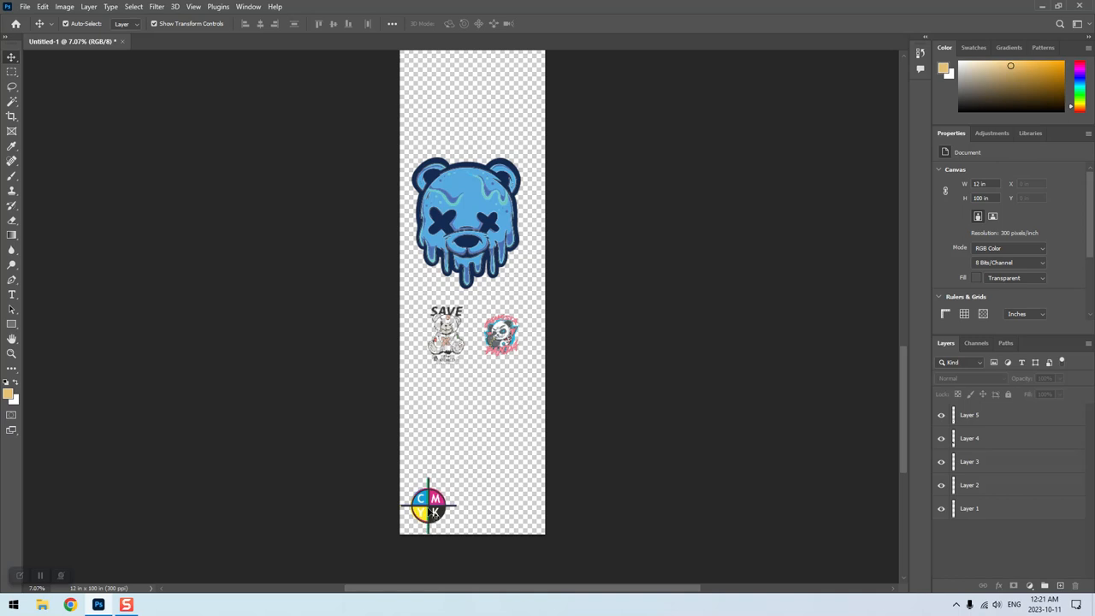
pyautogui.moveTo(428, 505); pyautogui.dragTo(473, 452)
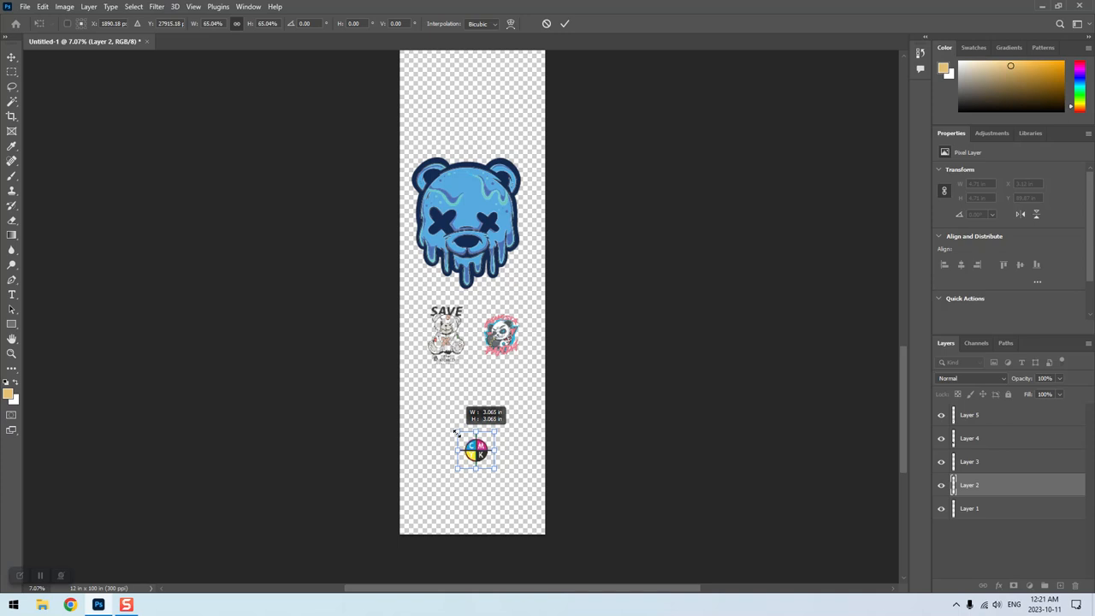
pyautogui.moveTo(474, 449); pyautogui.dragTo(454, 457)
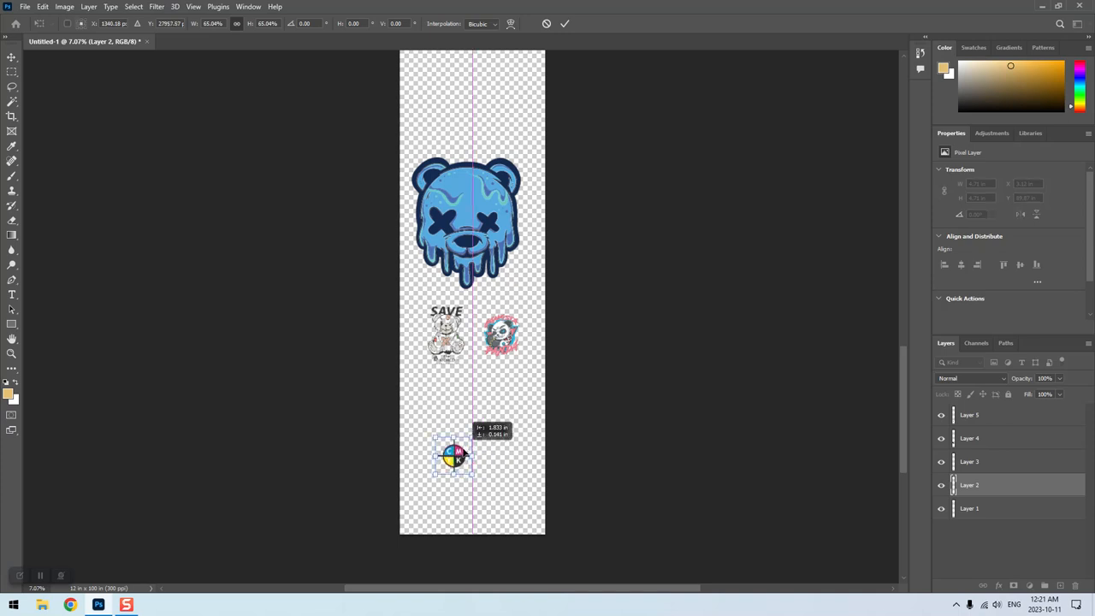
# - Move the CMYK mark to the bottom-left and duplicate it into a bottom row of three
pyautogui.moveTo(454, 456); pyautogui.dragTo(472, 419)
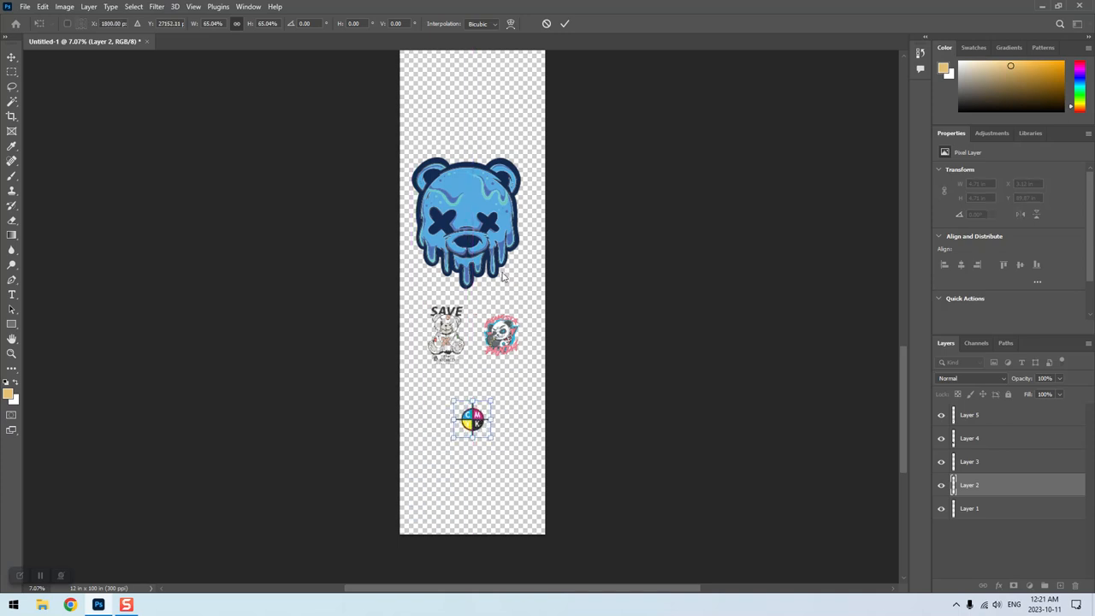
pyautogui.moveTo(458, 229)
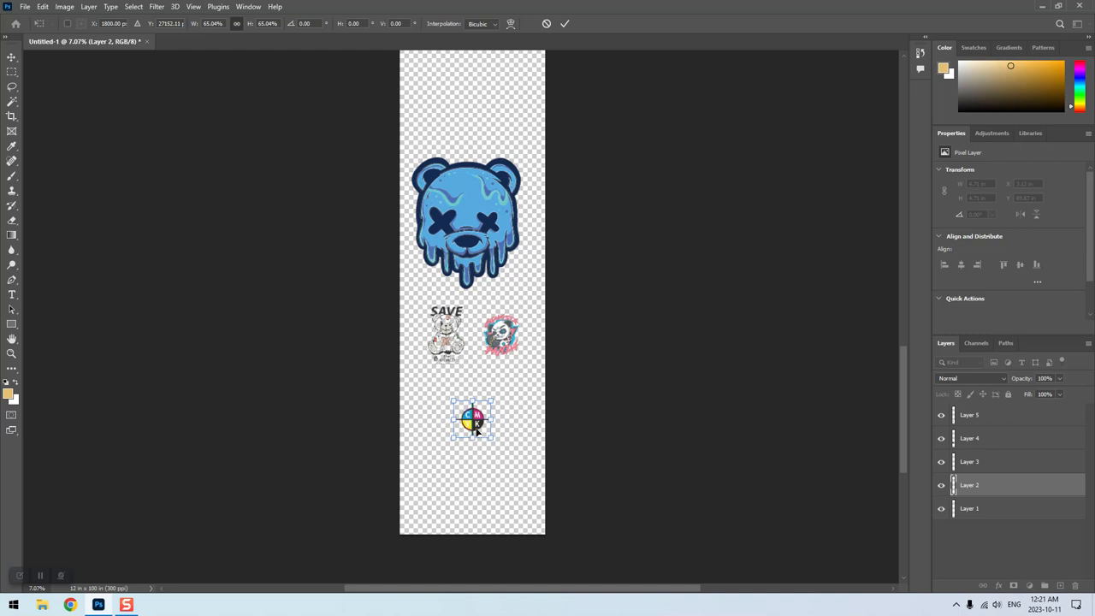
pyautogui.moveTo(472, 420); pyautogui.dragTo(428, 505)
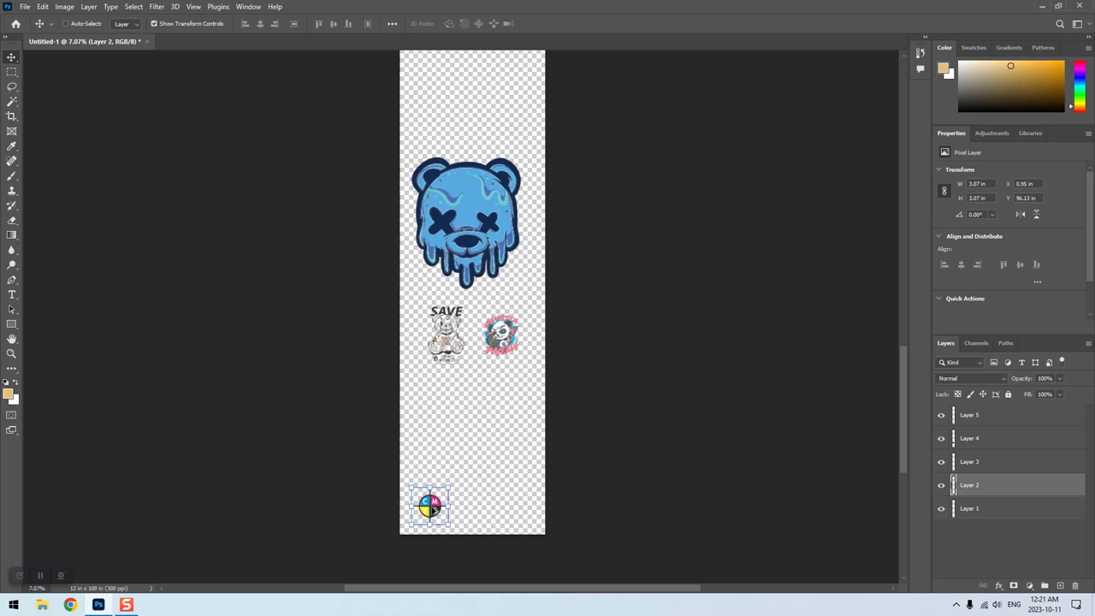
pyautogui.moveTo(427, 505); pyautogui.dragTo(479, 505)
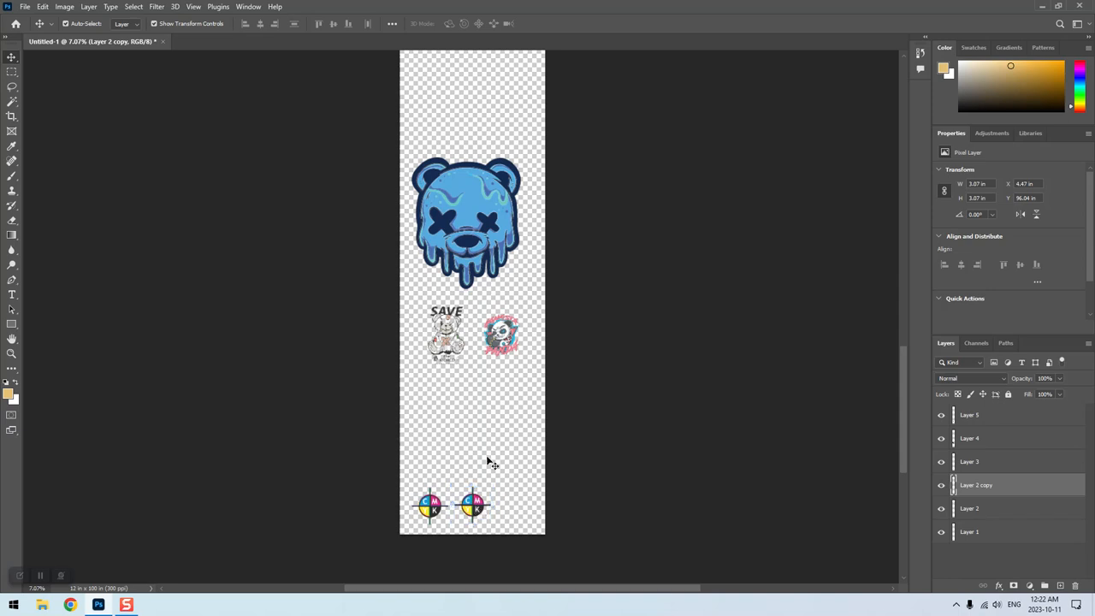
pyautogui.moveTo(475, 505); pyautogui.dragTo(475, 505)
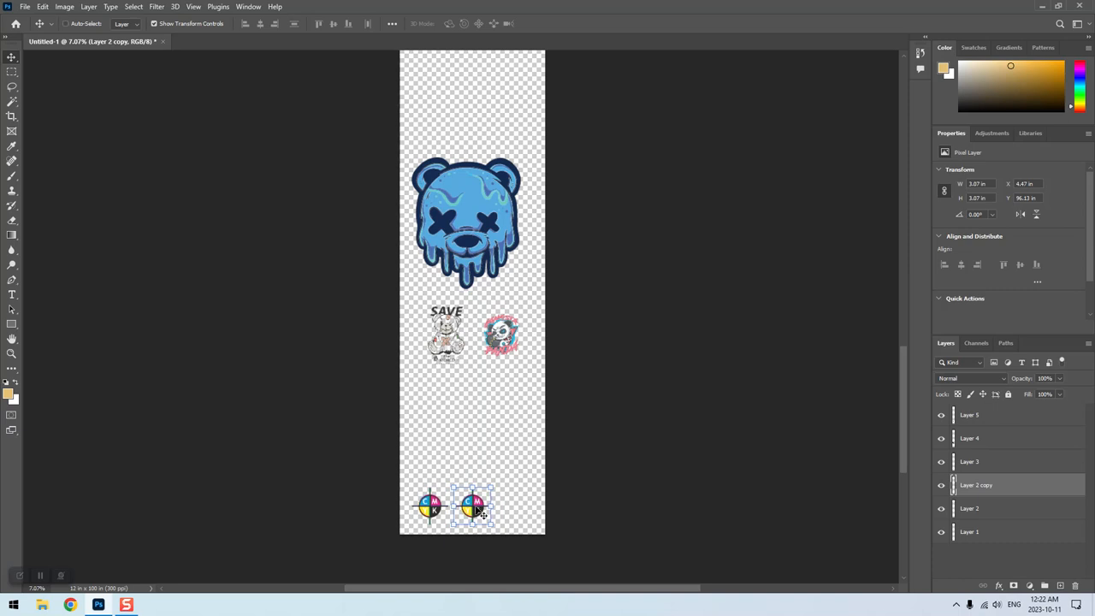
pyautogui.moveTo(474, 505); pyautogui.dragTo(518, 505)
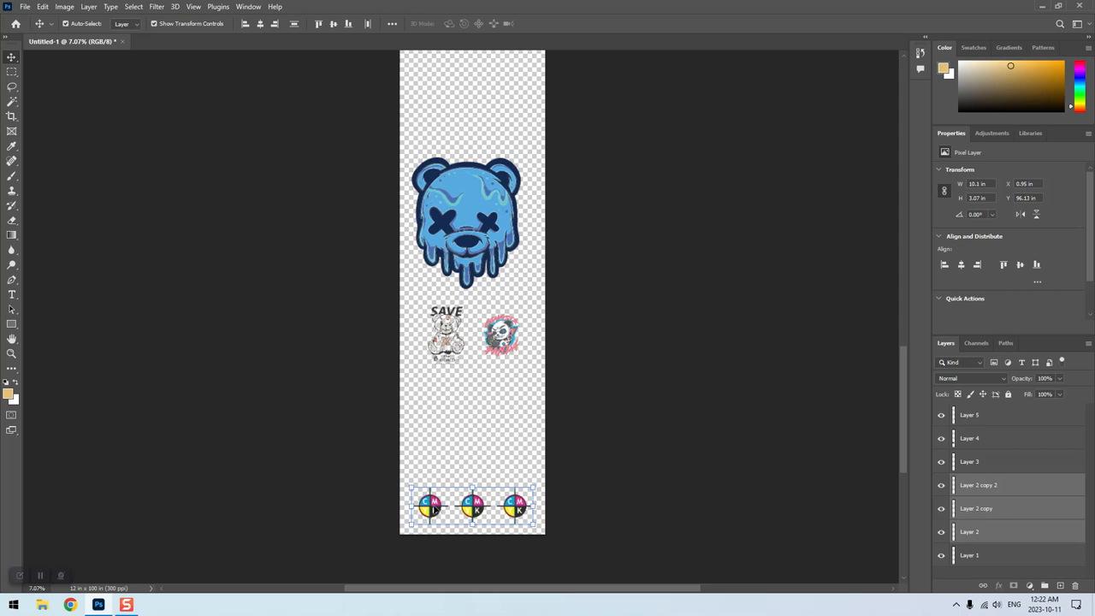
# - Duplicate the row of CMYK marks into a second row above and adjust positions
pyautogui.moveTo(472, 507); pyautogui.dragTo(472, 473)
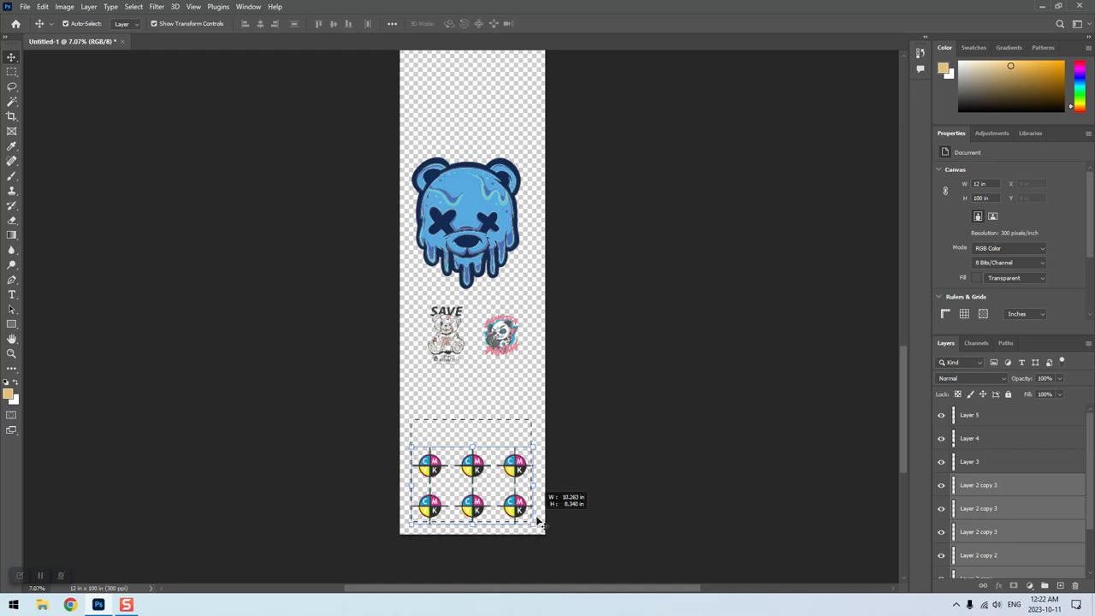
pyautogui.moveTo(541, 520); pyautogui.dragTo(500, 469)
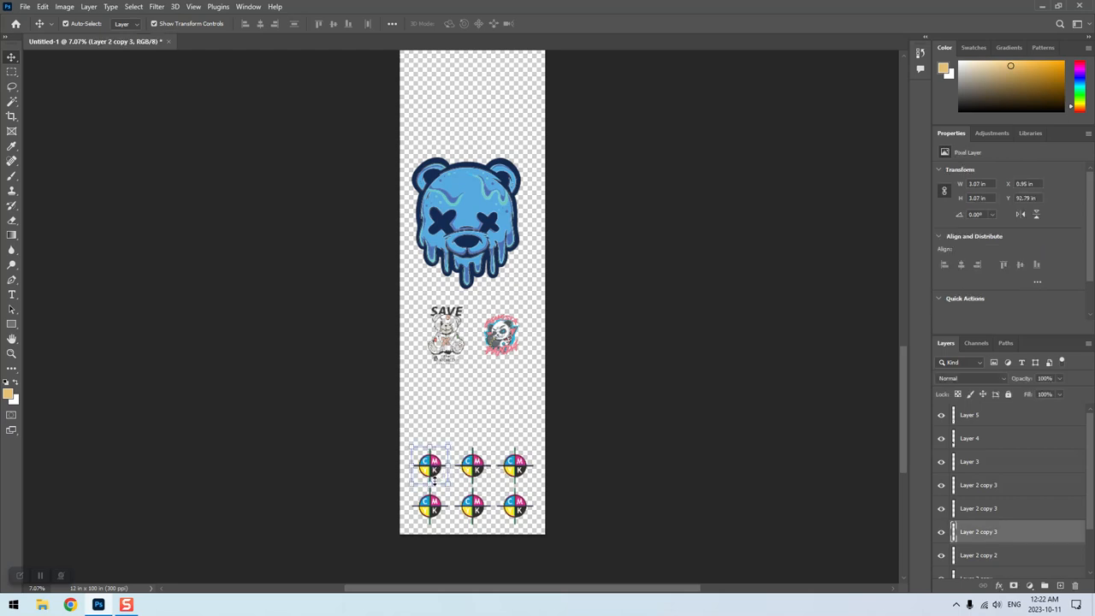
pyautogui.moveTo(432, 468); pyautogui.dragTo(454, 413)
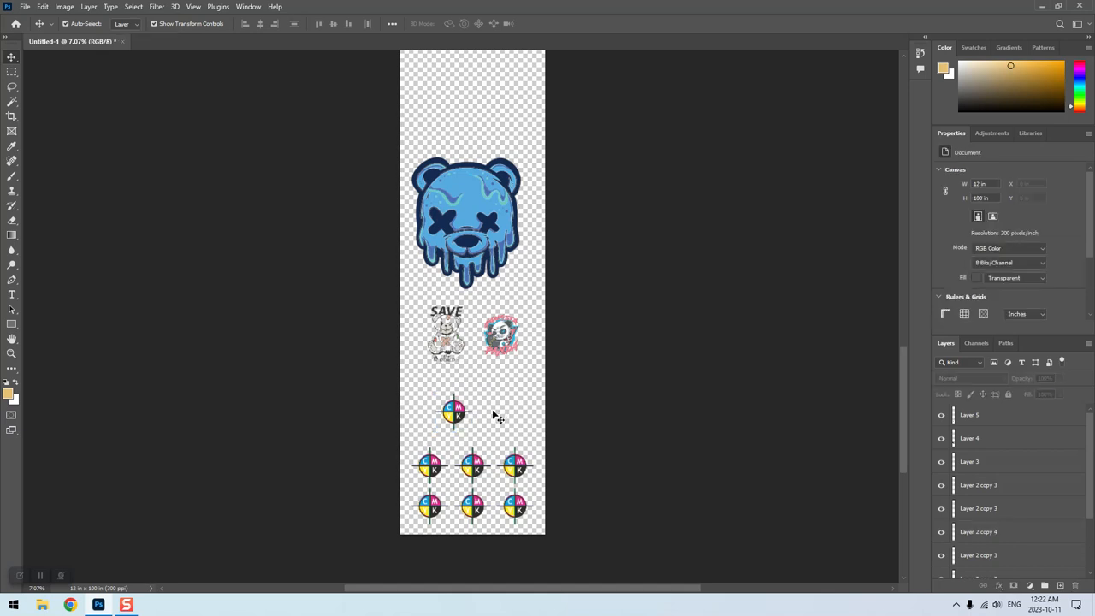
pyautogui.click(455, 412)
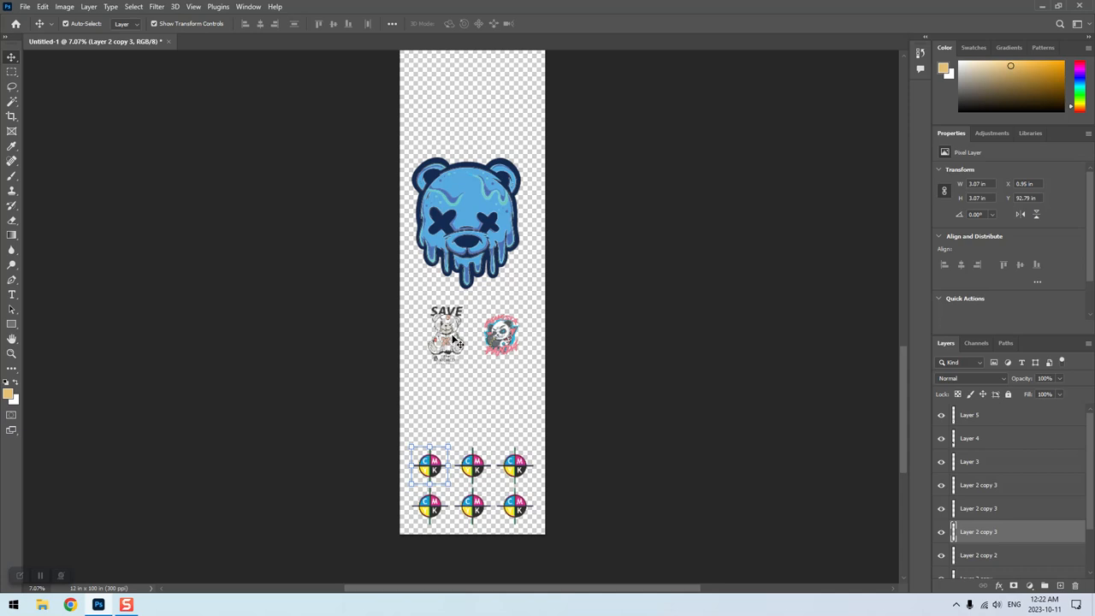
# - Place the SAVE teddy above the marks, duplicate it along the row, and stack an IceBear copy above
pyautogui.moveTo(445, 334); pyautogui.dragTo(441, 385)
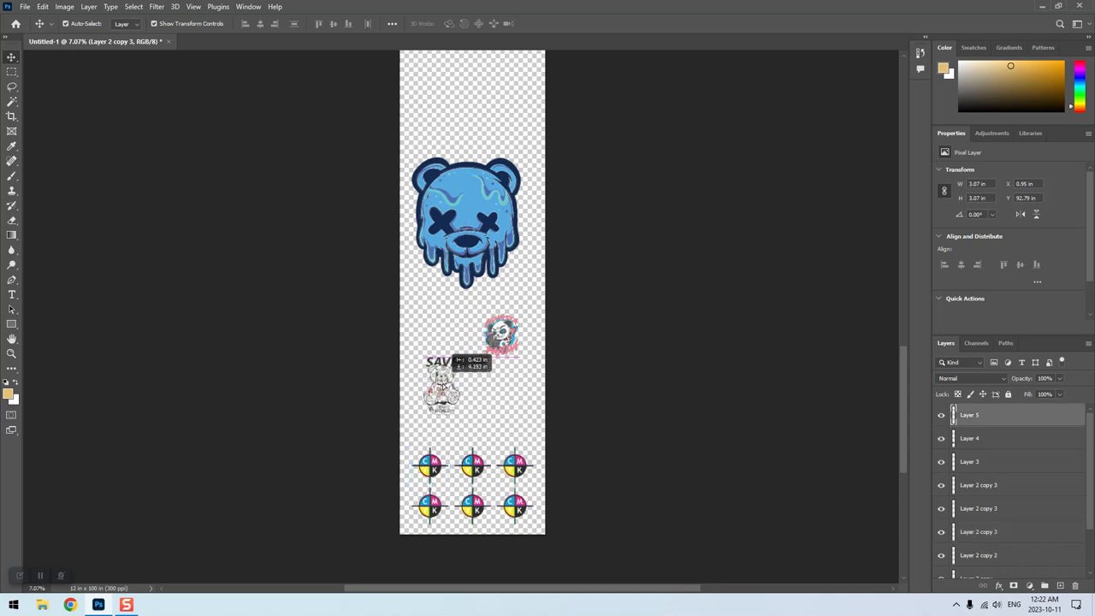
pyautogui.moveTo(442, 380); pyautogui.dragTo(437, 415)
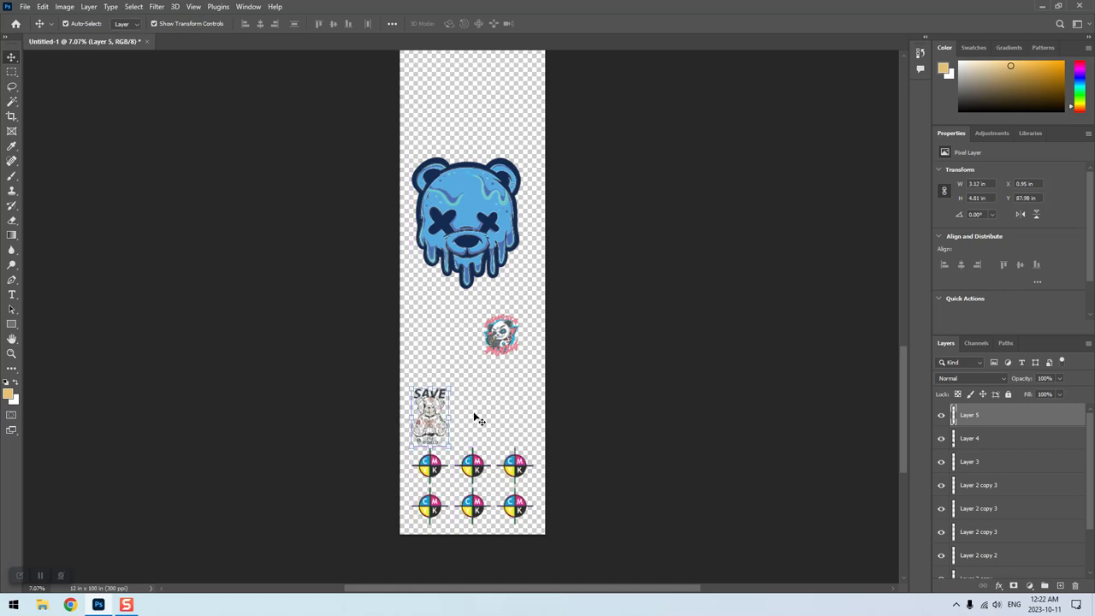
pyautogui.moveTo(476, 415)
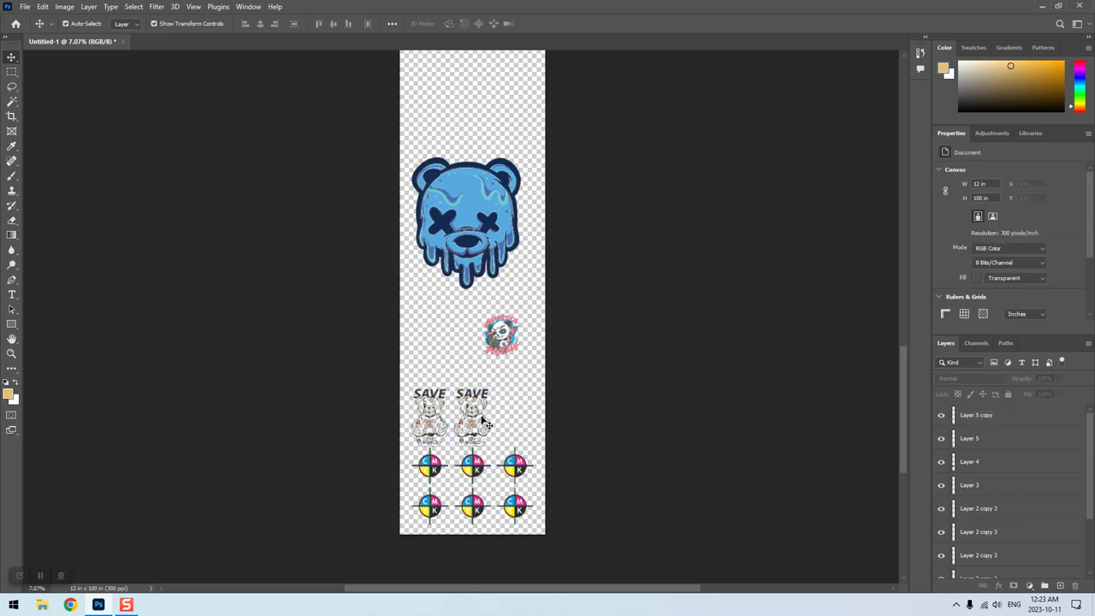
pyautogui.click(475, 419)
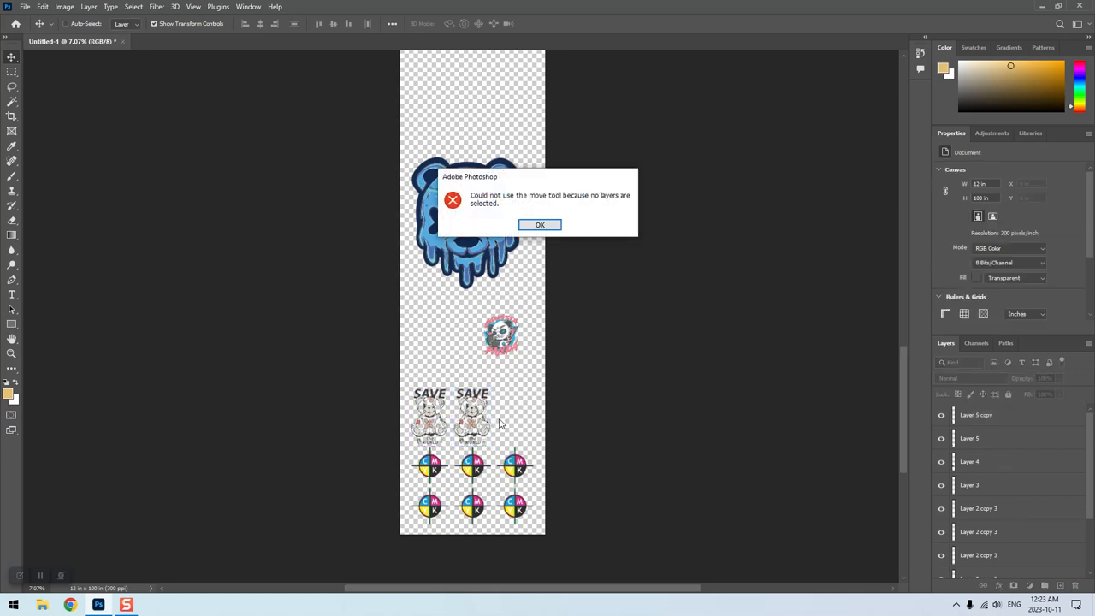
pyautogui.click(539, 224)
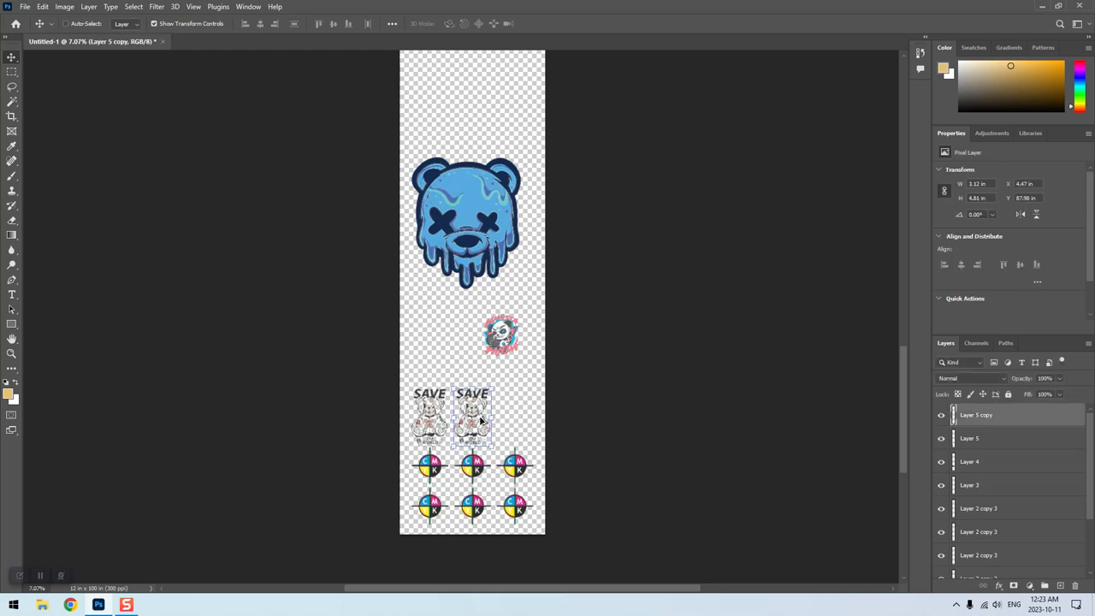
pyautogui.moveTo(472, 417); pyautogui.dragTo(514, 418)
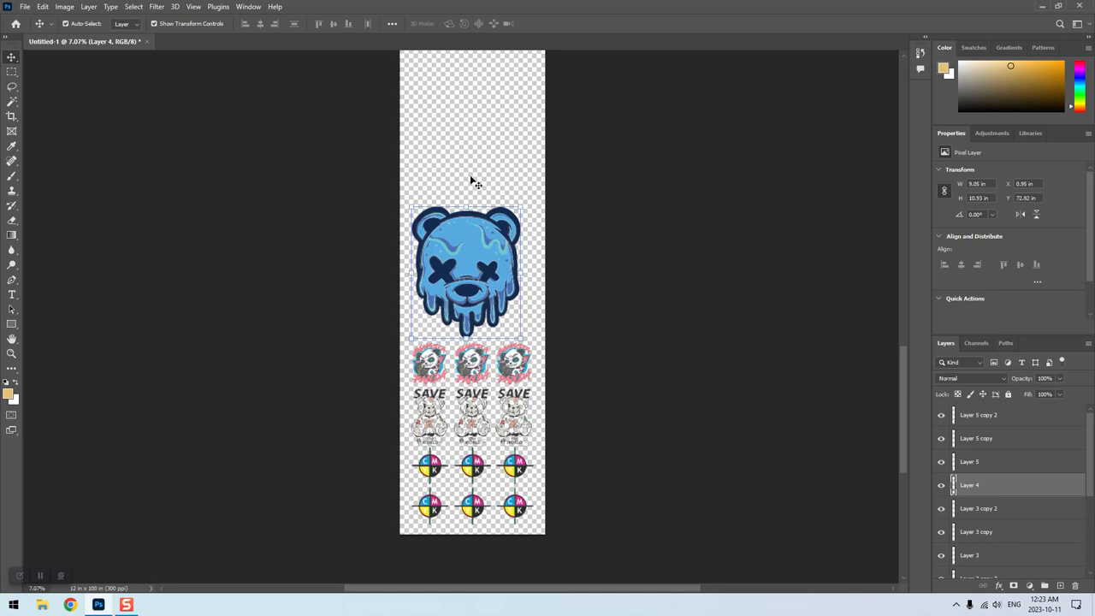
pyautogui.moveTo(465, 277)
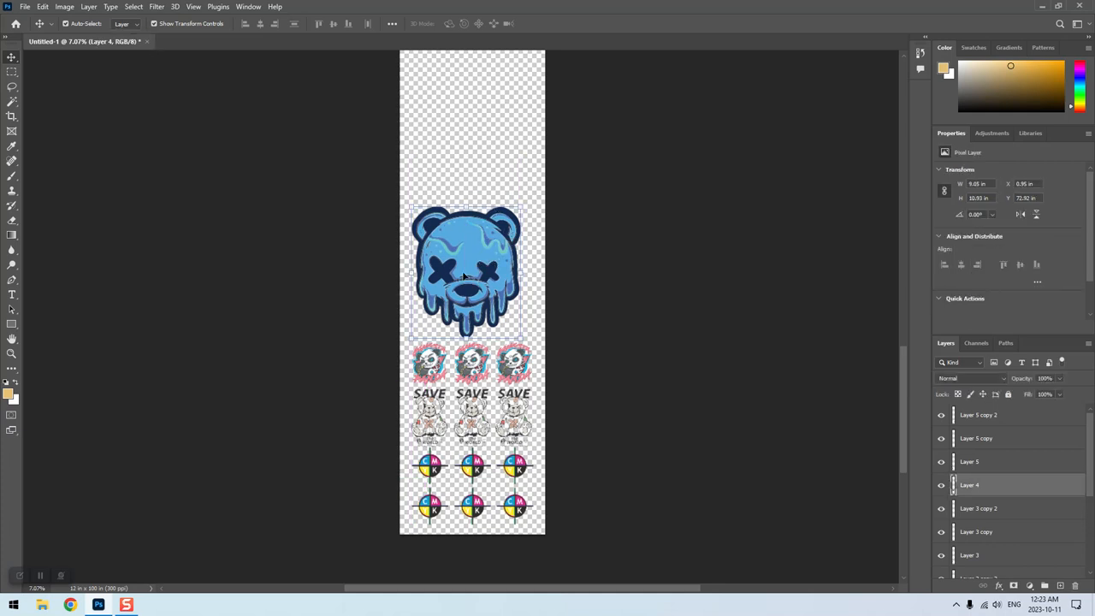
pyautogui.moveTo(466, 251)
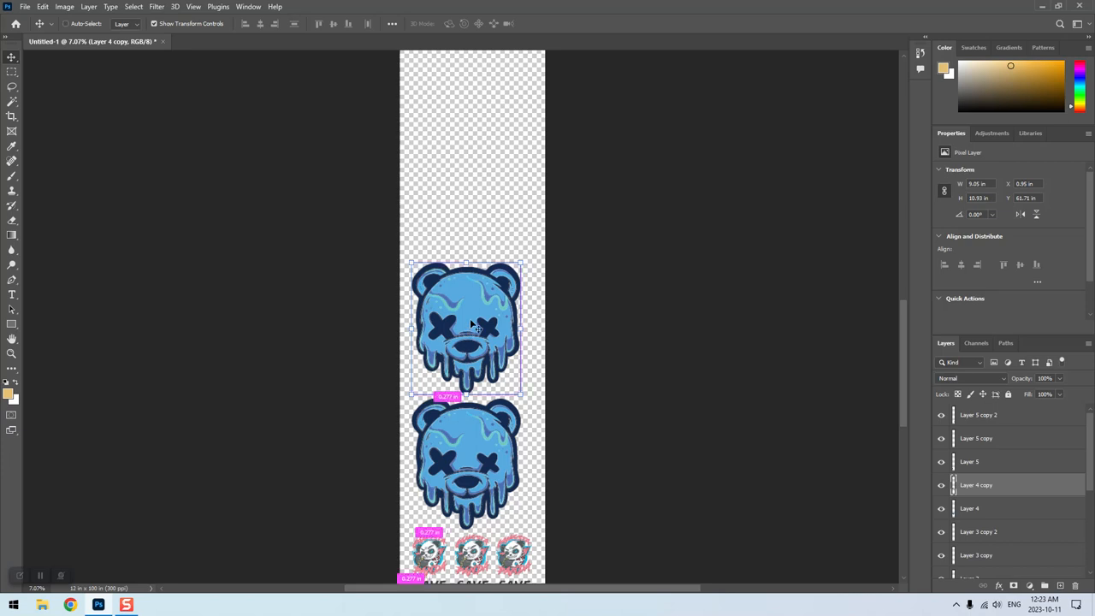
pyautogui.moveTo(466, 325); pyautogui.dragTo(466, 184)
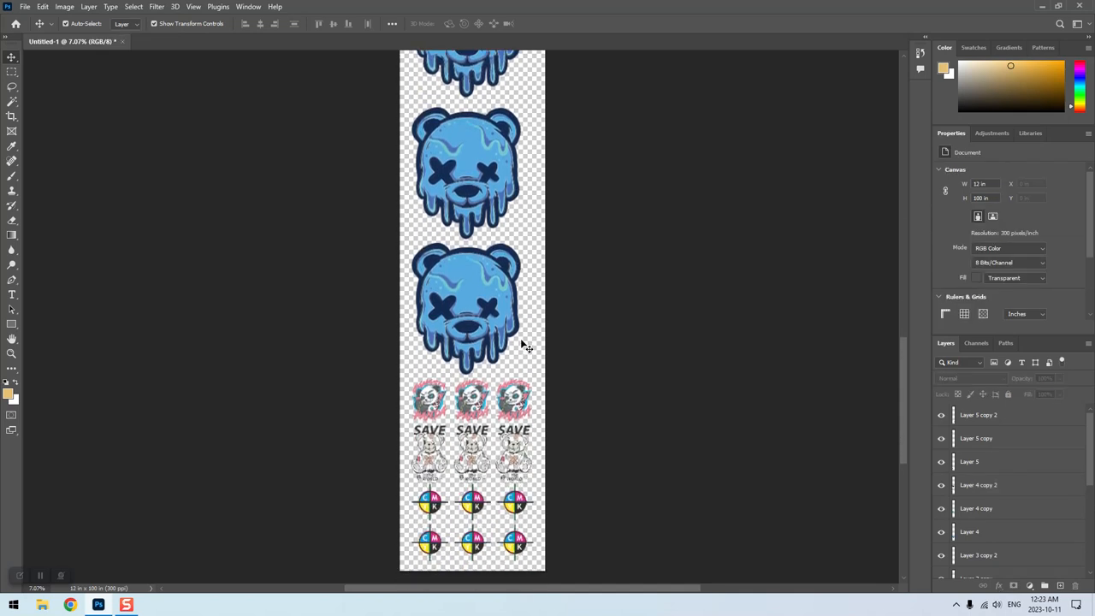
pyautogui.moveTo(507, 359)
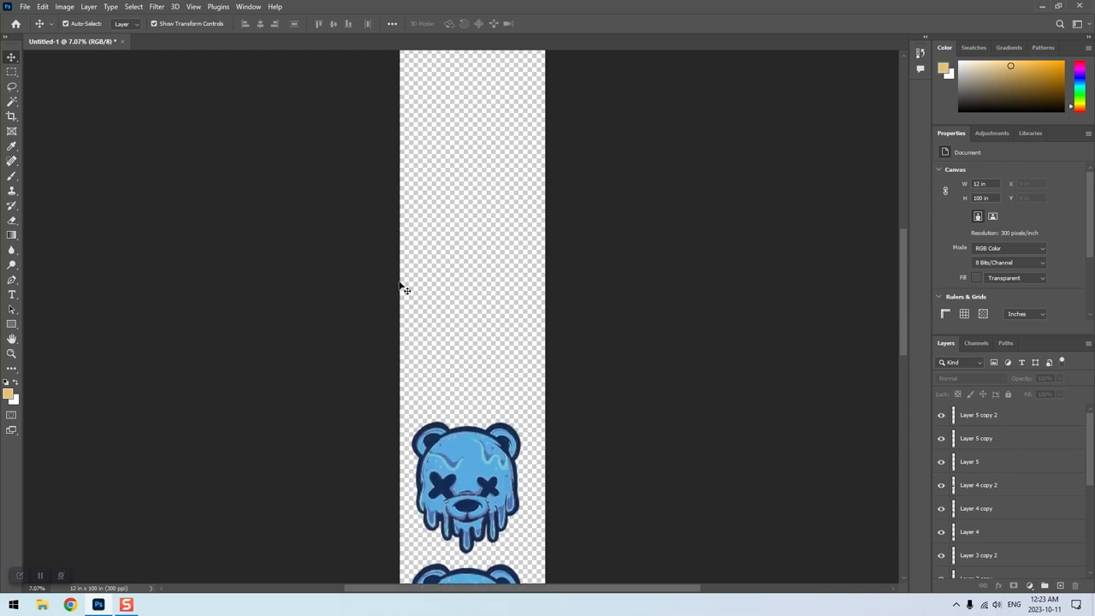
pyautogui.moveTo(507, 285)
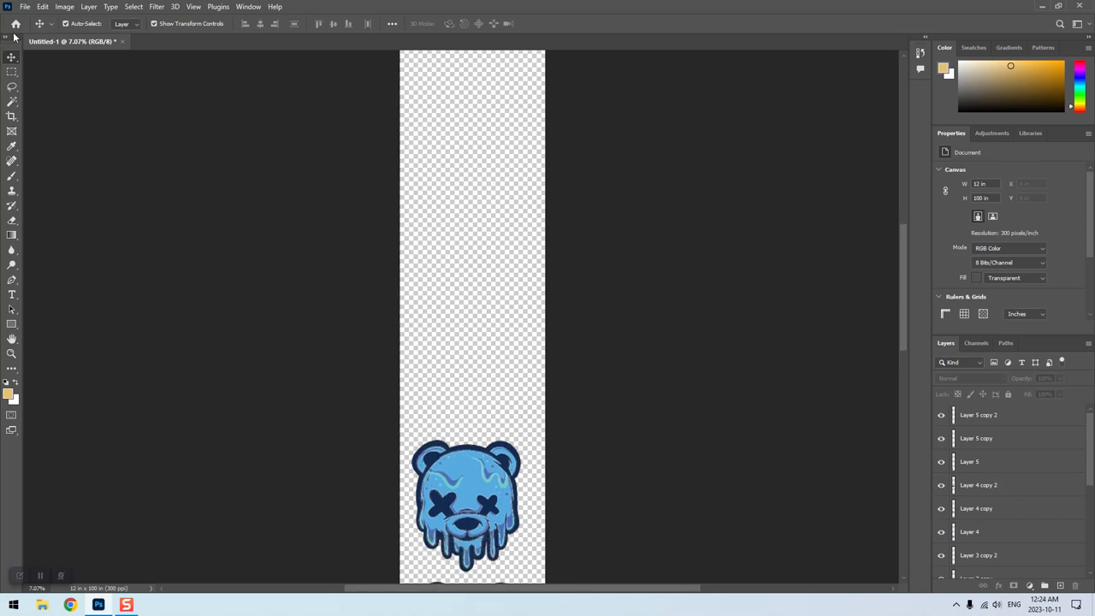
pyautogui.moveTo(11, 115)
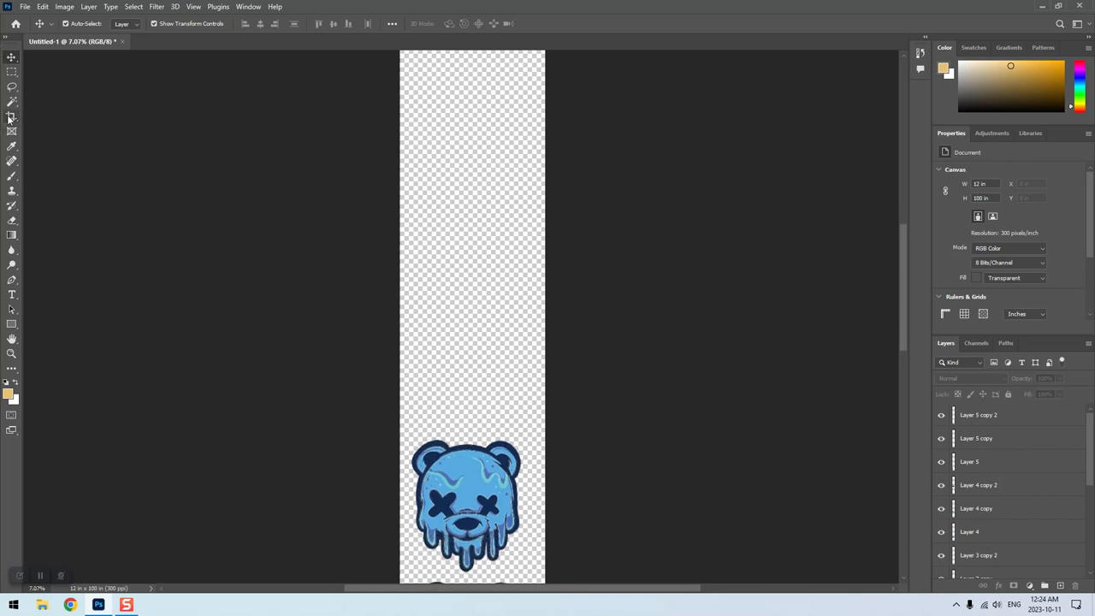
# - Crop the canvas top down to the top bear, trimming the sheet to about 50.37 inches
pyautogui.click(11, 116)
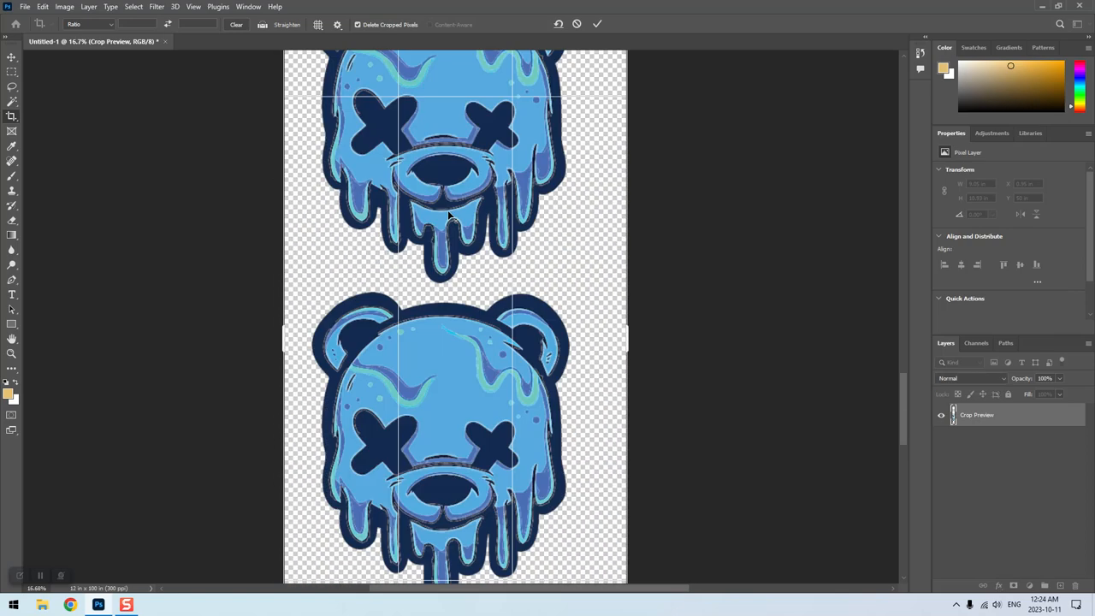
pyautogui.moveTo(539, 304)
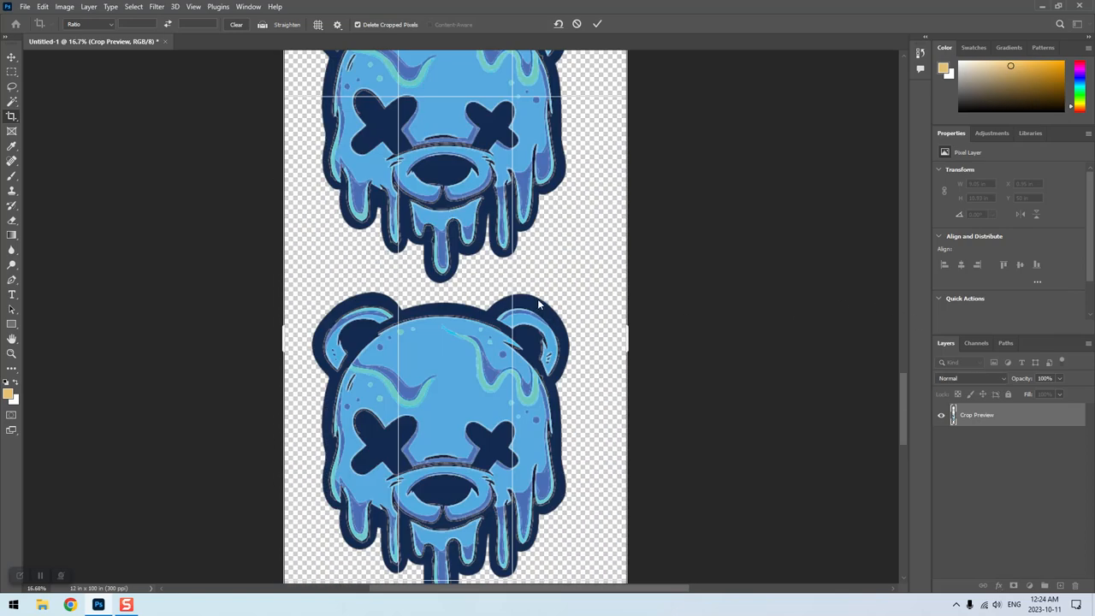
pyautogui.click(597, 23)
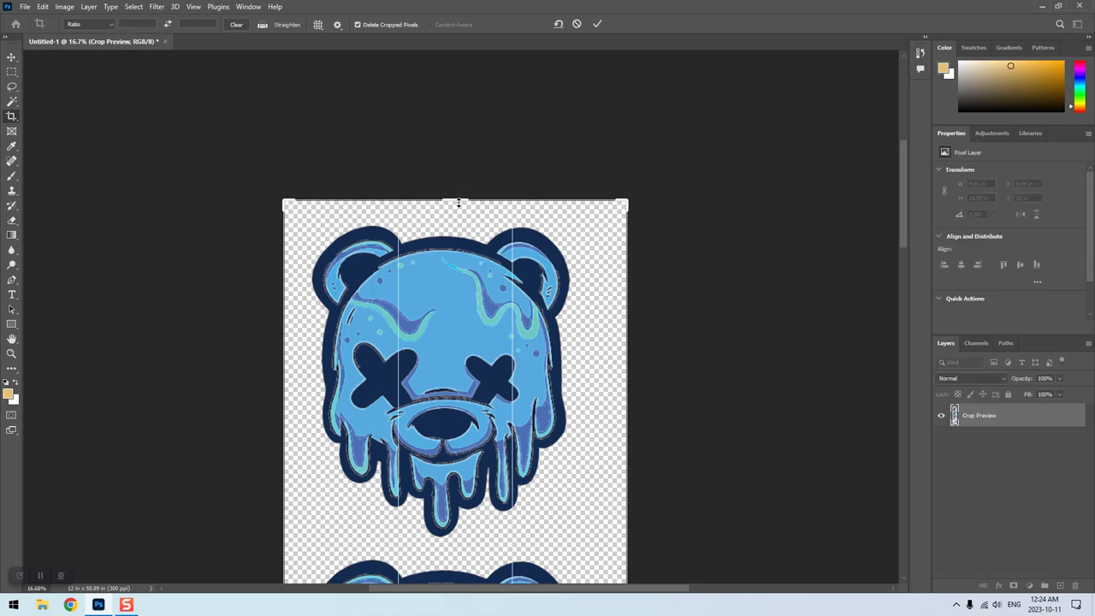
pyautogui.moveTo(459, 203); pyautogui.dragTo(459, 211)
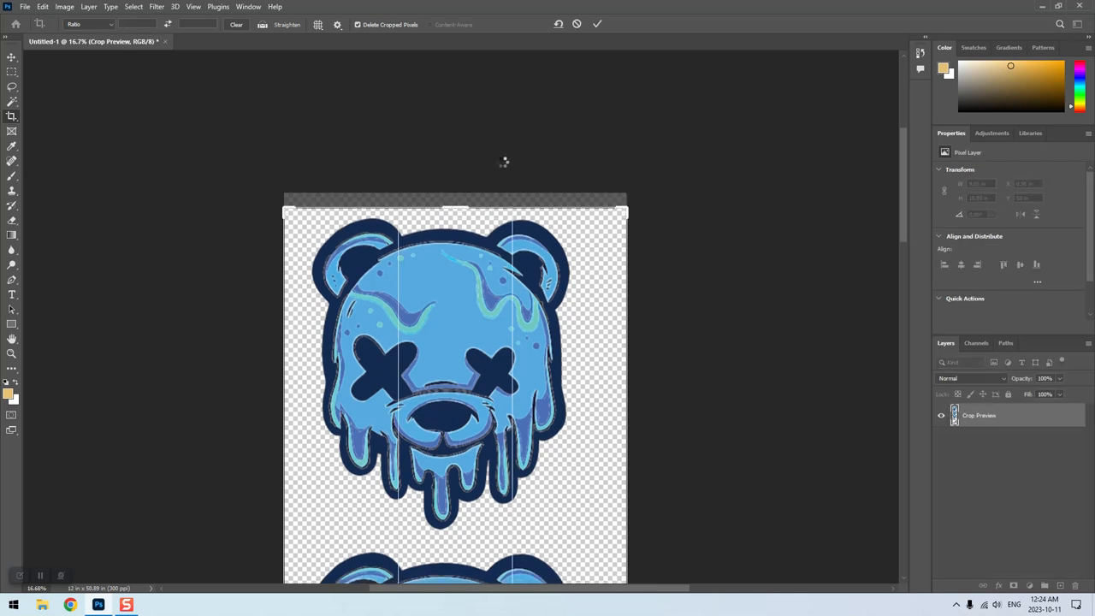
pyautogui.click(597, 24)
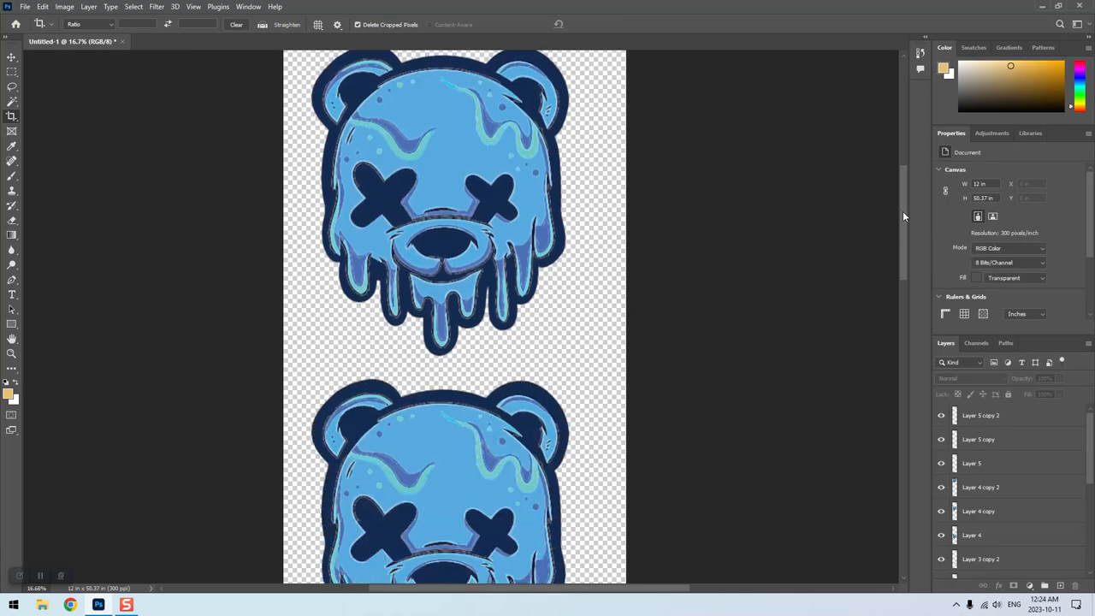
# - Select all layers from Layer 1 to the top layer and merge them into Layer 5 copy 2
pyautogui.scroll(-3)
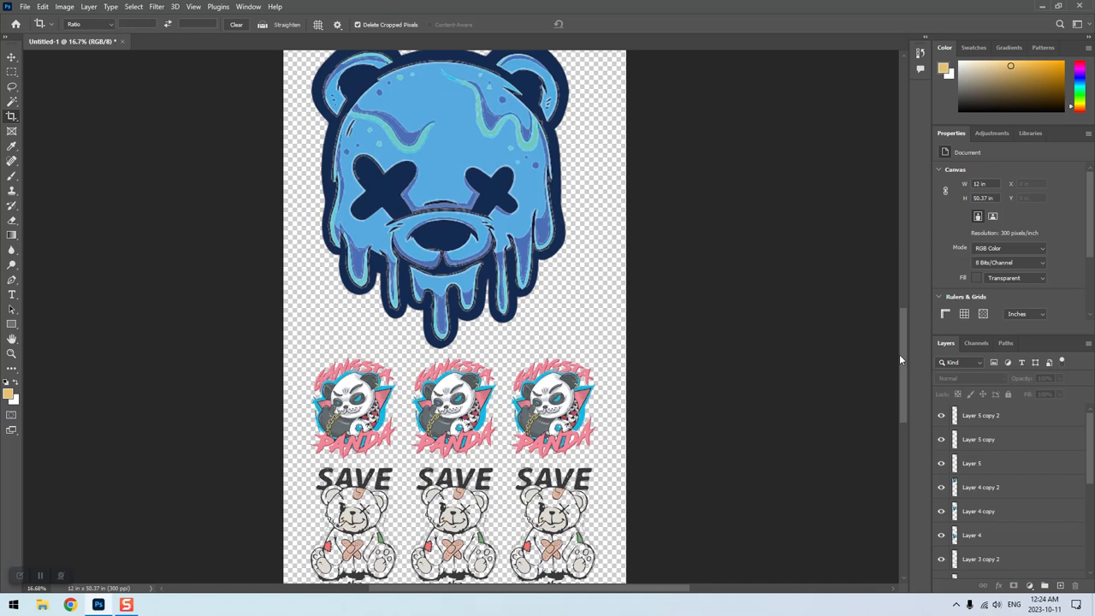
pyautogui.scroll(-3)
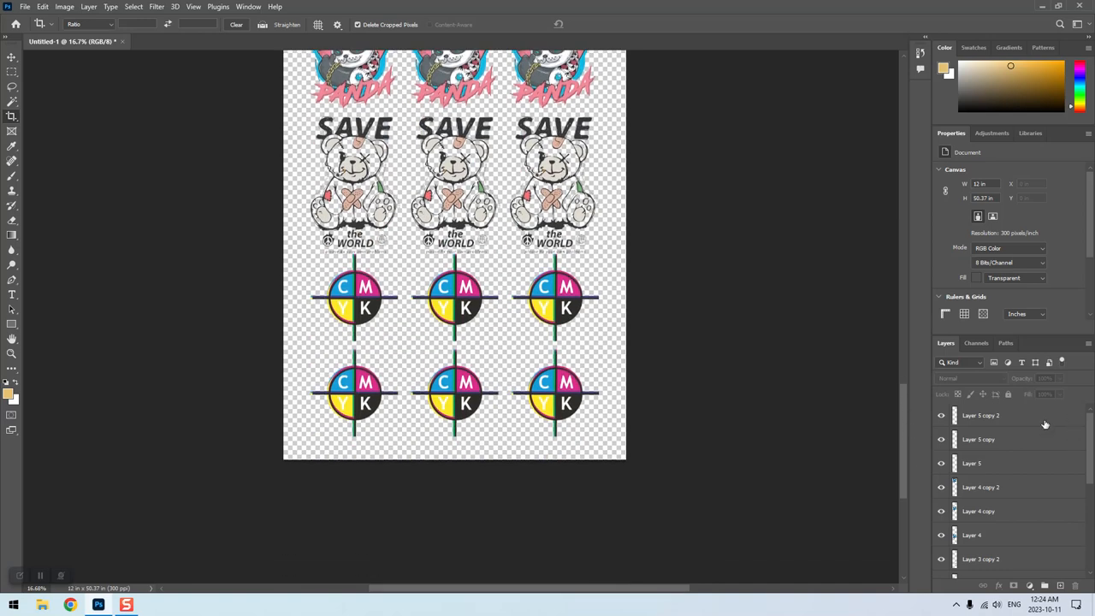
pyautogui.moveTo(971, 372)
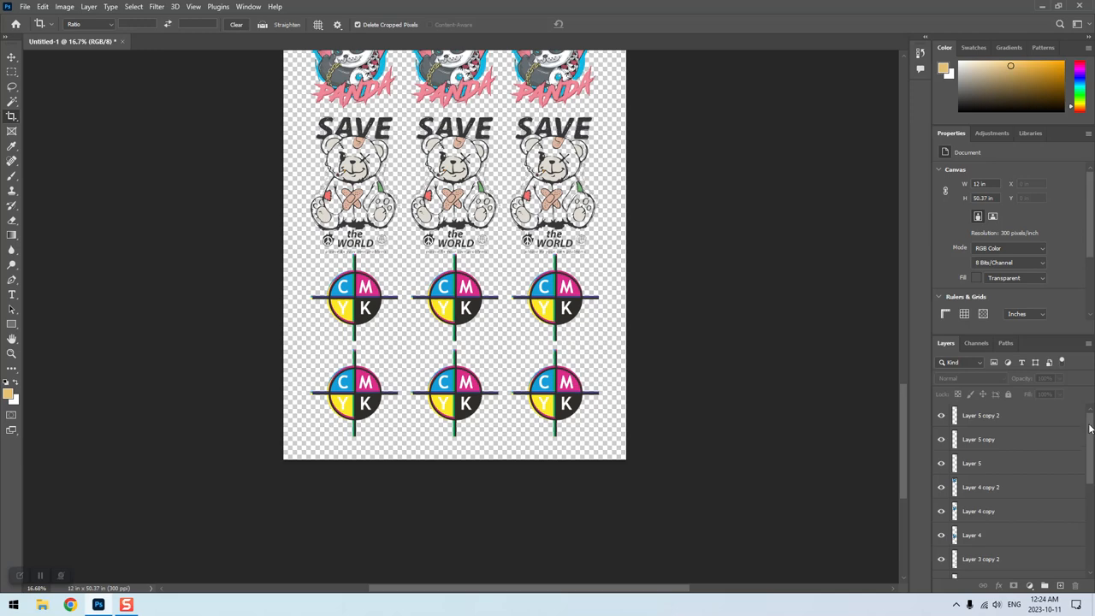
pyautogui.scroll(-3)
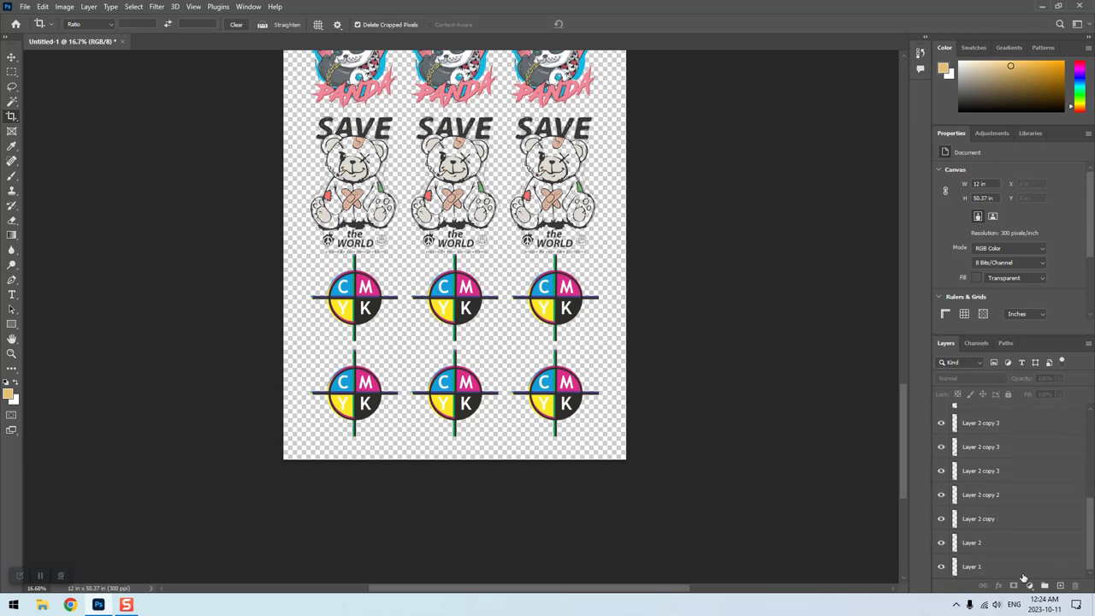
pyautogui.click(972, 567)
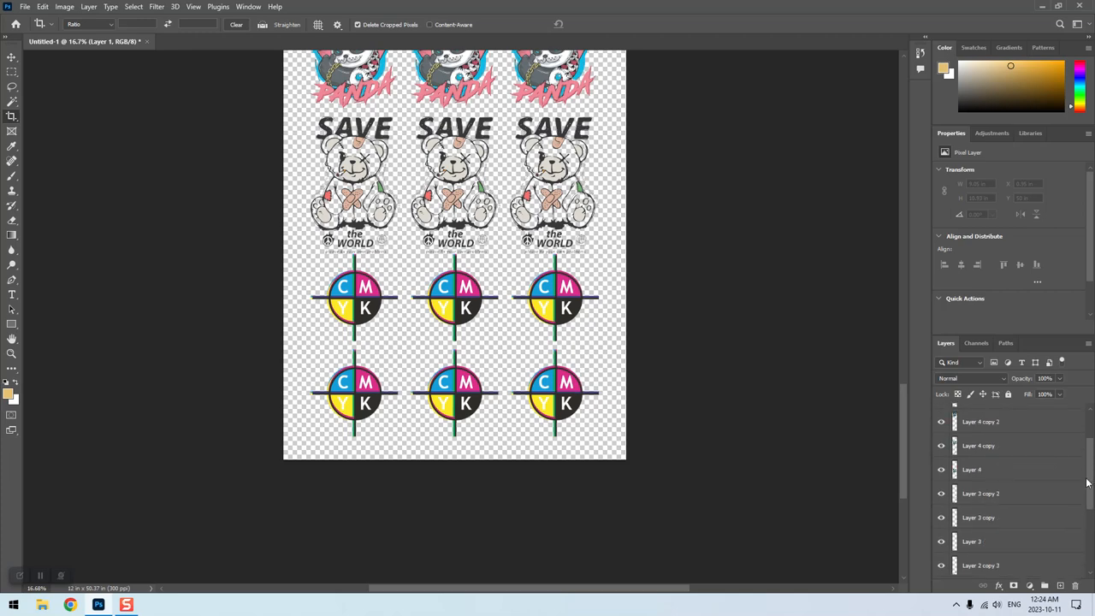
pyautogui.scroll(3)
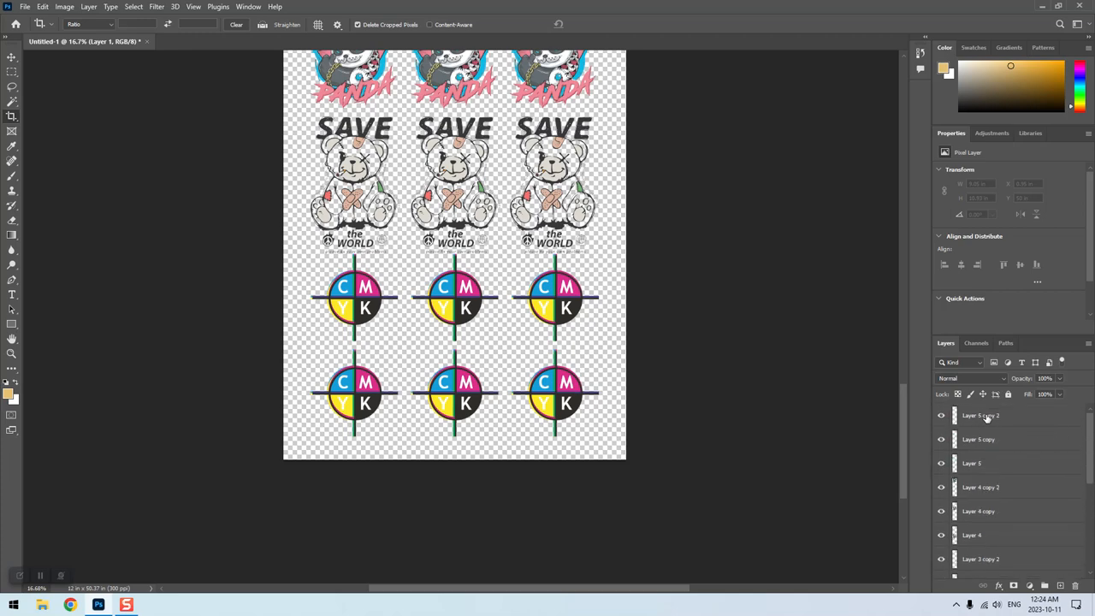
pyautogui.click(979, 415)
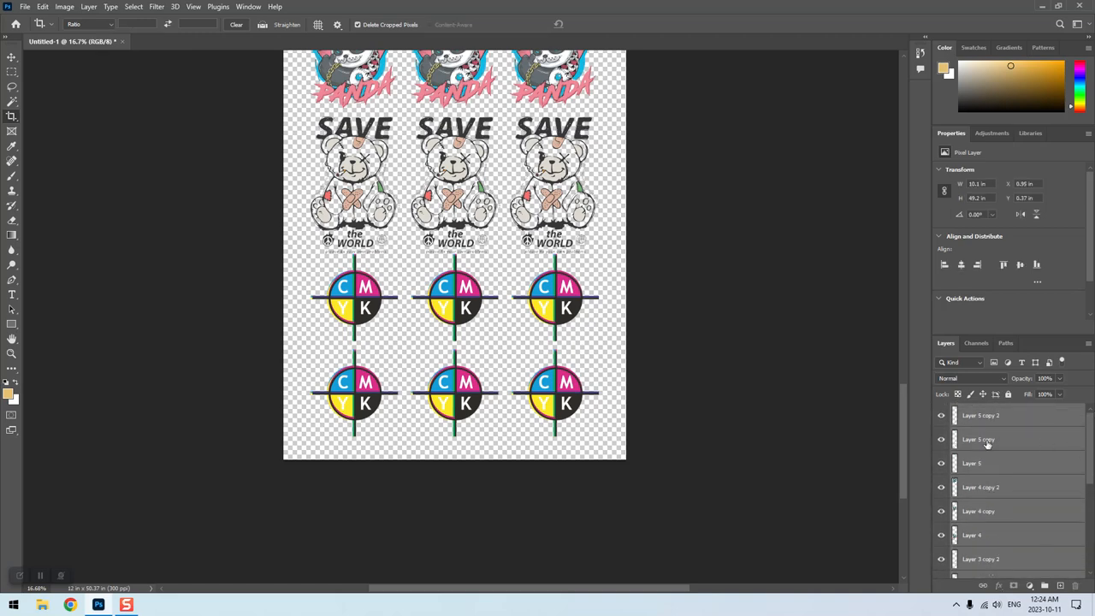
pyautogui.rightClick(987, 440)
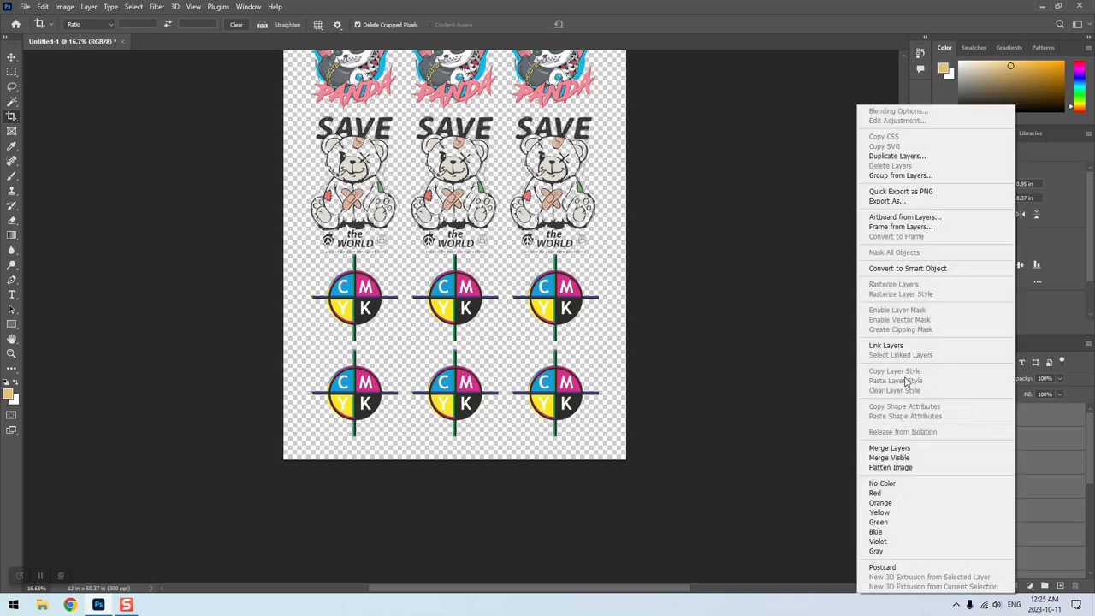
pyautogui.moveTo(890, 447)
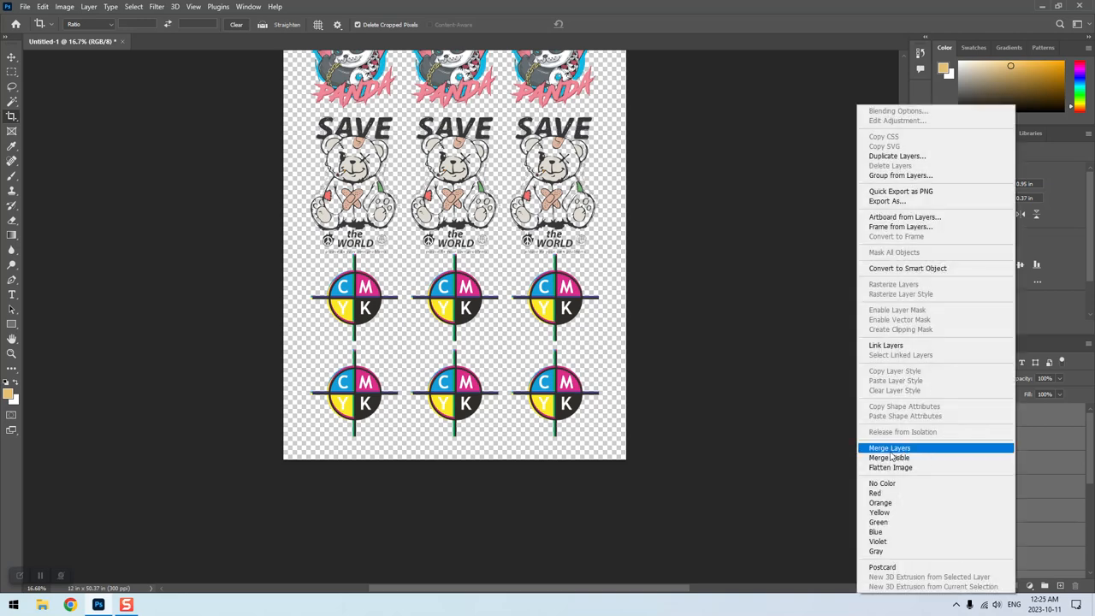
pyautogui.moveTo(889, 448)
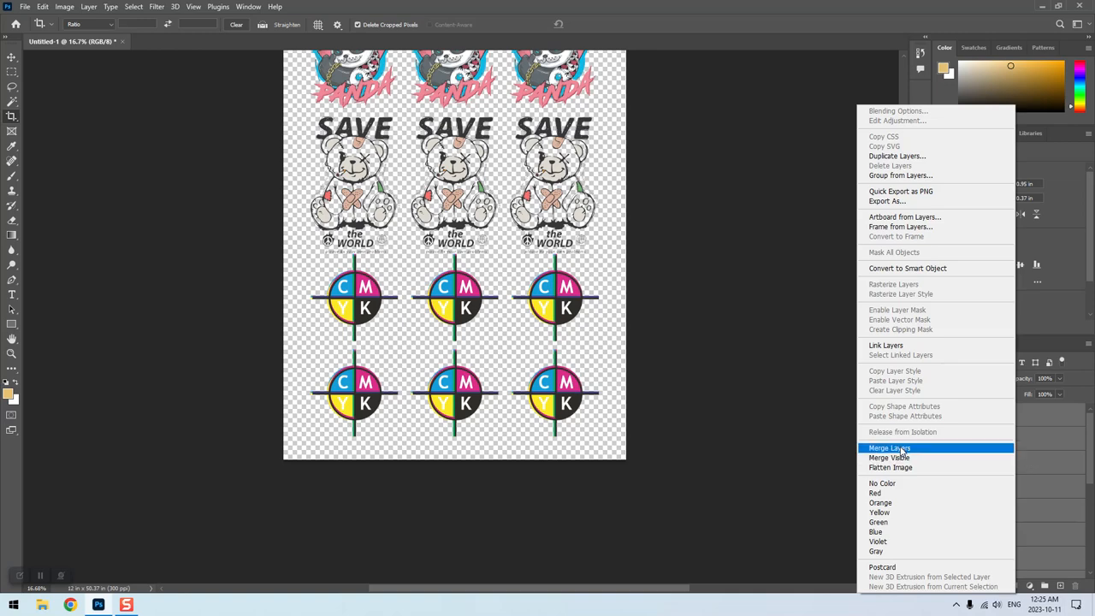
pyautogui.click(889, 448)
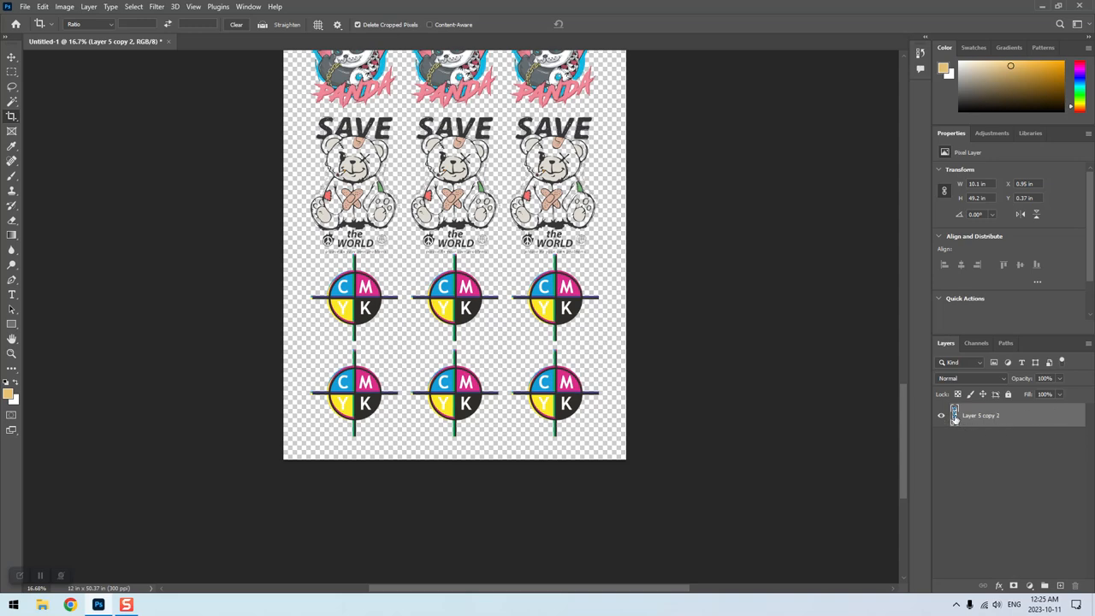
# - Use Select Pixels on Layer 5 copy 2 to select all the artwork
pyautogui.rightClick(955, 415)
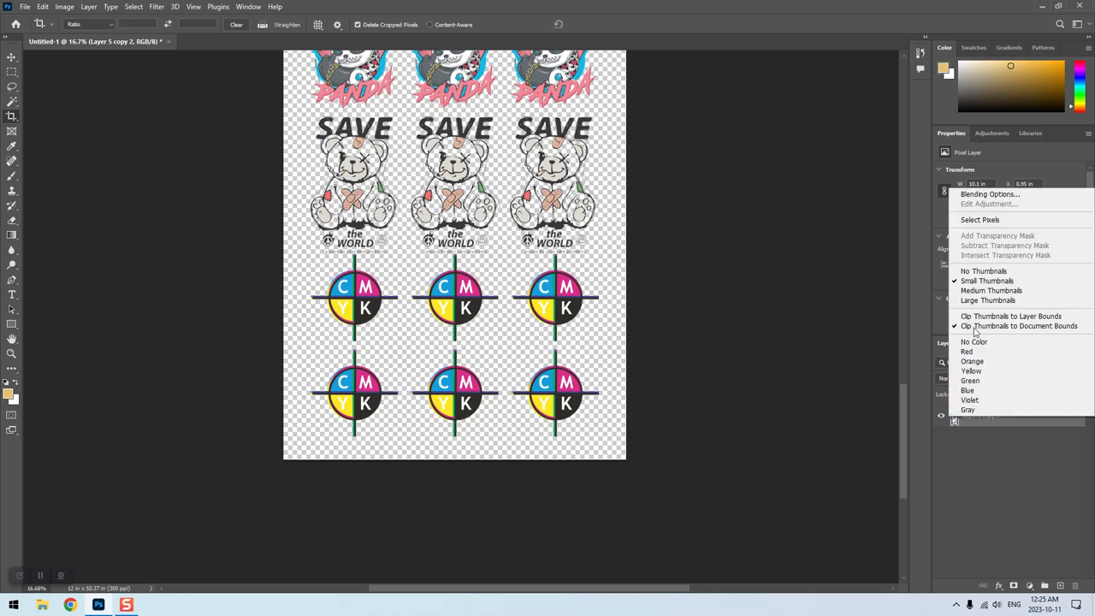
pyautogui.moveTo(979, 220)
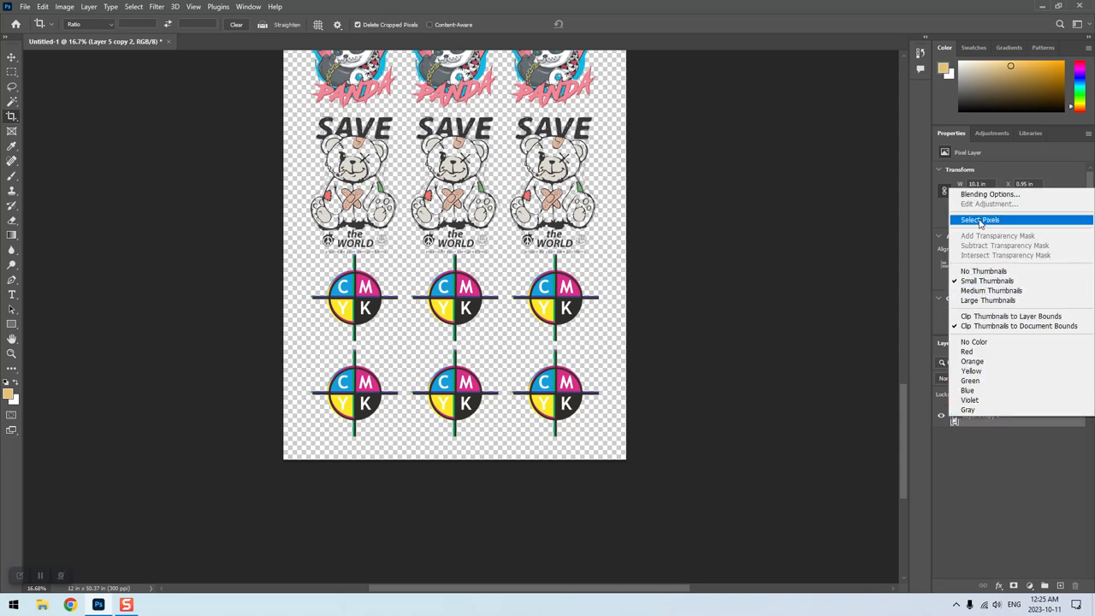
pyautogui.click(980, 220)
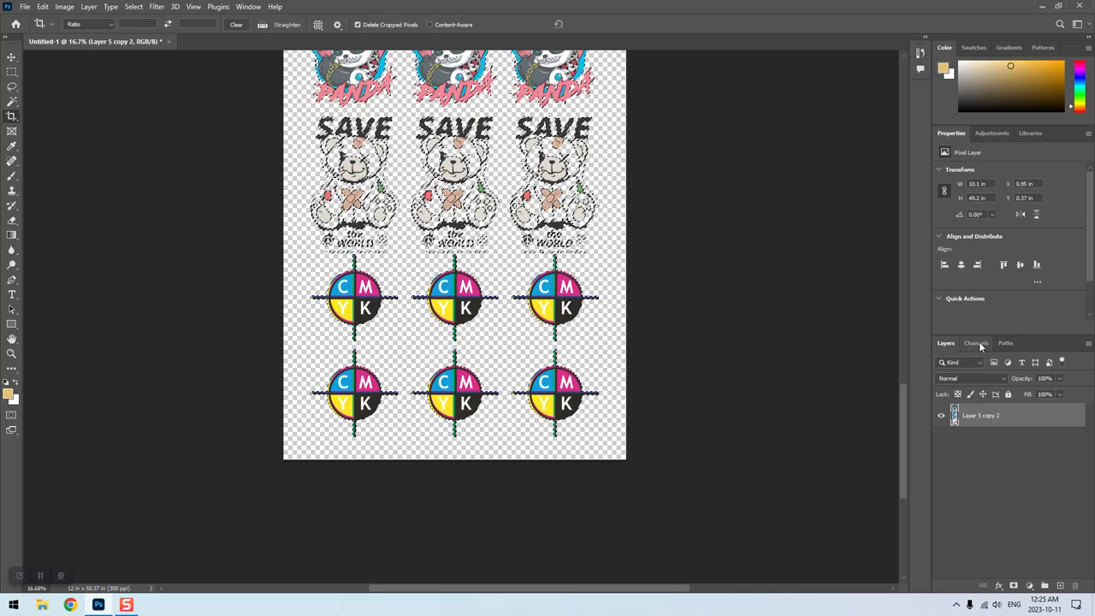
# - Add a new spot channel named Spot_1 with 100% solidity from the Channels panel menu
pyautogui.click(976, 343)
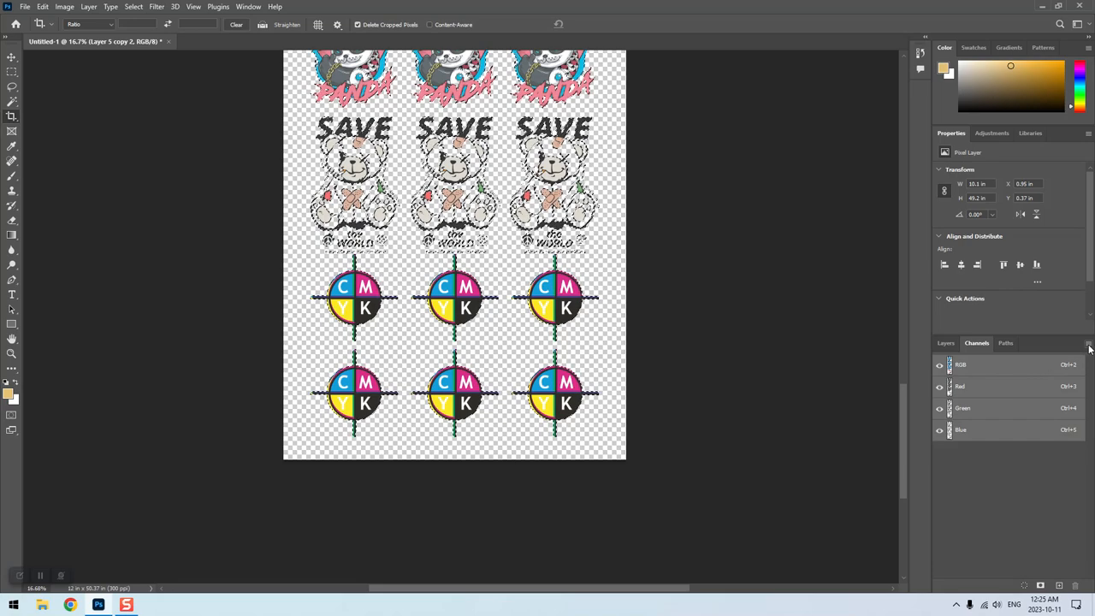
pyautogui.click(1089, 343)
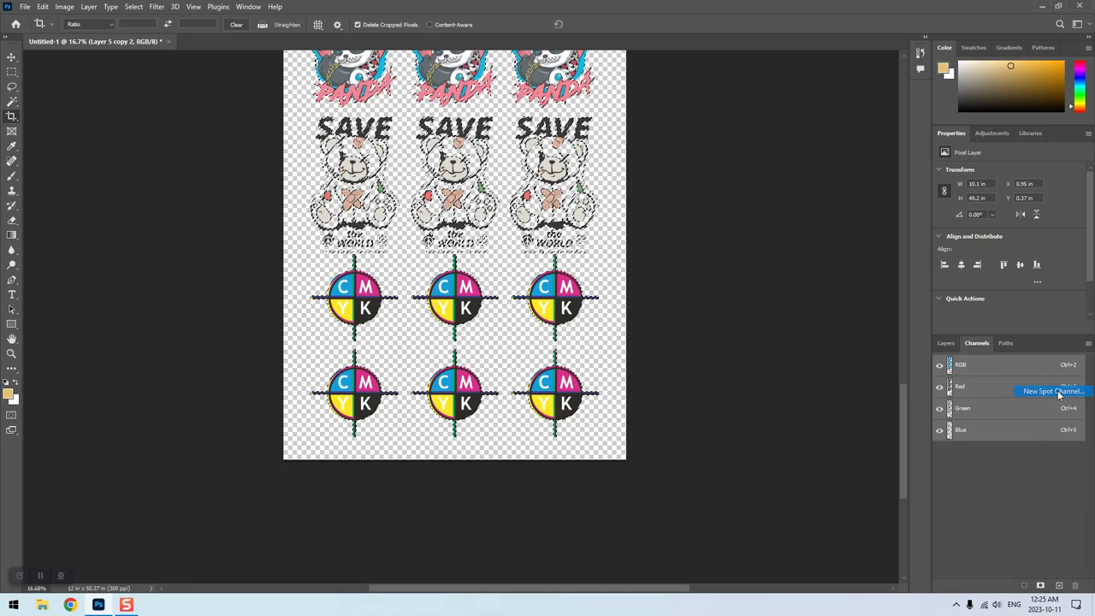
pyautogui.click(1053, 391)
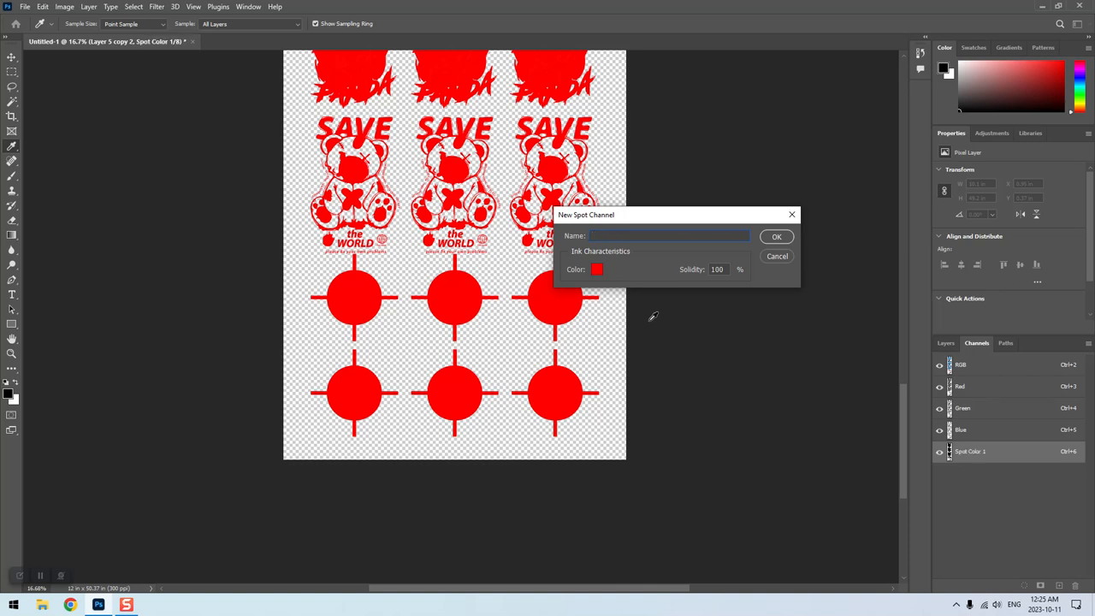
pyautogui.write('S')
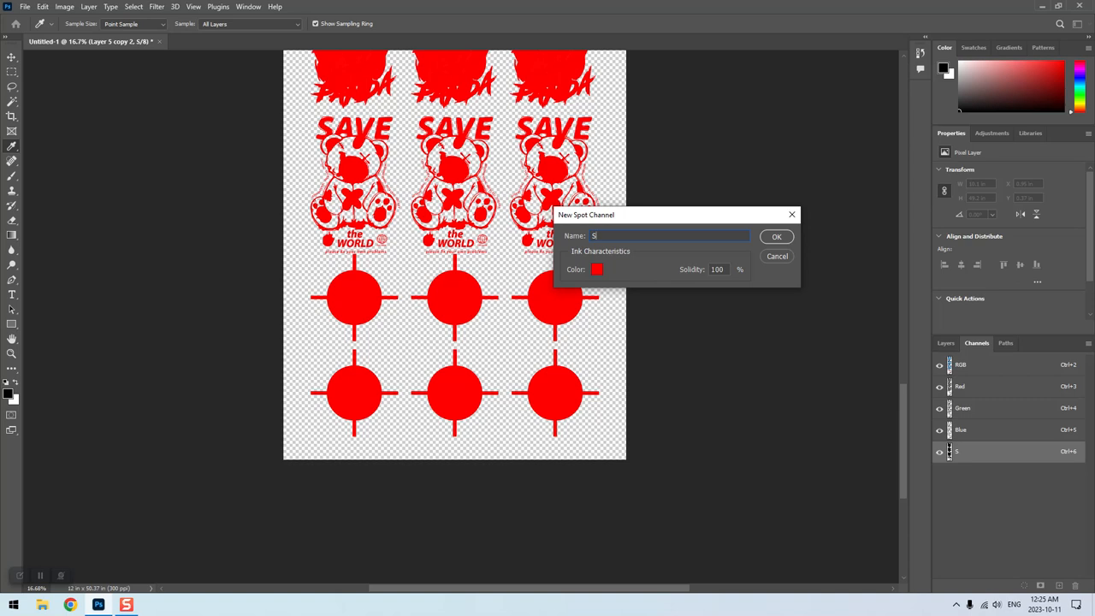
pyautogui.write('pot')
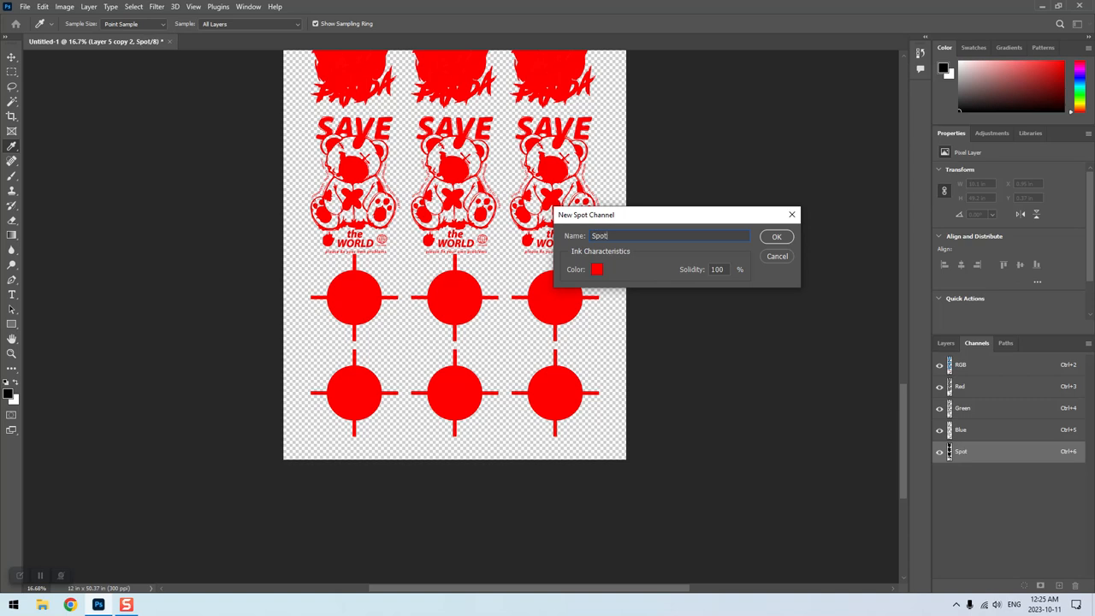
pyautogui.write('_1')
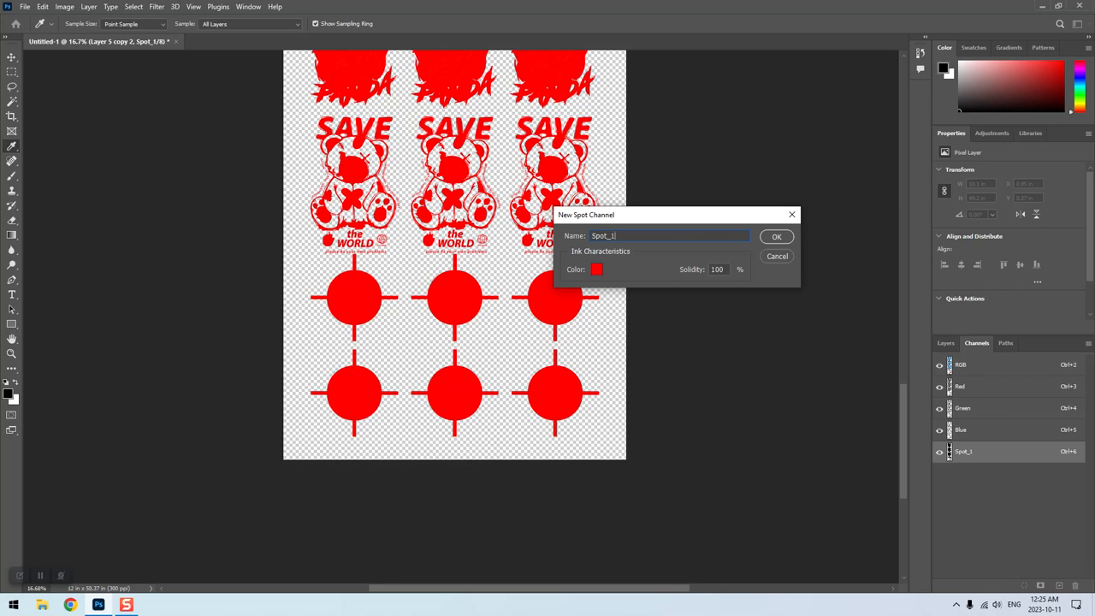
pyautogui.tripleClick(717, 270)
pyautogui.write('0')
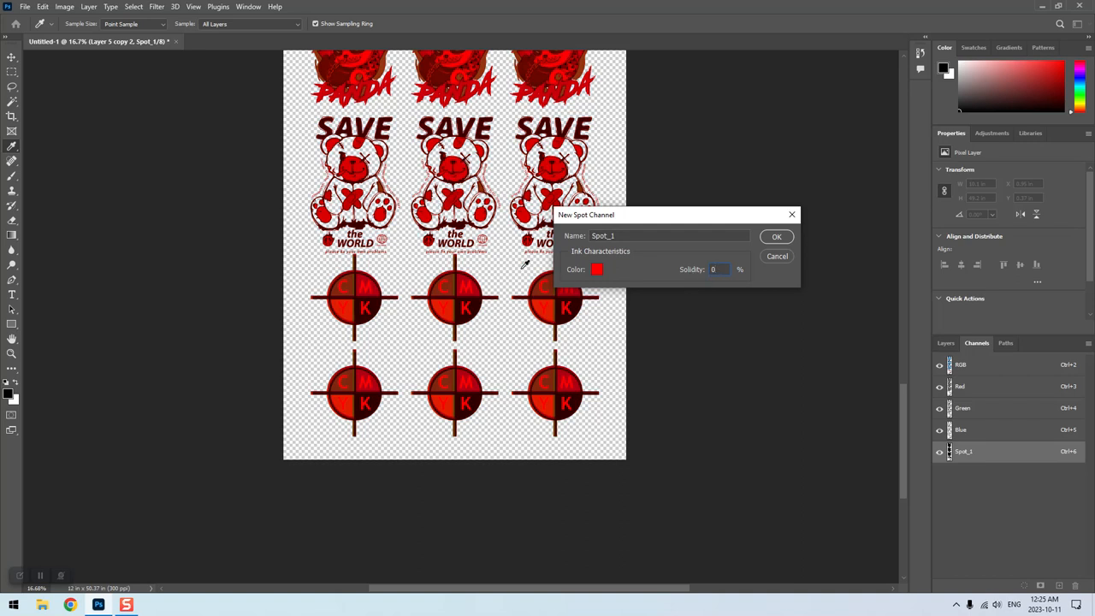
pyautogui.click(719, 268)
pyautogui.write('100')
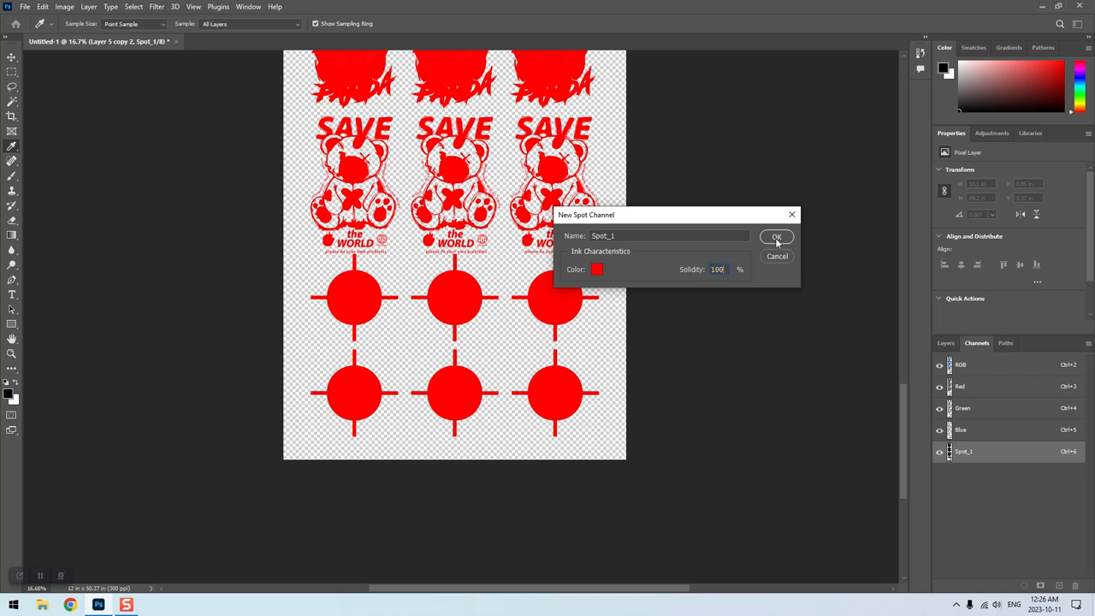
pyautogui.click(776, 237)
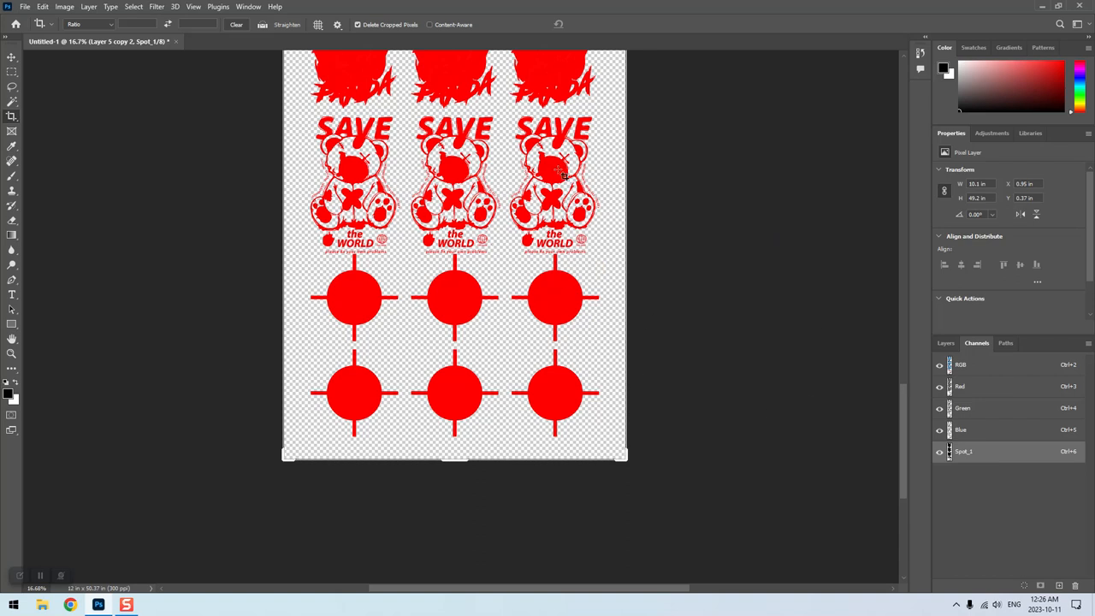
pyautogui.moveTo(462, 278)
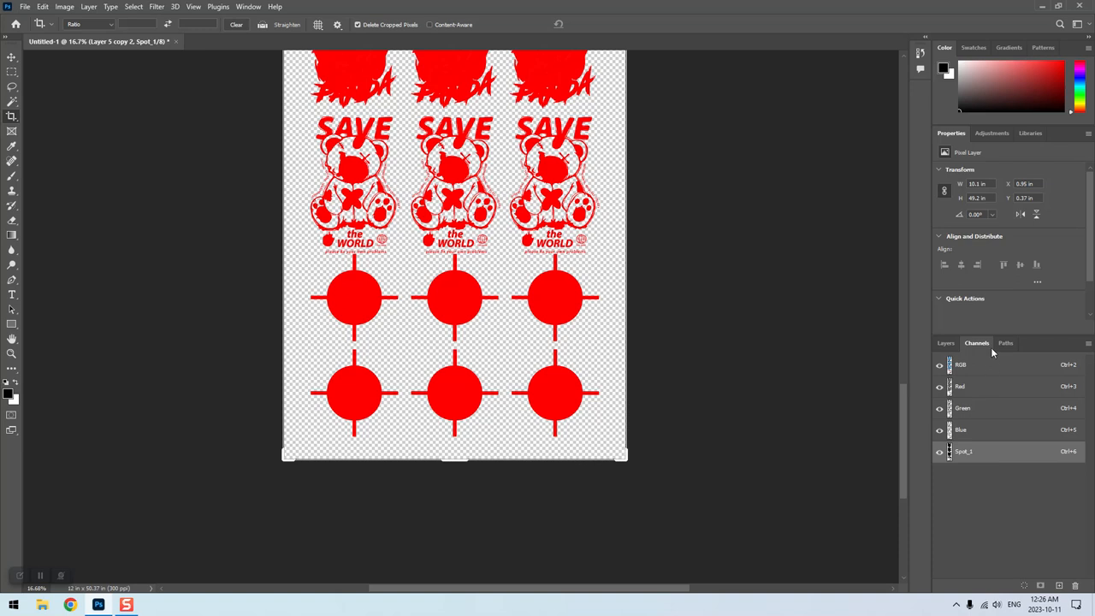
pyautogui.moveTo(993, 353)
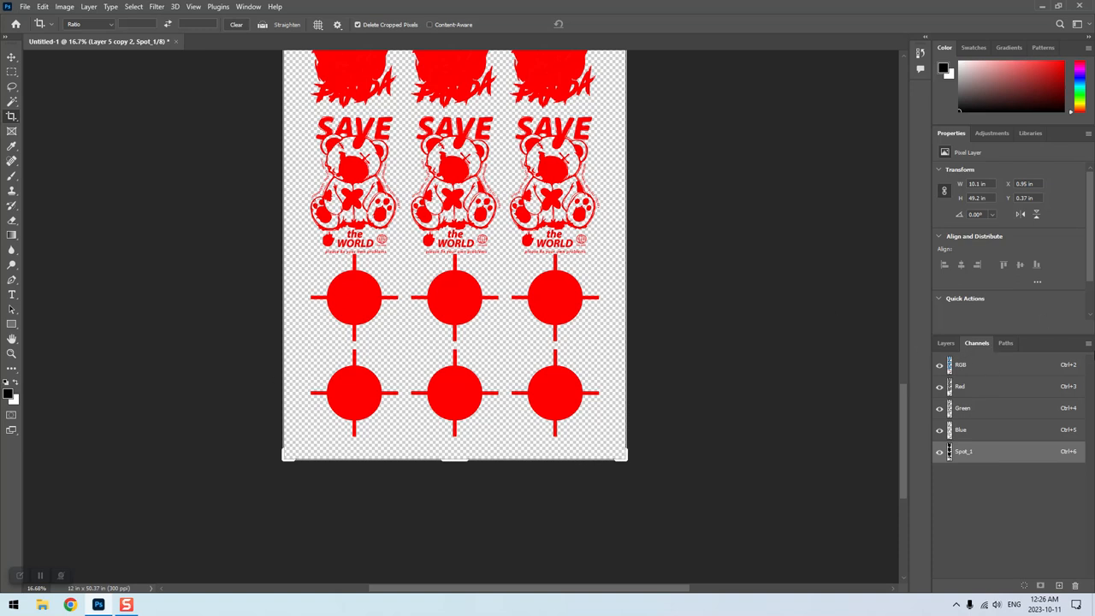
# - Add another spot channel, accepting the default name Spot_2
pyautogui.click(1087, 343)
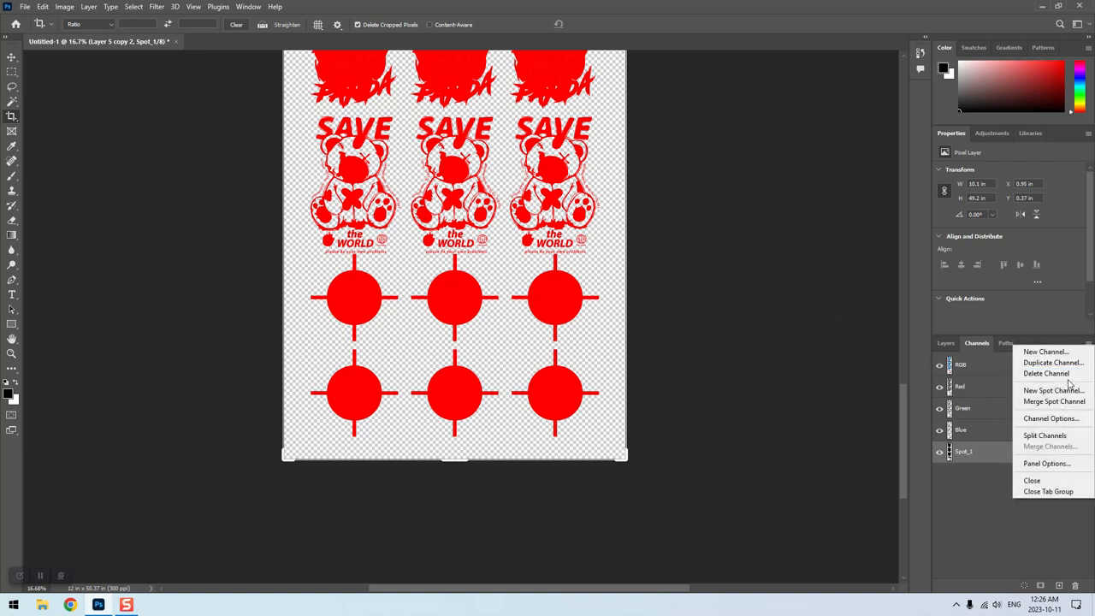
pyautogui.moveTo(1052, 390)
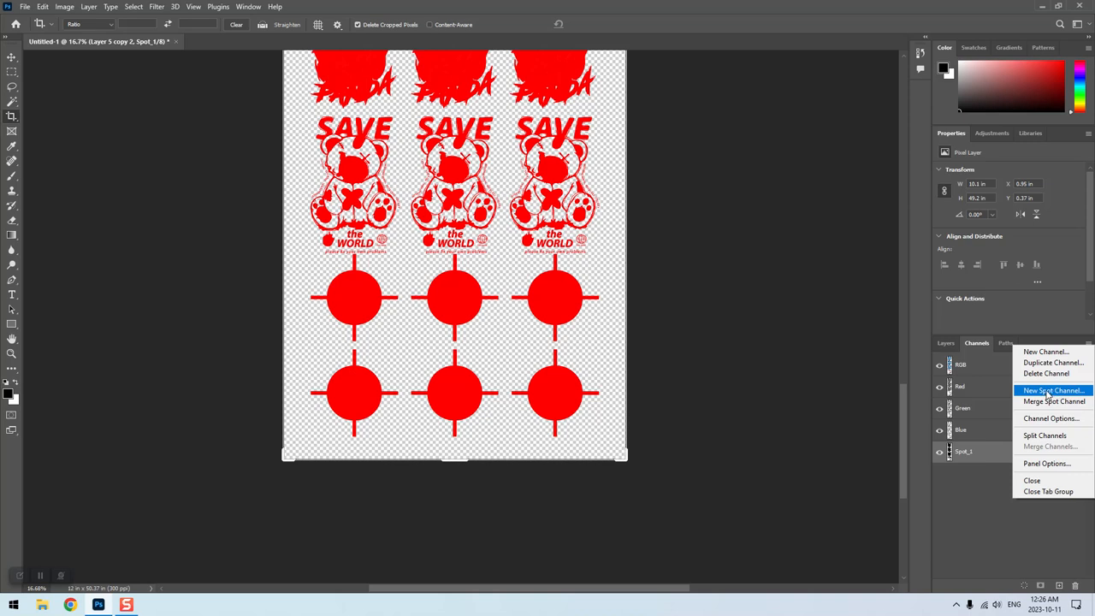
pyautogui.click(1053, 390)
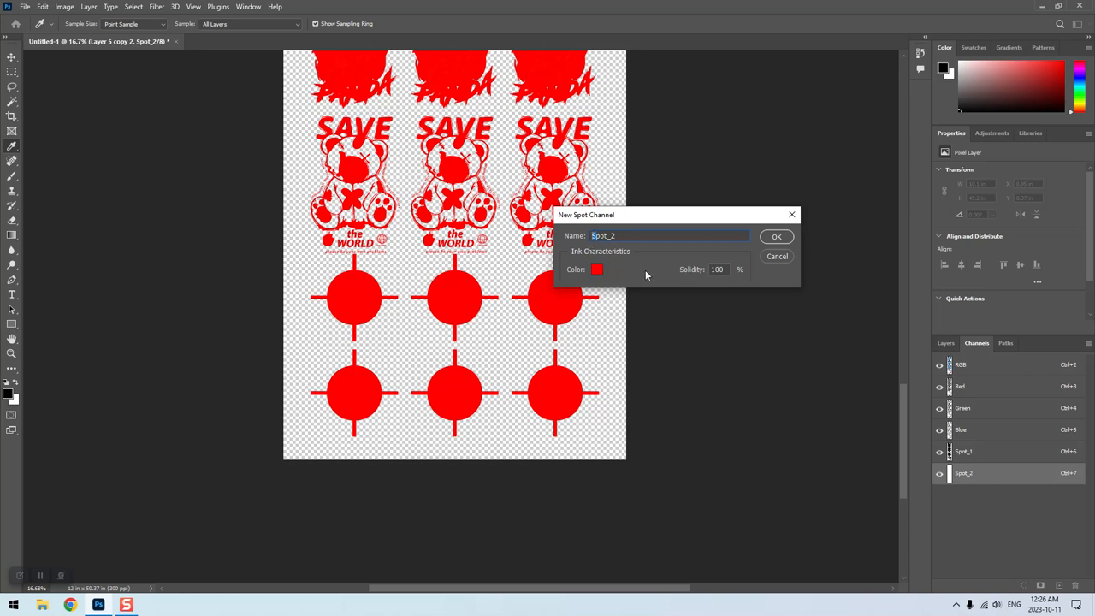
pyautogui.moveTo(720, 254)
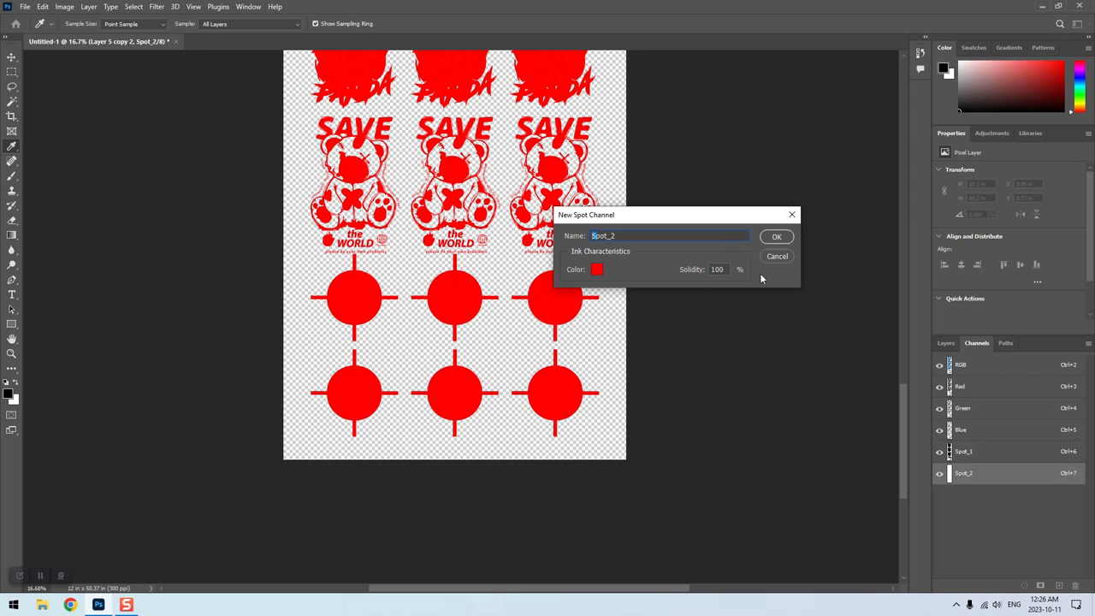
pyautogui.moveTo(743, 288)
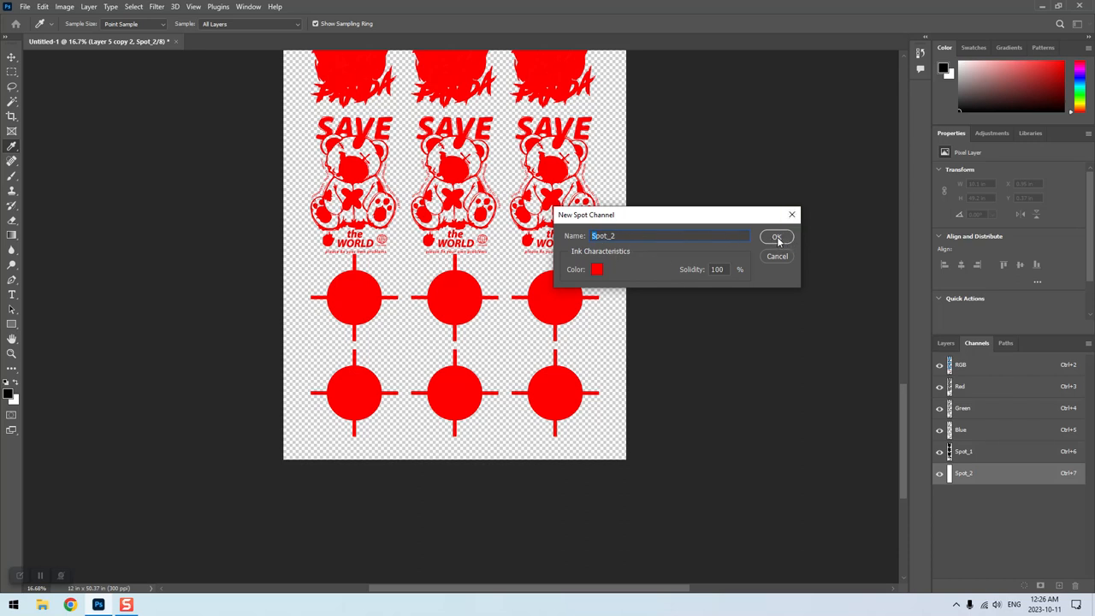
pyautogui.click(775, 237)
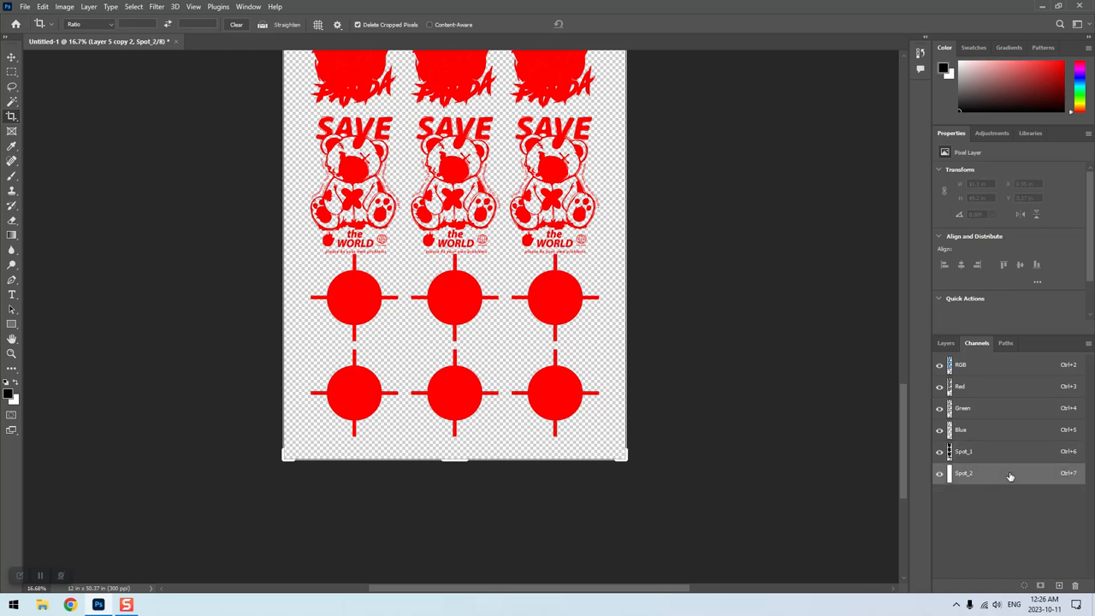
# - Save a copy named TestGangSheet as TIFF, keeping spot colors and layers
pyautogui.click(963, 473)
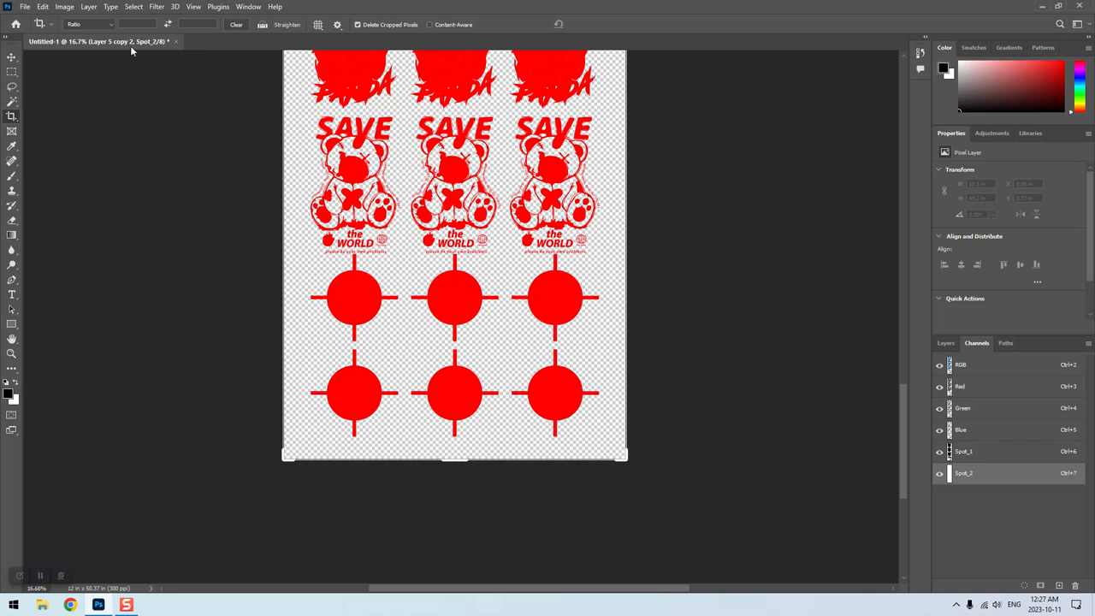
pyautogui.moveTo(108, 135)
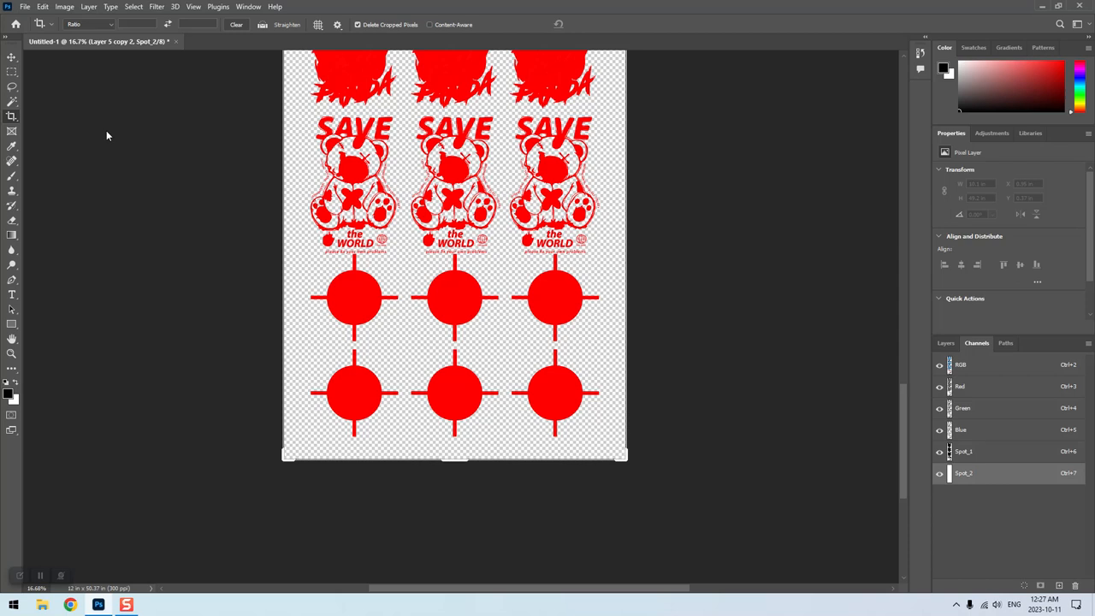
pyautogui.moveTo(9, 24)
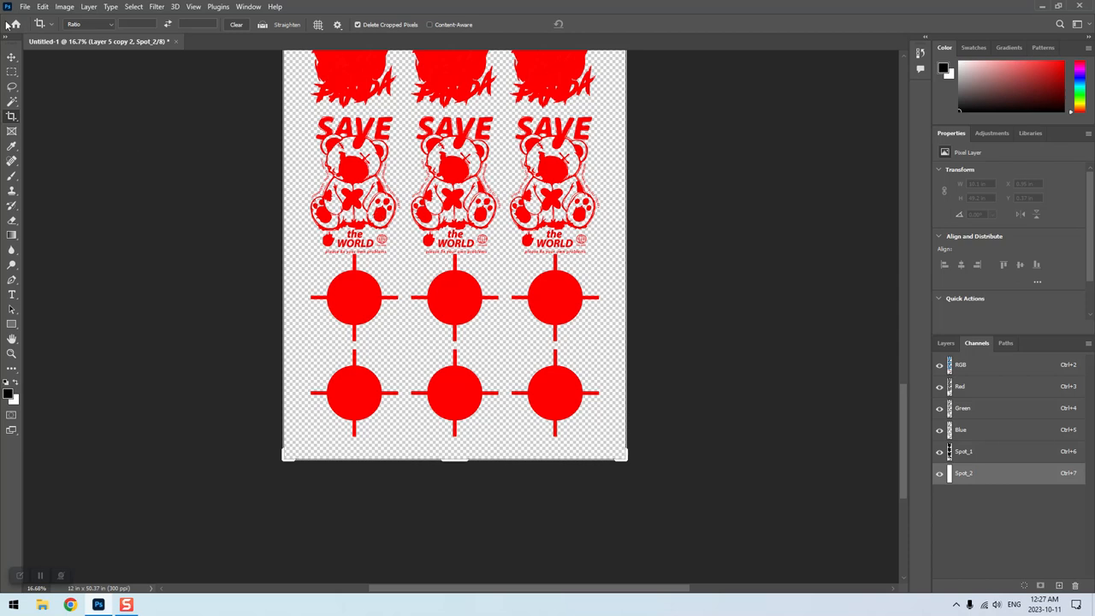
pyautogui.click(25, 7)
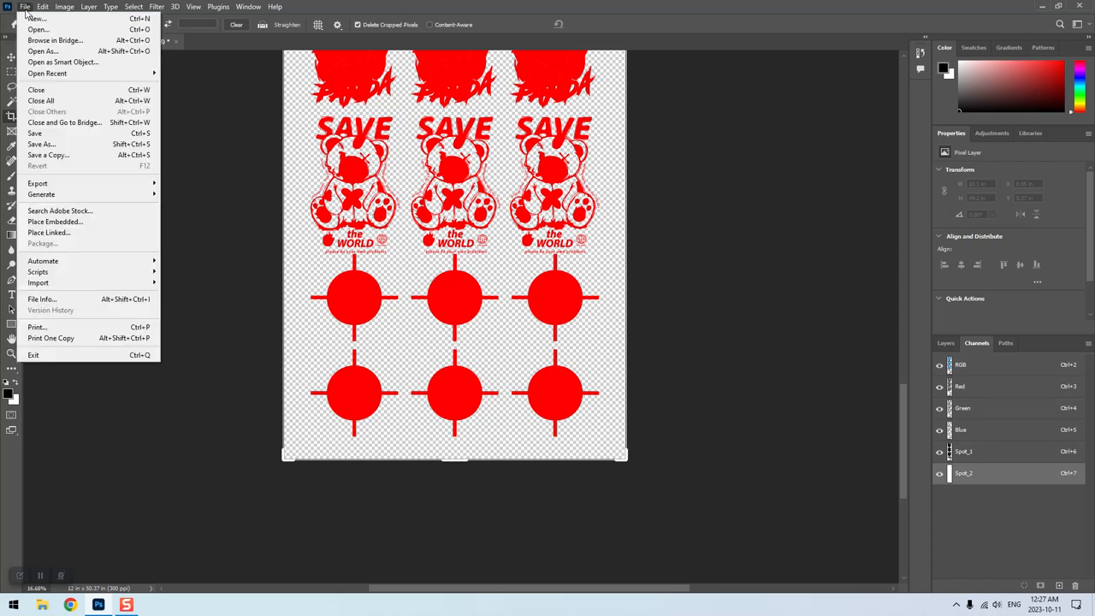
pyautogui.moveTo(64, 165)
pyautogui.write('TestGangSh')
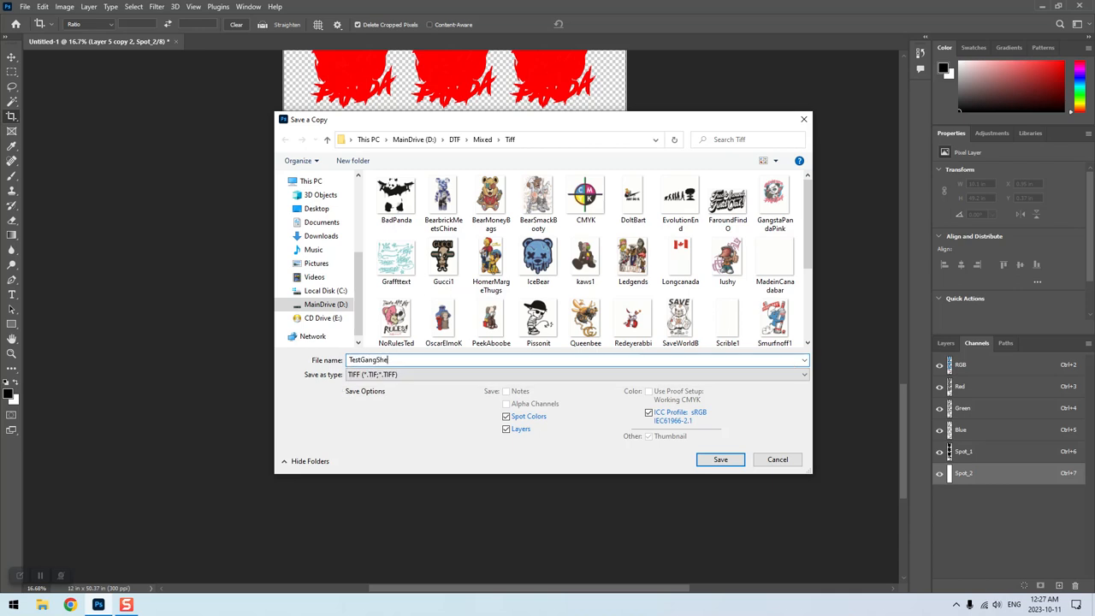
pyautogui.write('et')
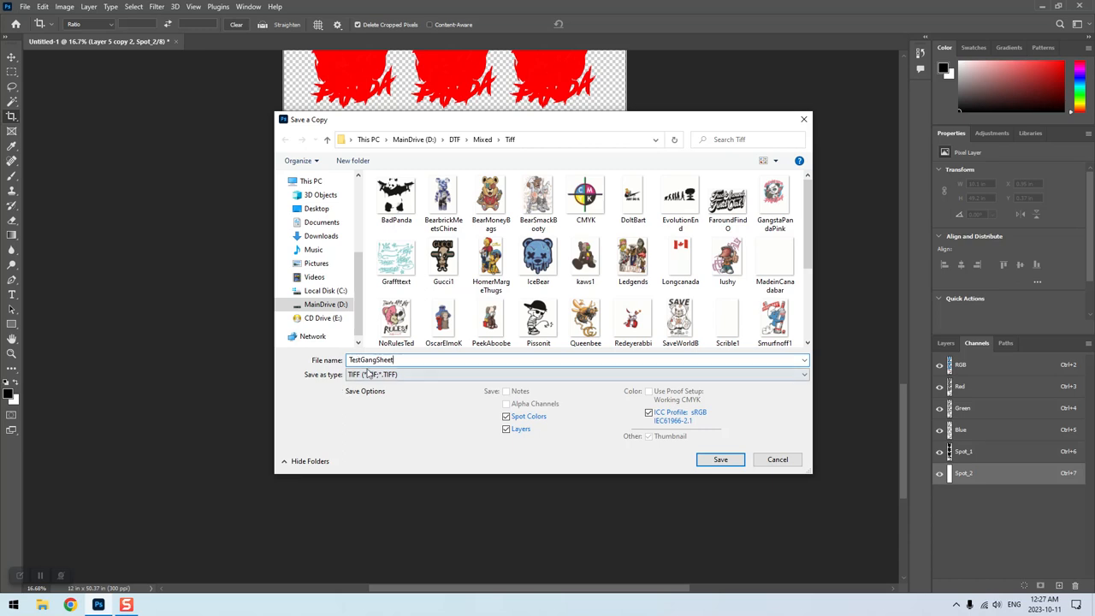
pyautogui.click(573, 375)
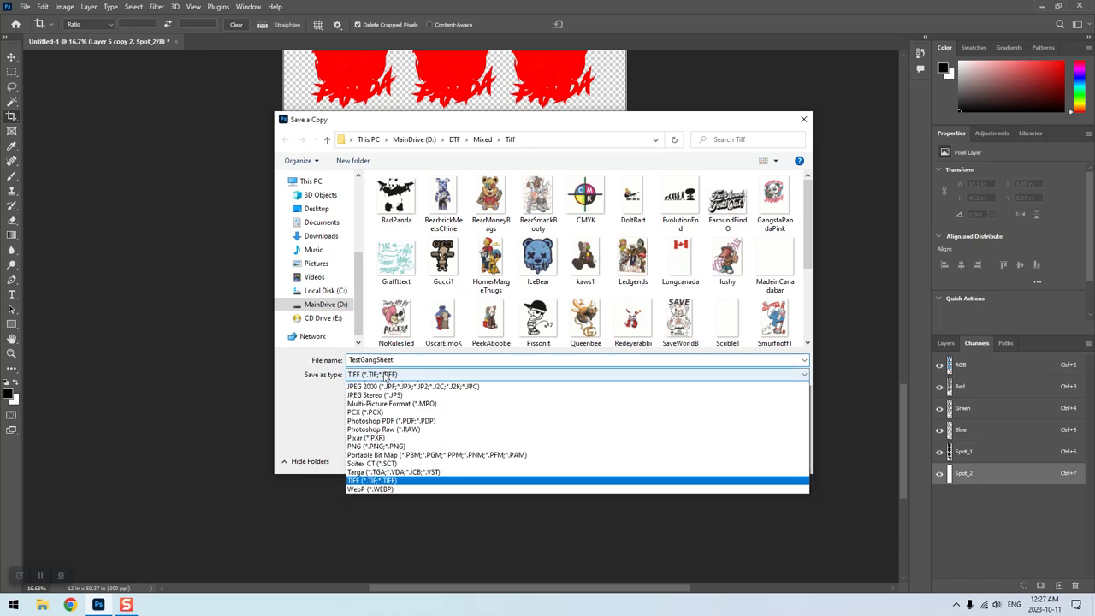
pyautogui.scroll(3)
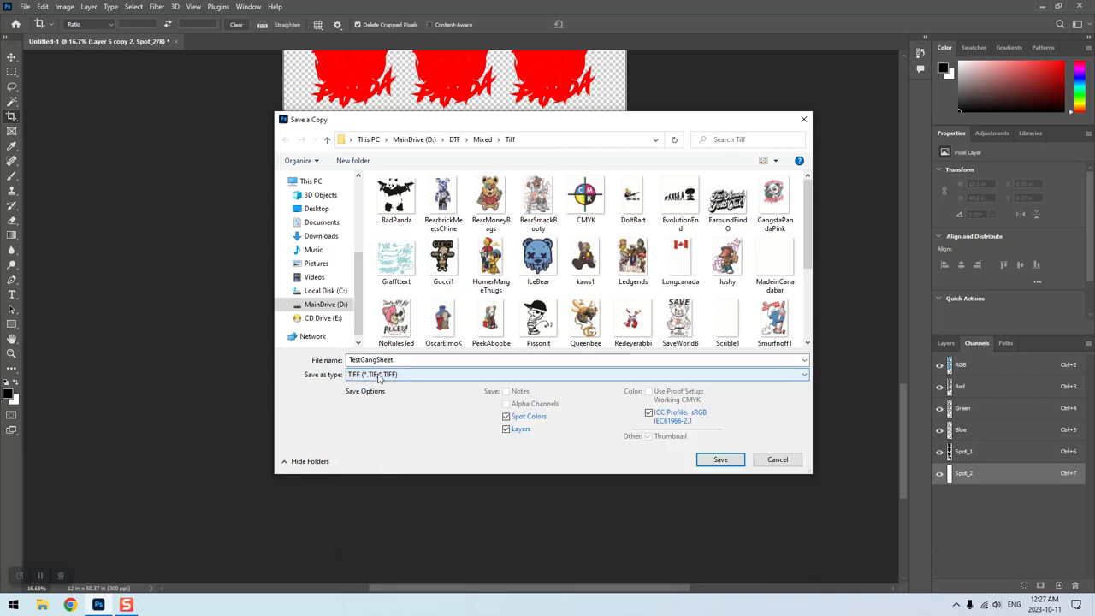
pyautogui.moveTo(491, 400)
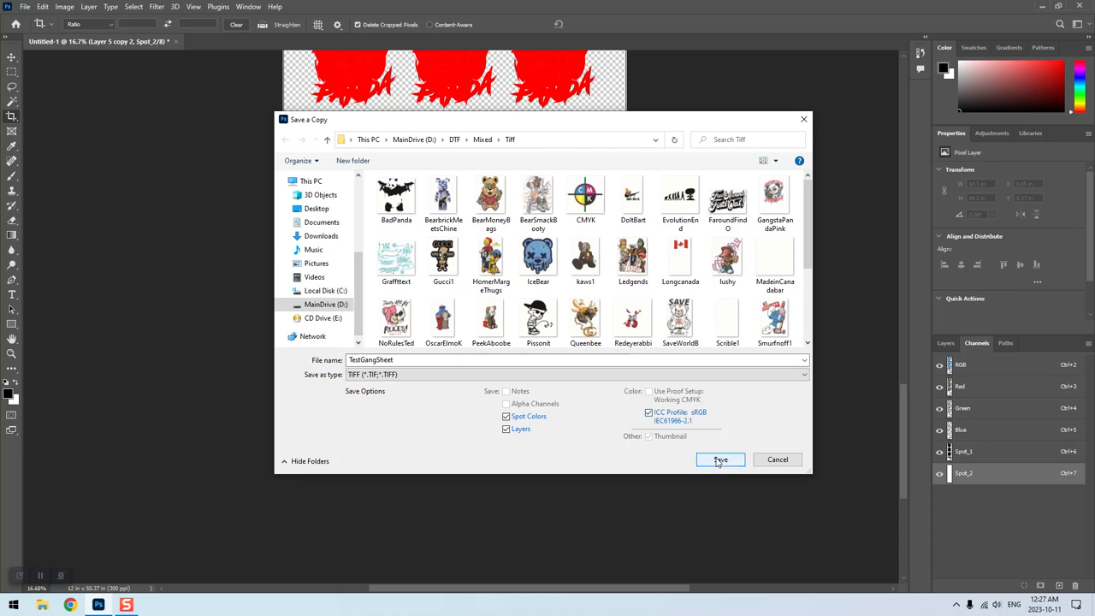
pyautogui.click(721, 459)
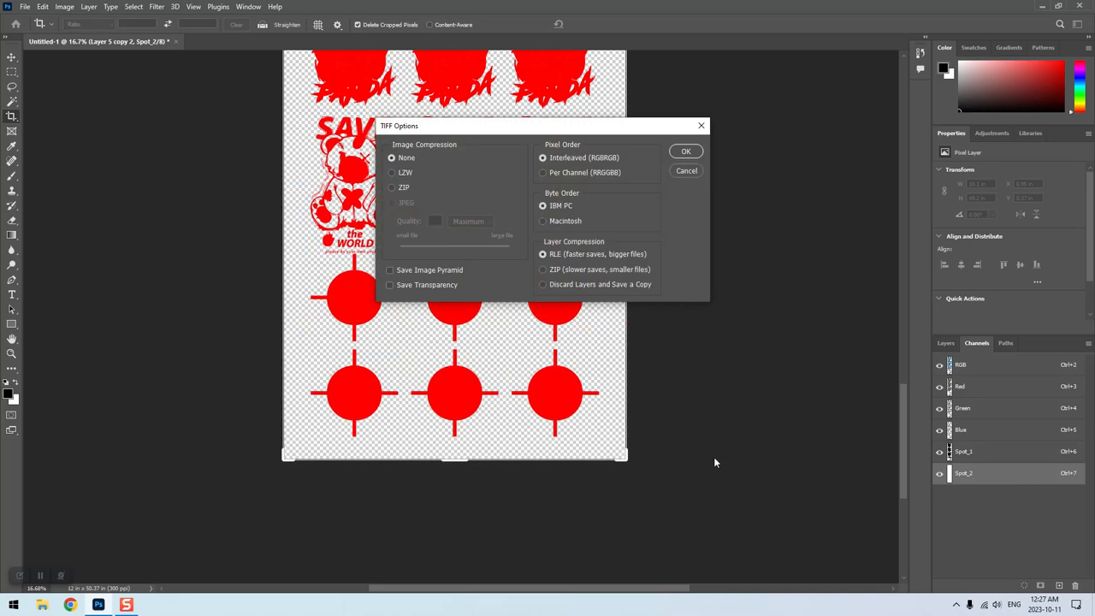
pyautogui.moveTo(581, 153)
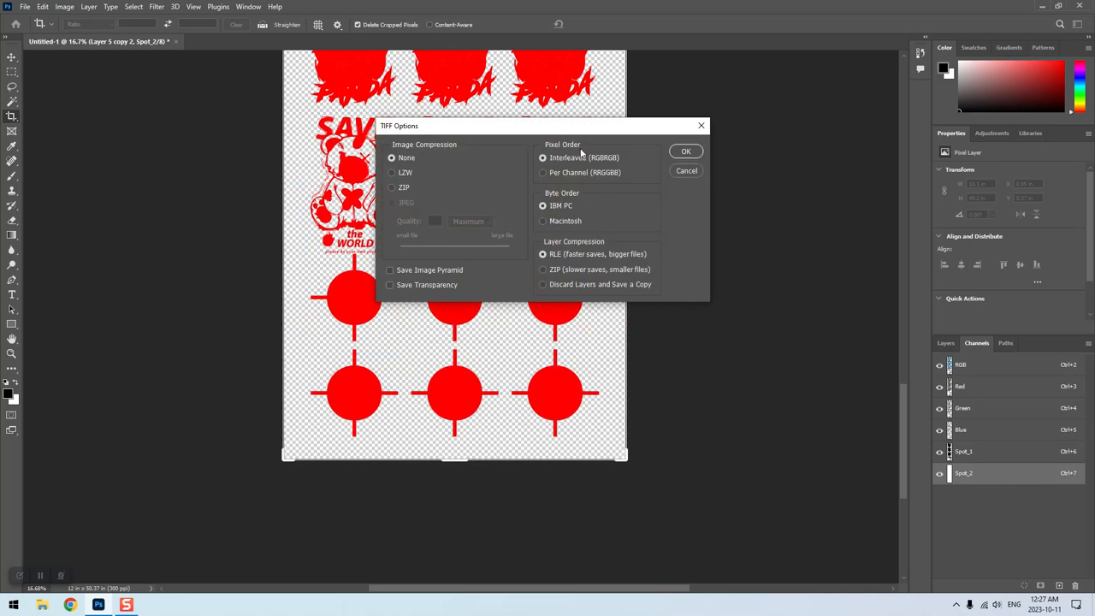
pyautogui.moveTo(435, 258)
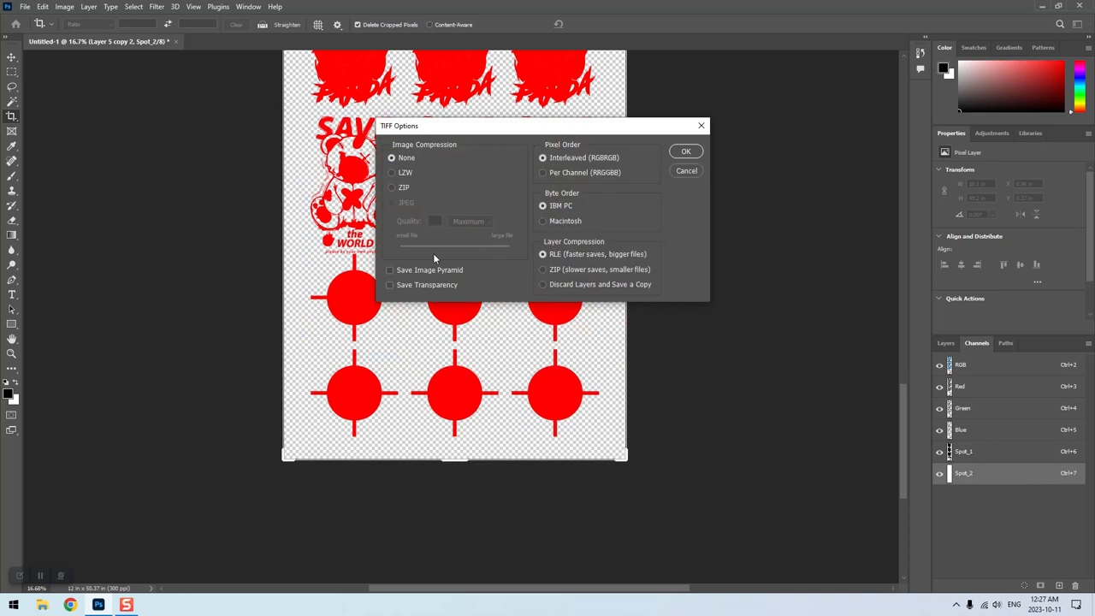
# - Set TIFF image compression to None and accept the larger file size warning
pyautogui.click(392, 172)
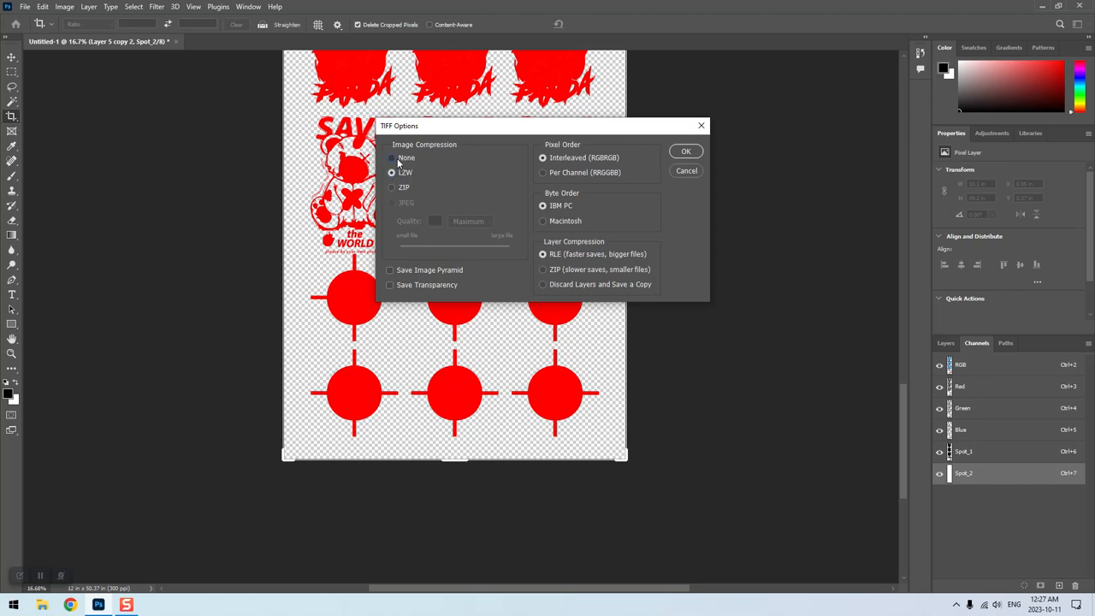
pyautogui.click(392, 157)
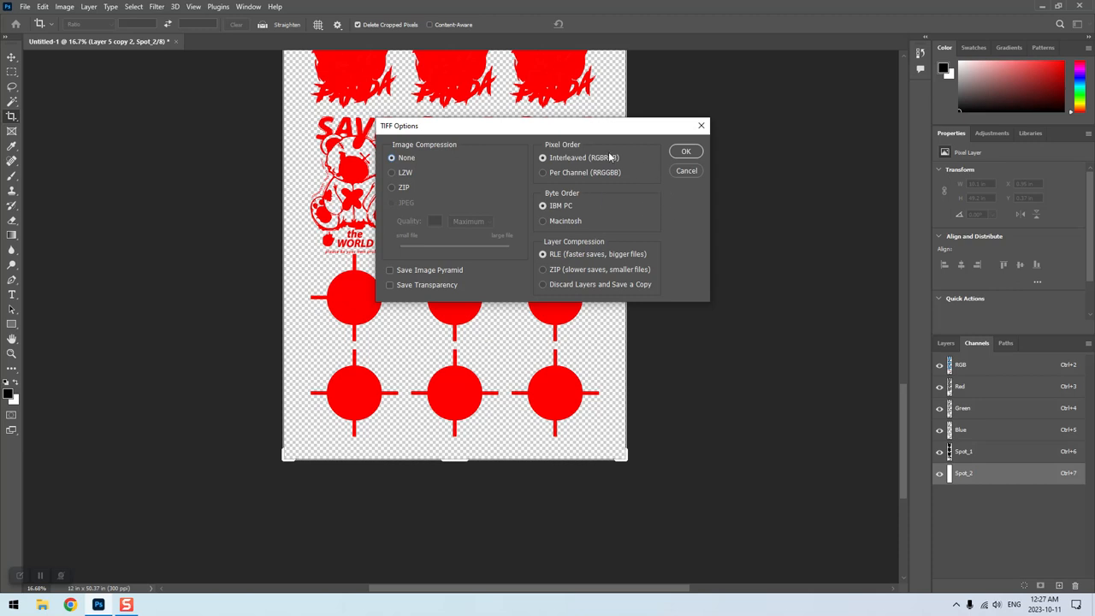
pyautogui.moveTo(402, 394)
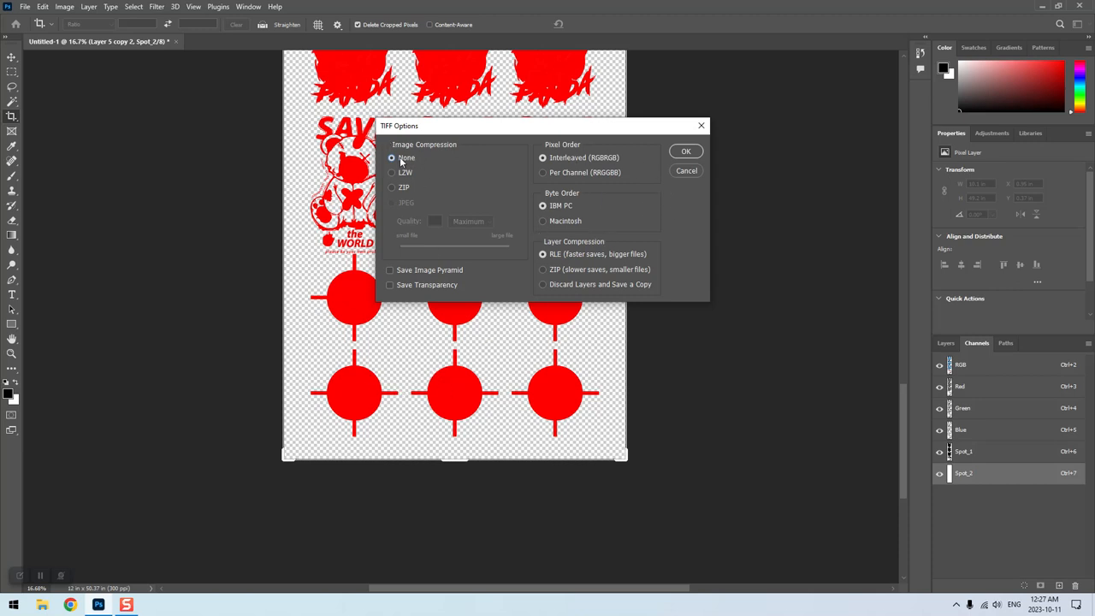
pyautogui.moveTo(531, 188)
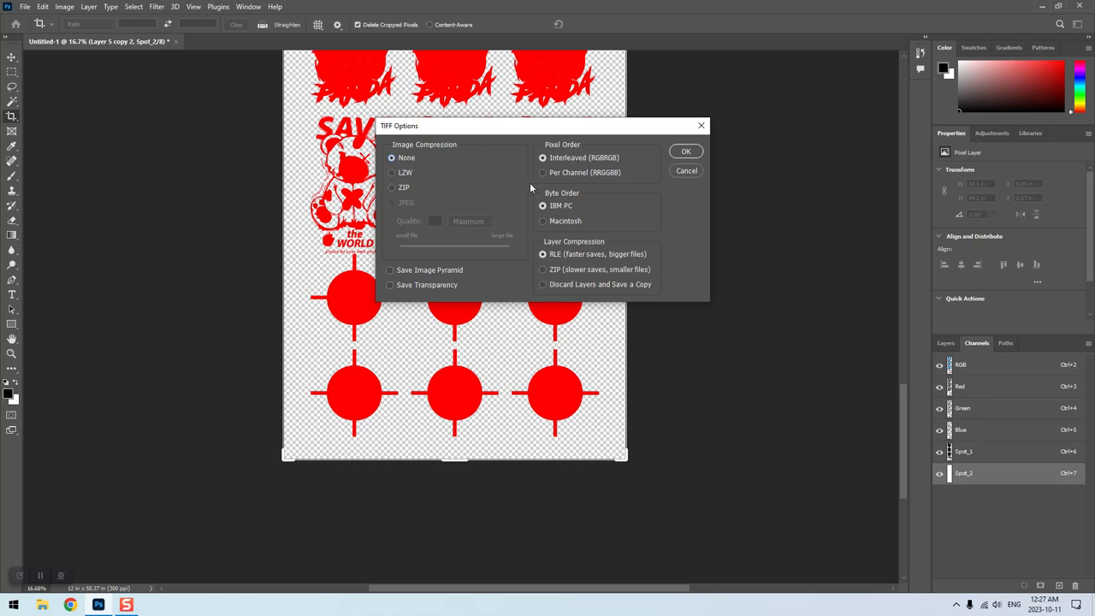
pyautogui.moveTo(559, 177)
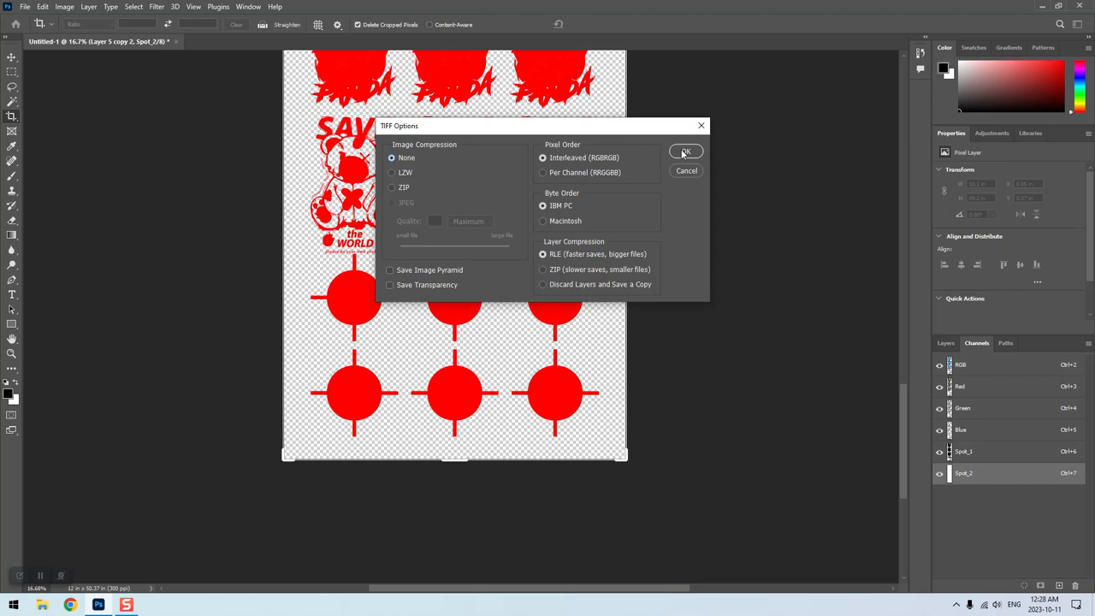
pyautogui.click(686, 152)
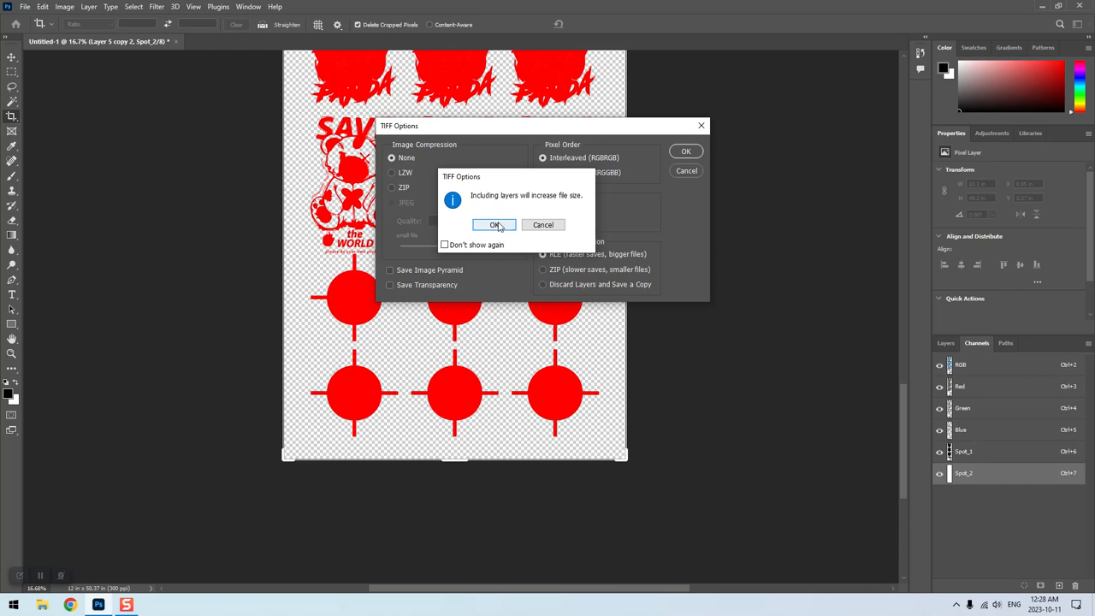
pyautogui.click(495, 224)
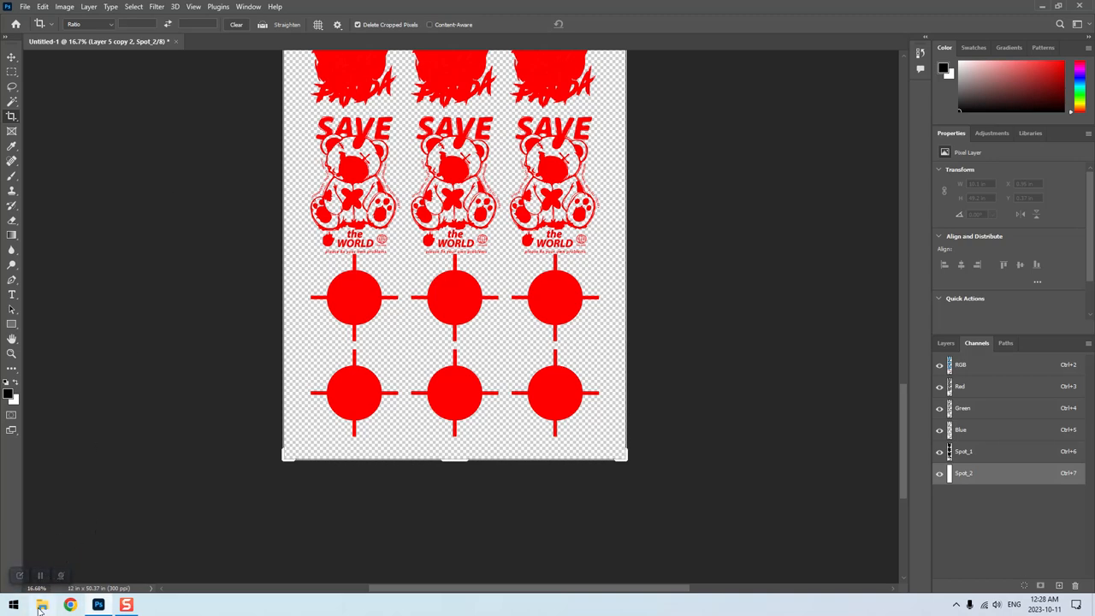
pyautogui.click(41, 605)
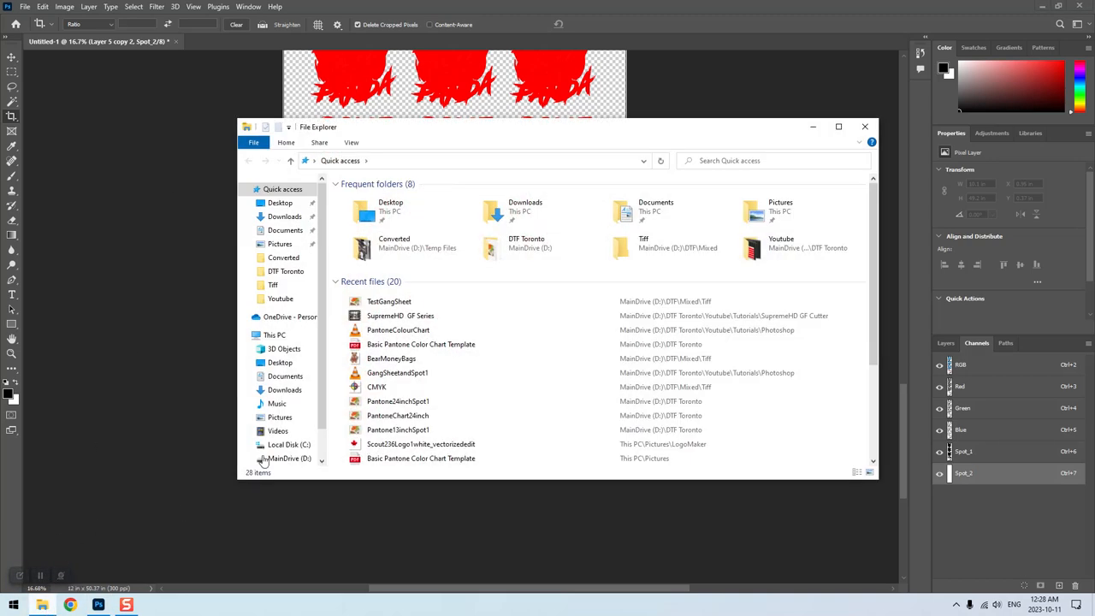
pyautogui.click(284, 215)
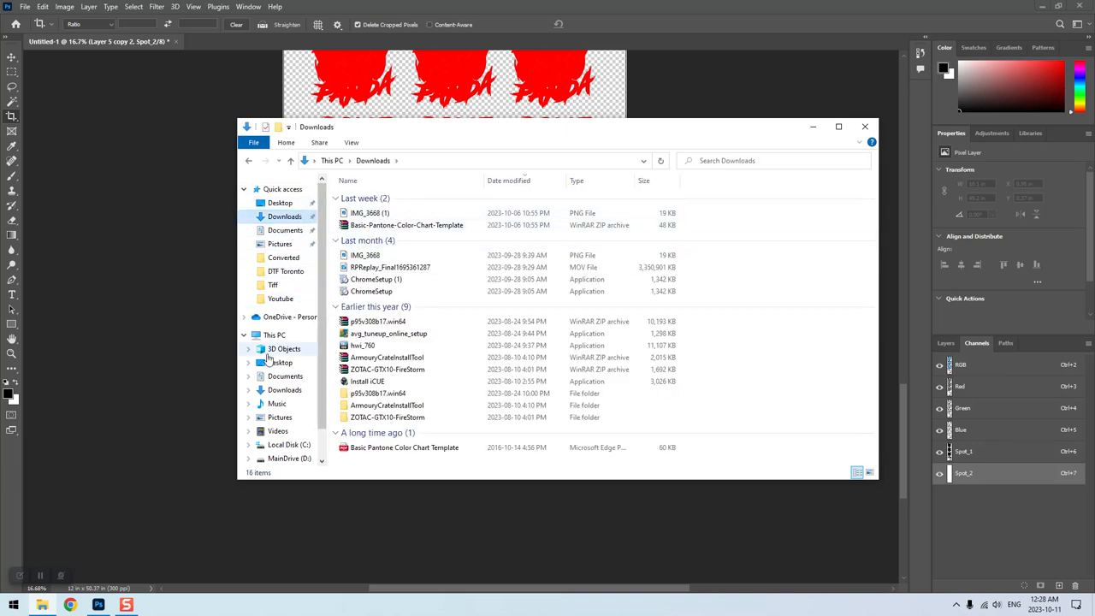
pyautogui.click(289, 457)
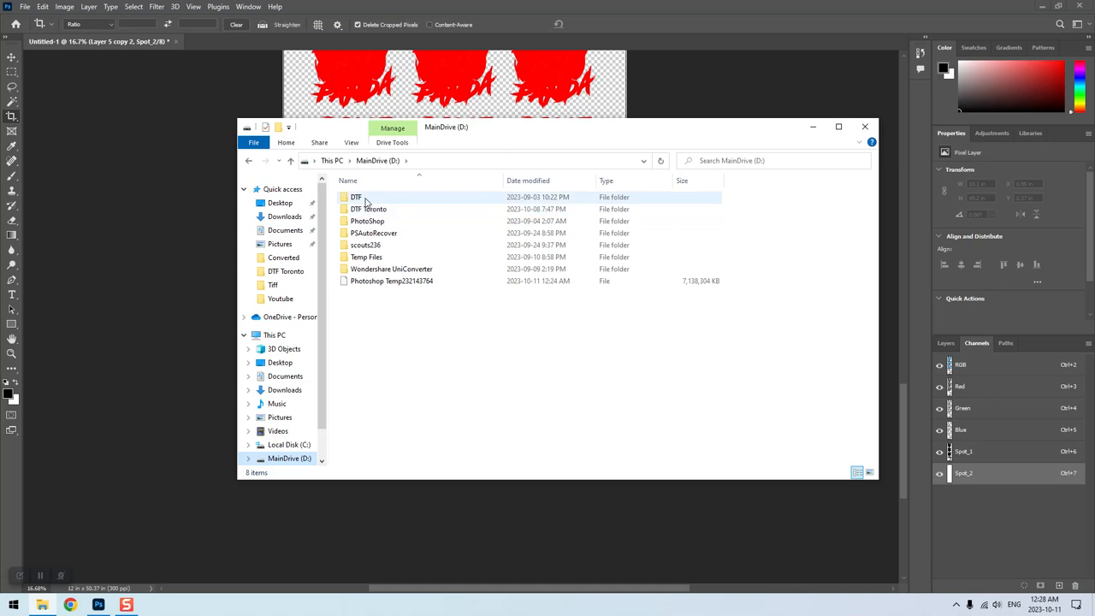
pyautogui.doubleClick(356, 197)
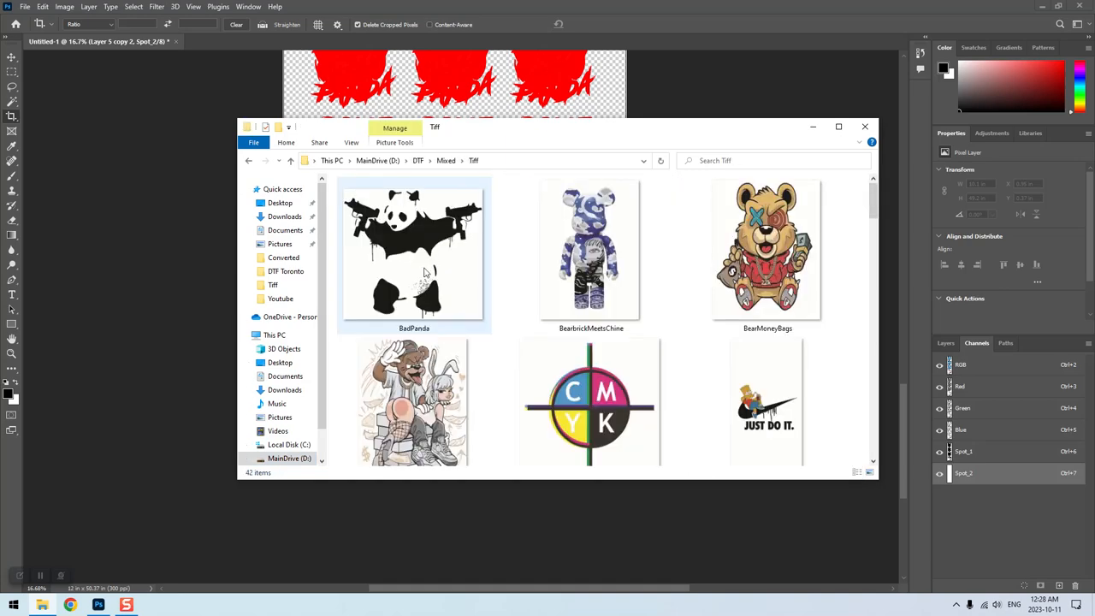
pyautogui.scroll(-3)
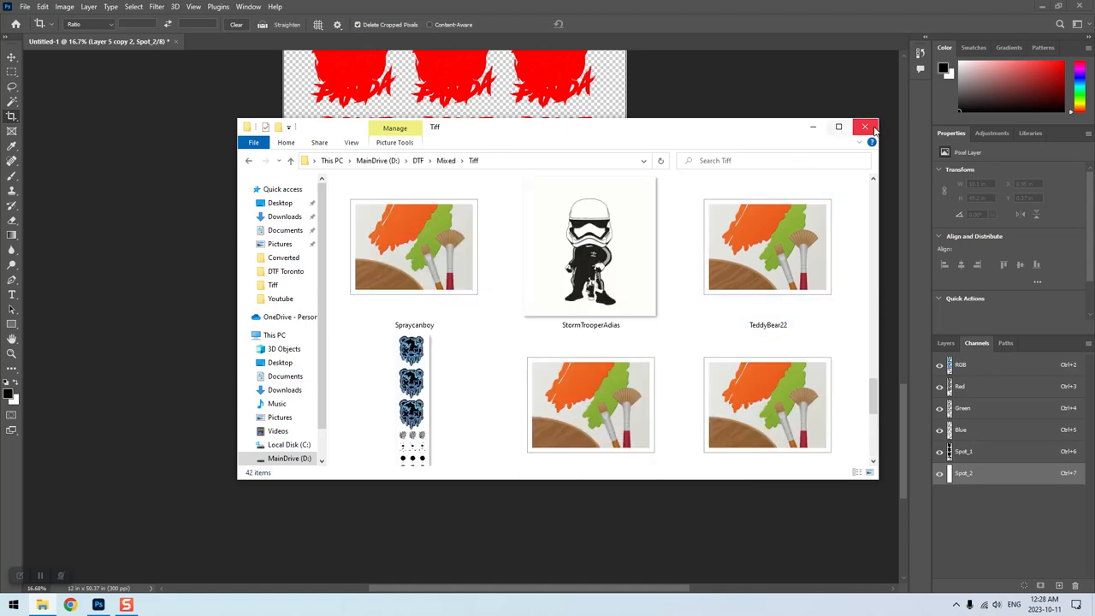
pyautogui.click(25, 7)
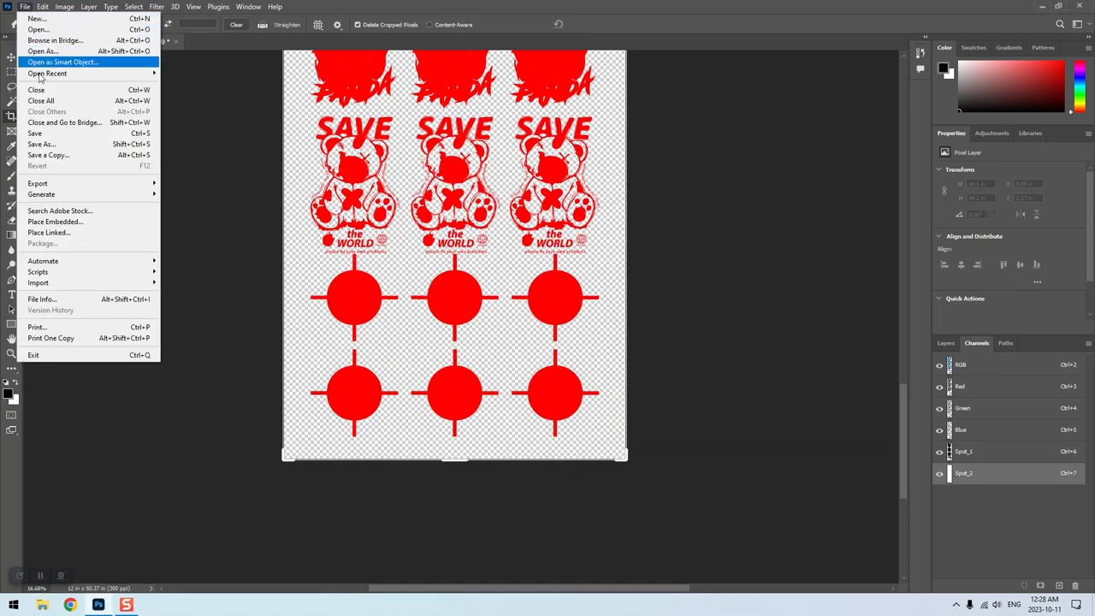
pyautogui.click(49, 155)
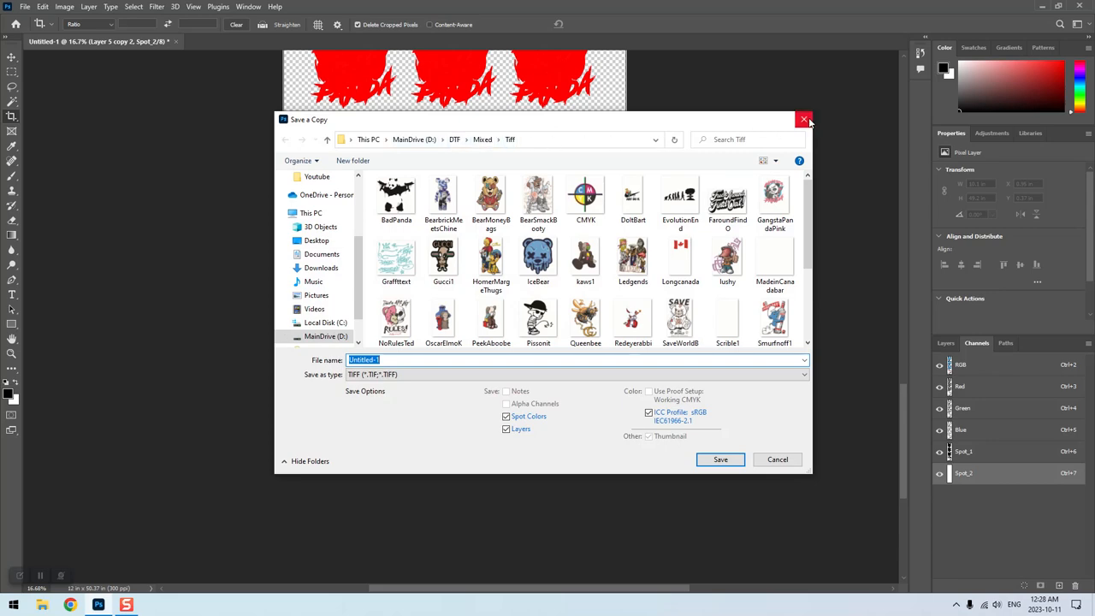
pyautogui.click(803, 119)
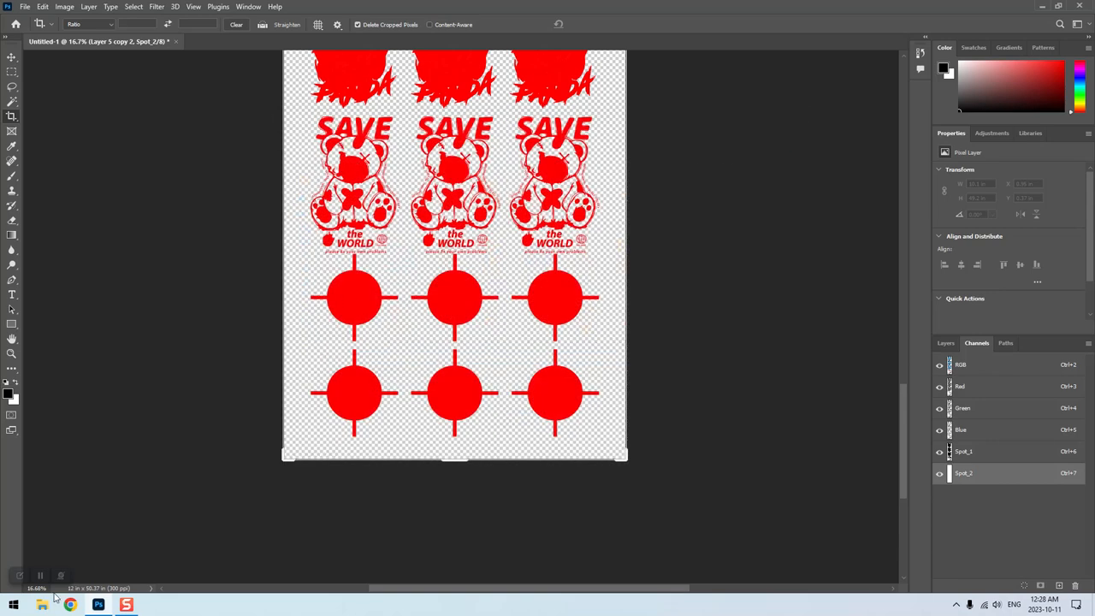
# - Reopen File Explorer and browse Mixed > Tiff to find the TestGangSheet file
pyautogui.click(41, 605)
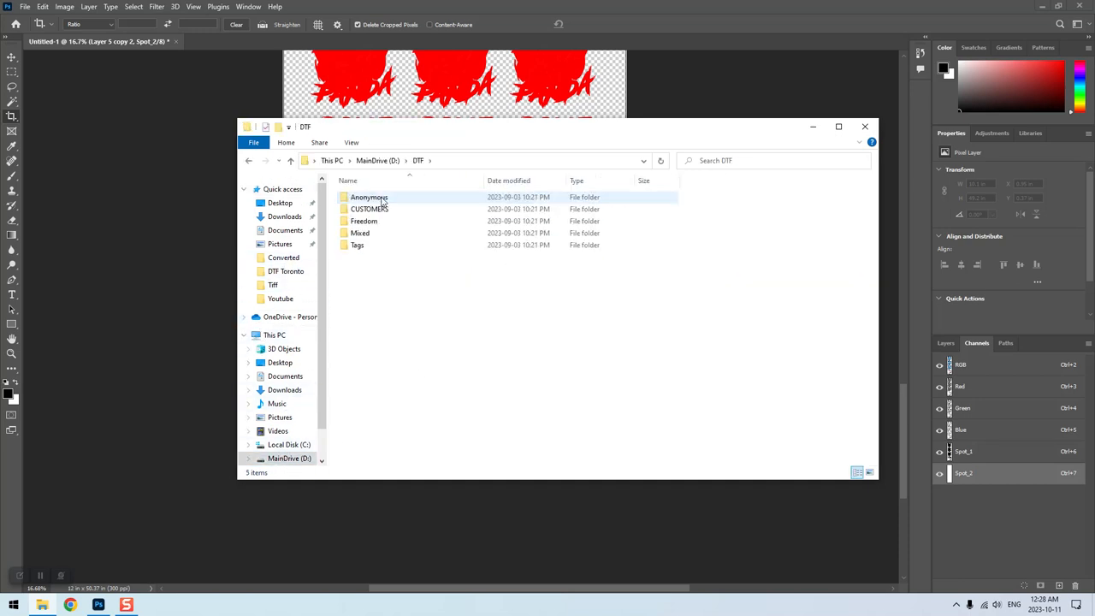
pyautogui.doubleClick(360, 233)
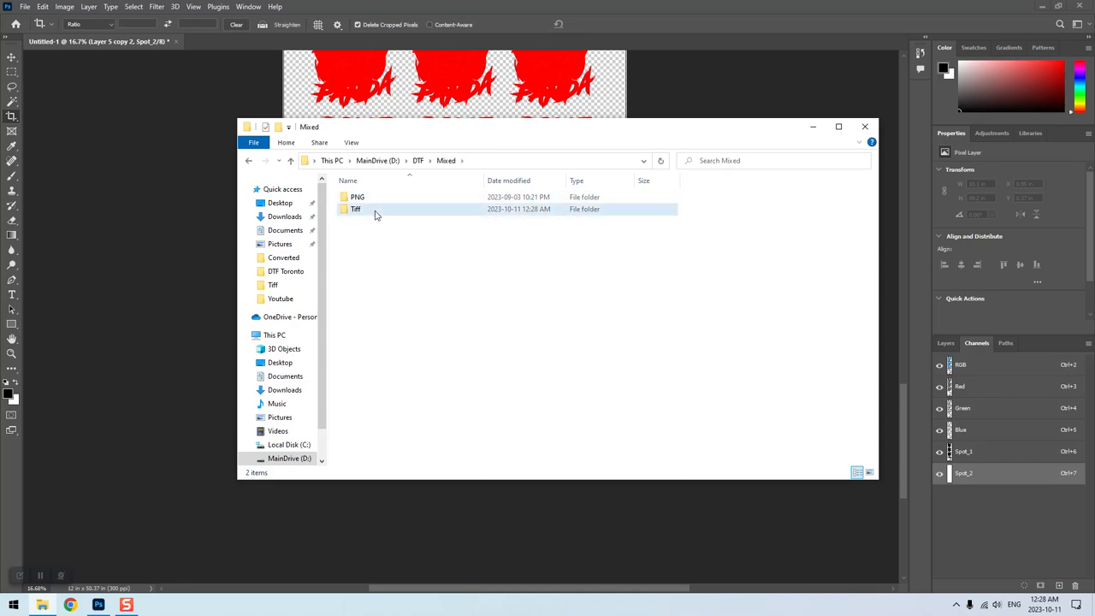
pyautogui.doubleClick(355, 209)
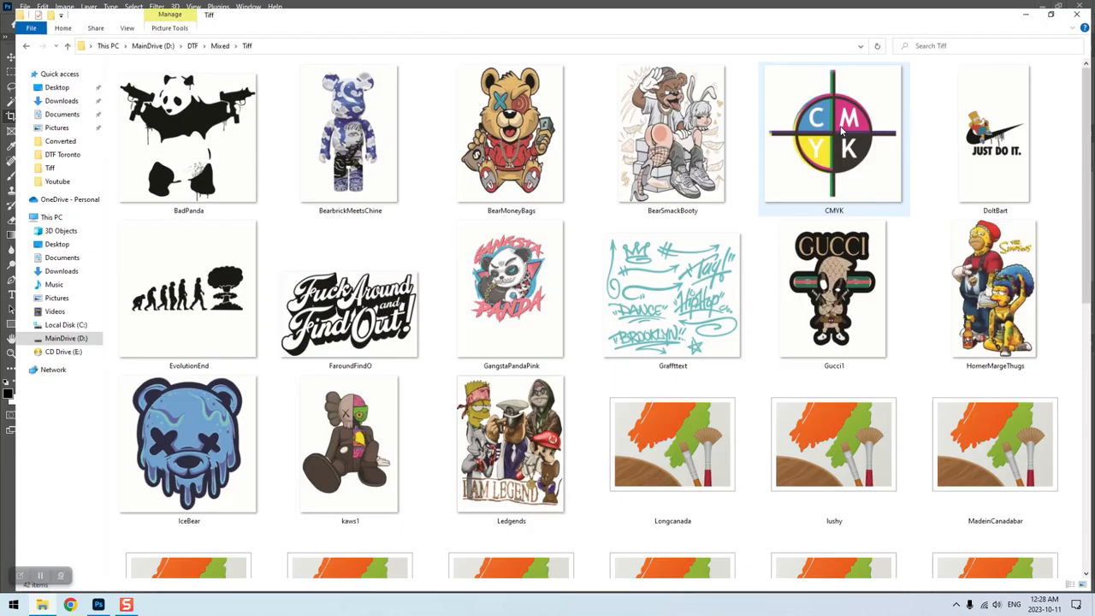
pyautogui.scroll(-3)
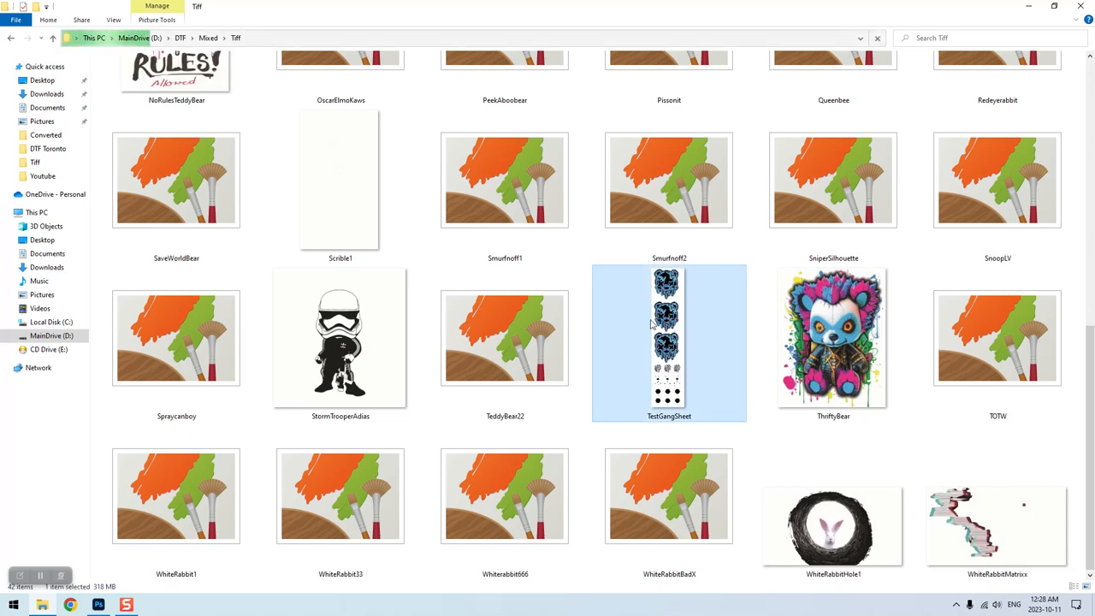
pyautogui.moveTo(668, 343)
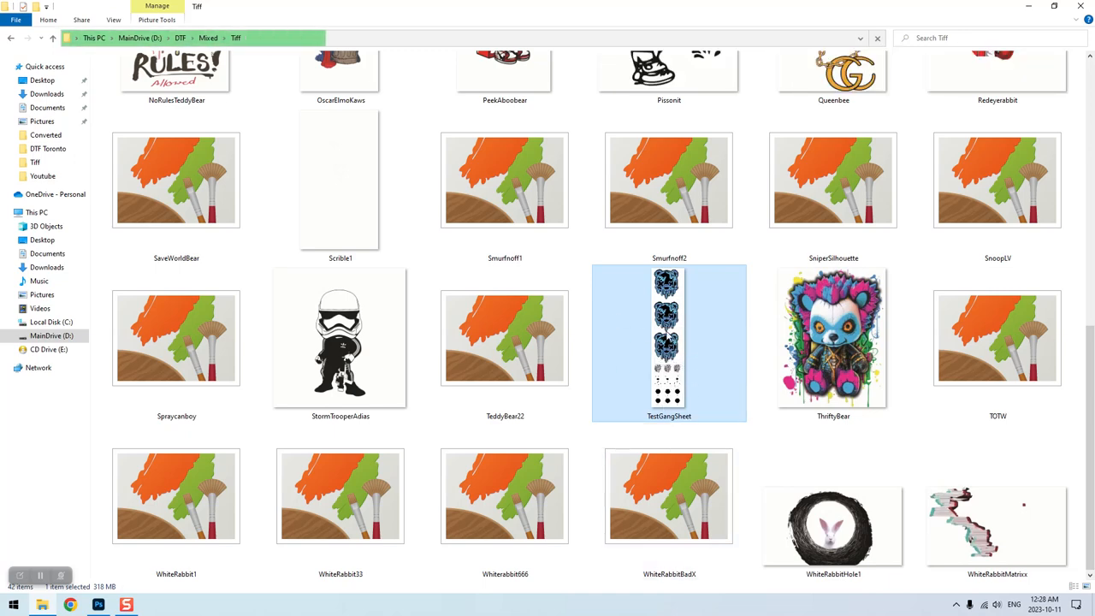
pyautogui.moveTo(668, 342)
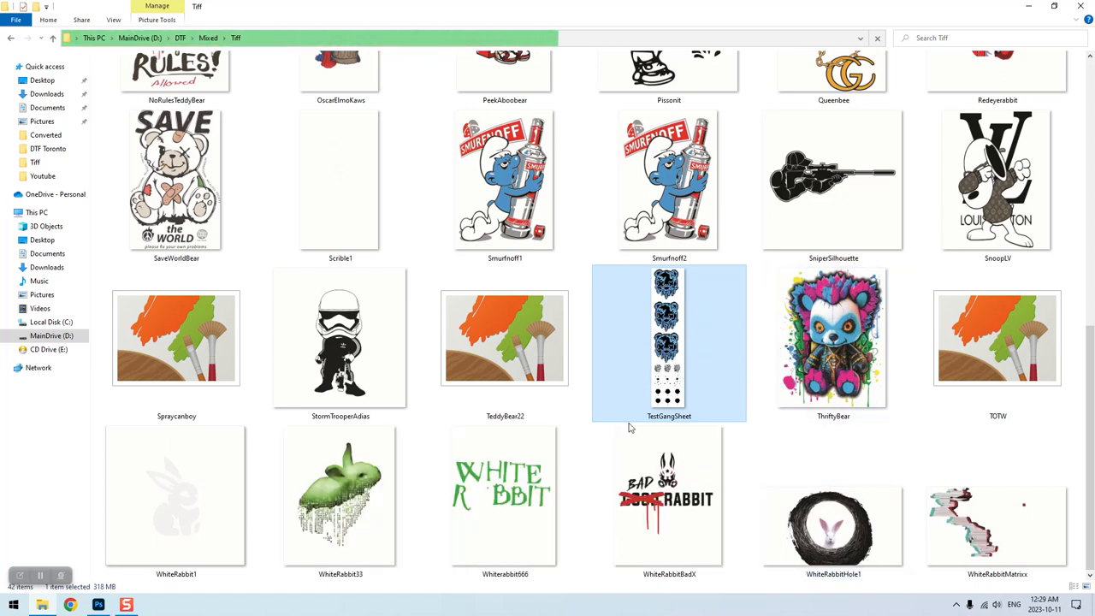
pyautogui.moveTo(654, 413)
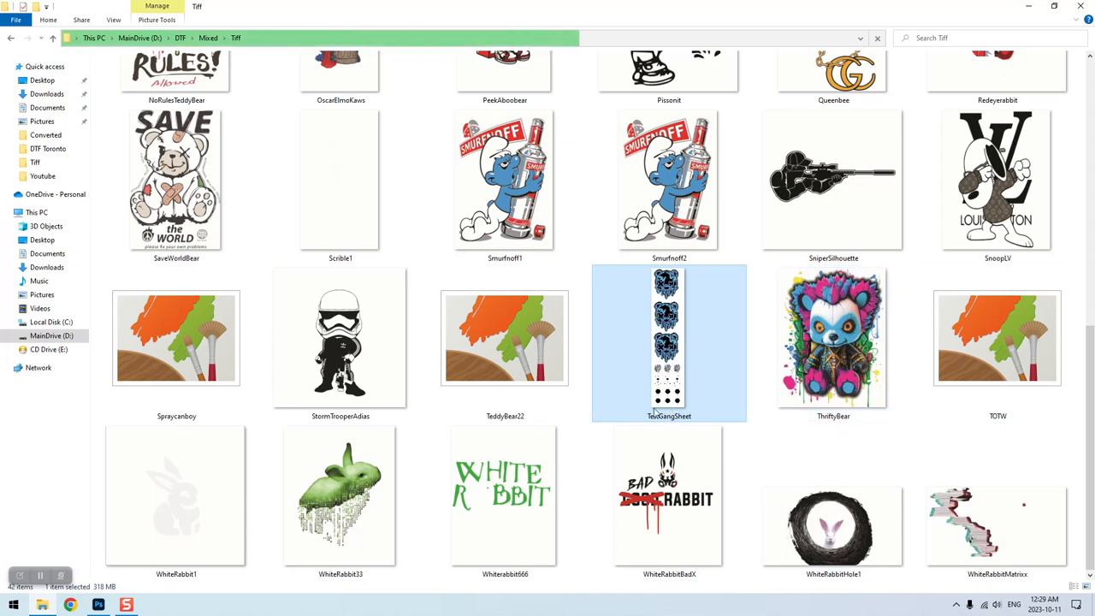
pyautogui.moveTo(911, 377)
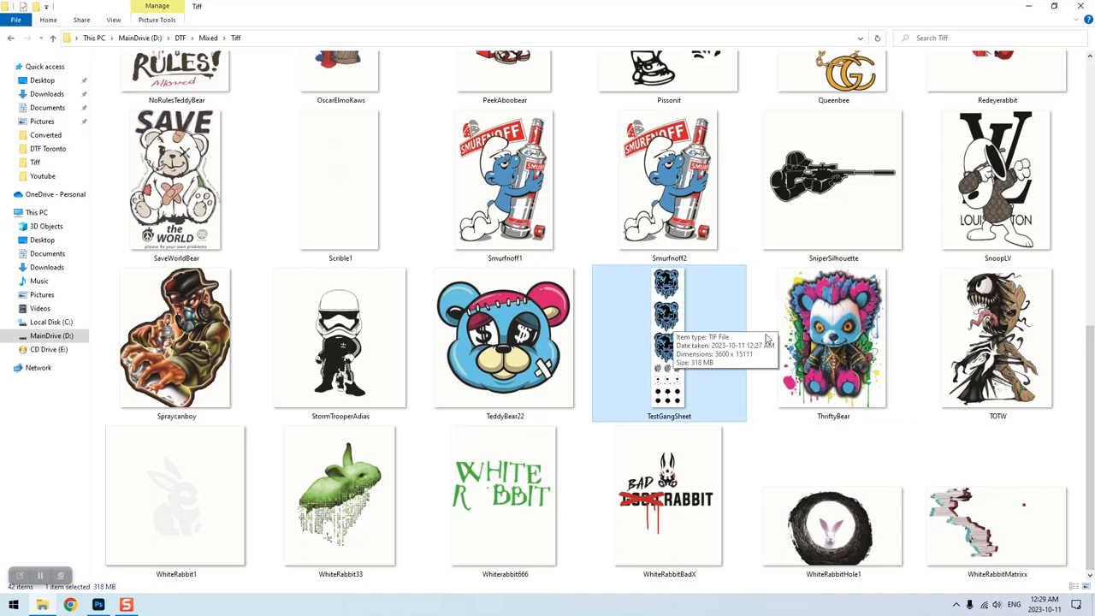
pyautogui.moveTo(693, 359)
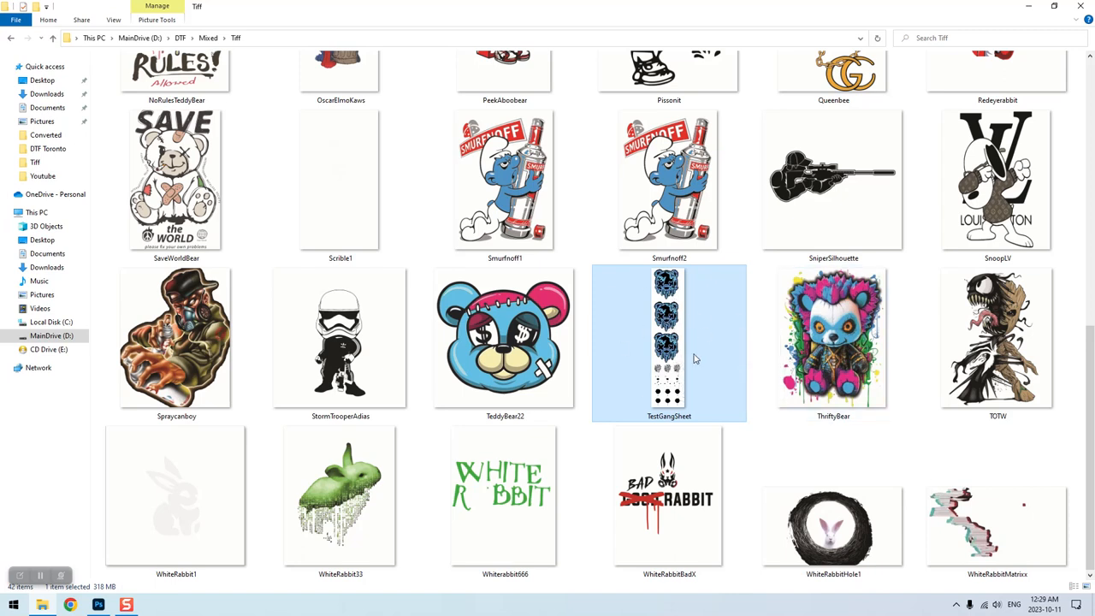
pyautogui.moveTo(700, 329)
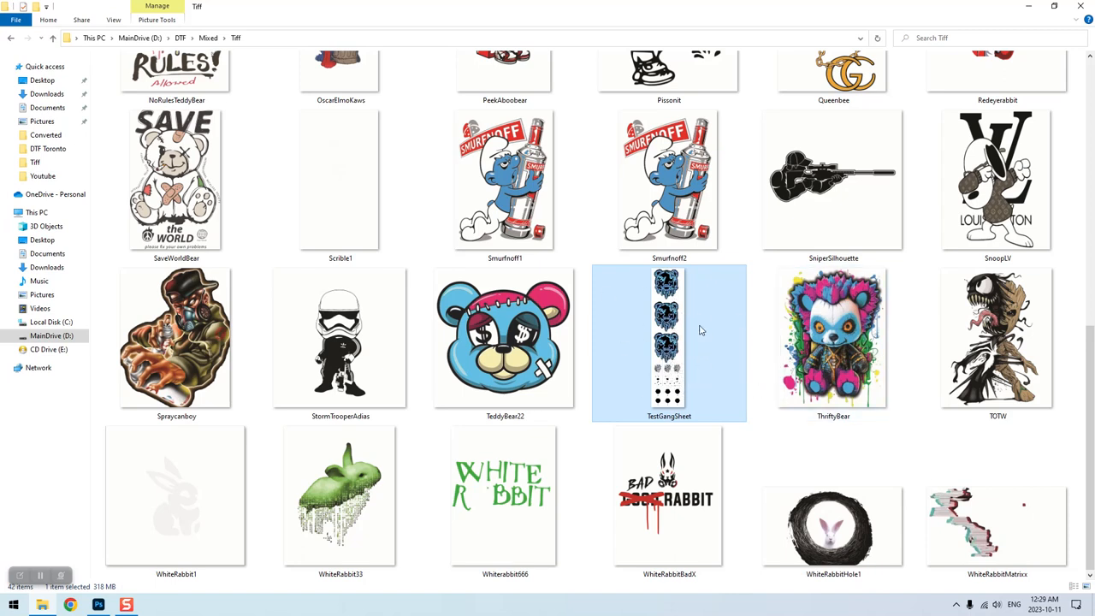
pyautogui.moveTo(691, 361)
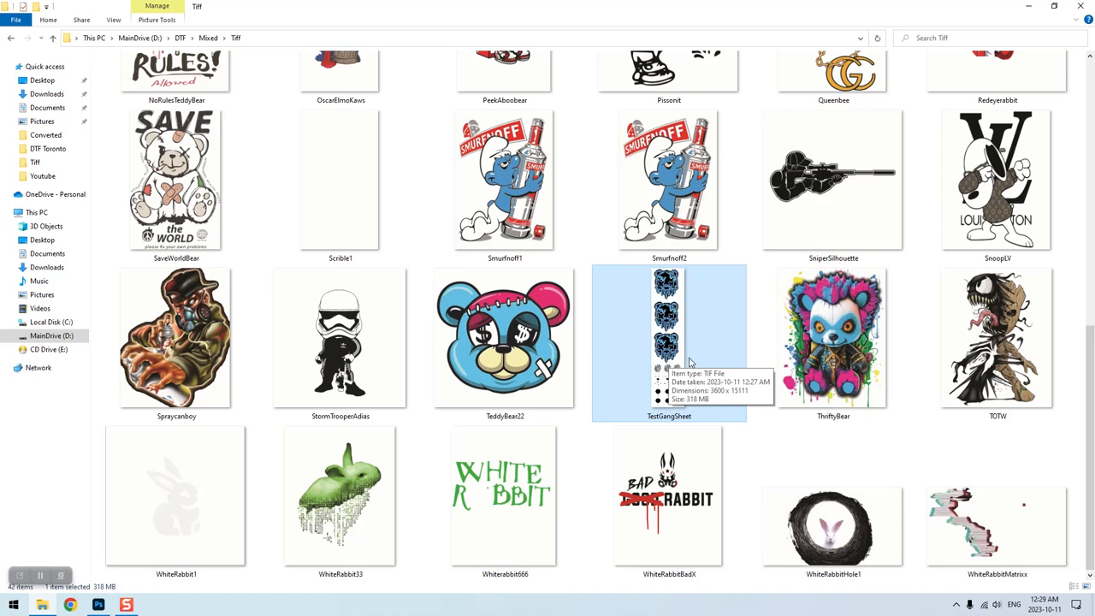
pyautogui.moveTo(738, 329)
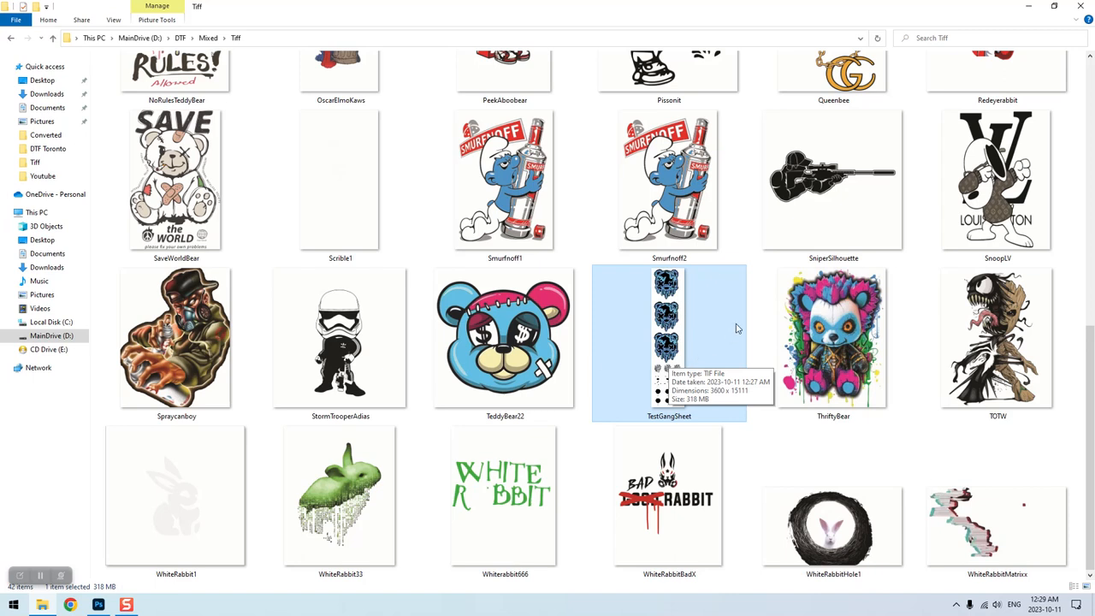